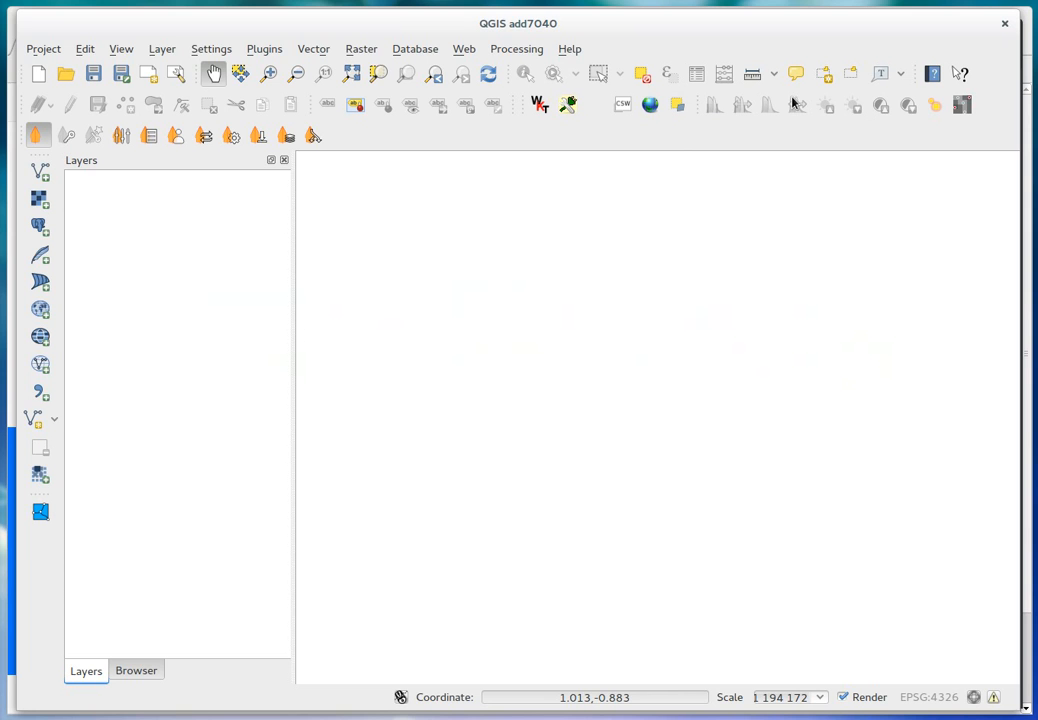
Step: Launch the original Plugin Builder from the Plugins menu to show its new-plugin form
click(264, 48)
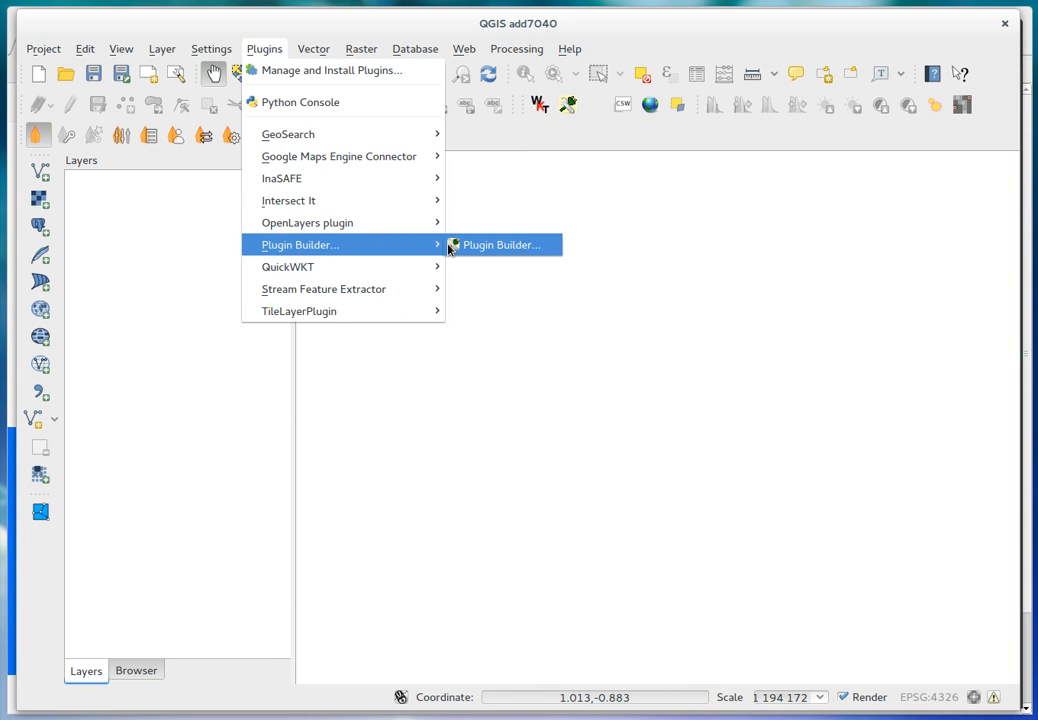
click(500, 244)
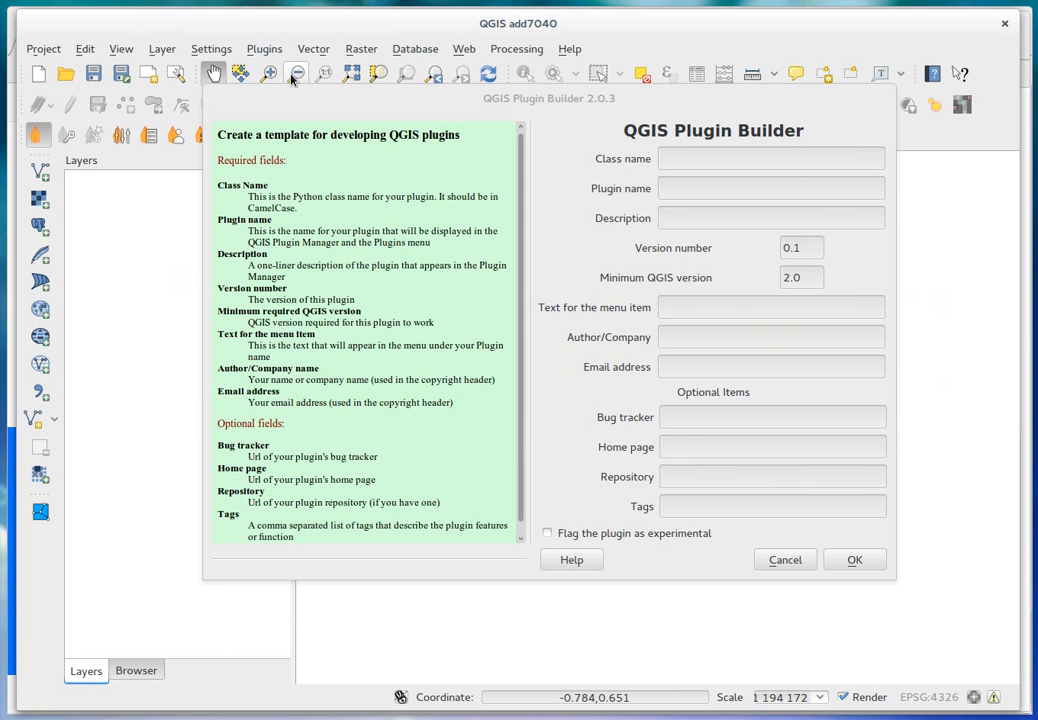
Step: Cancel the old Plugin Builder and show the plugin manager's Settings with experimental plugins allowed
click(784, 560)
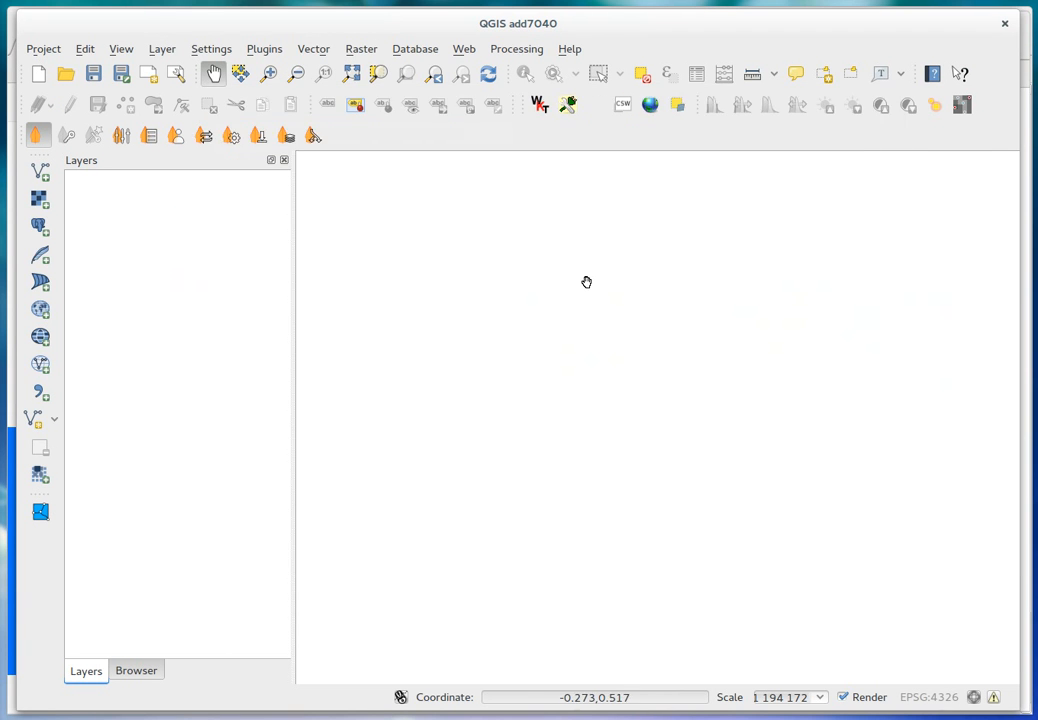
click(264, 48)
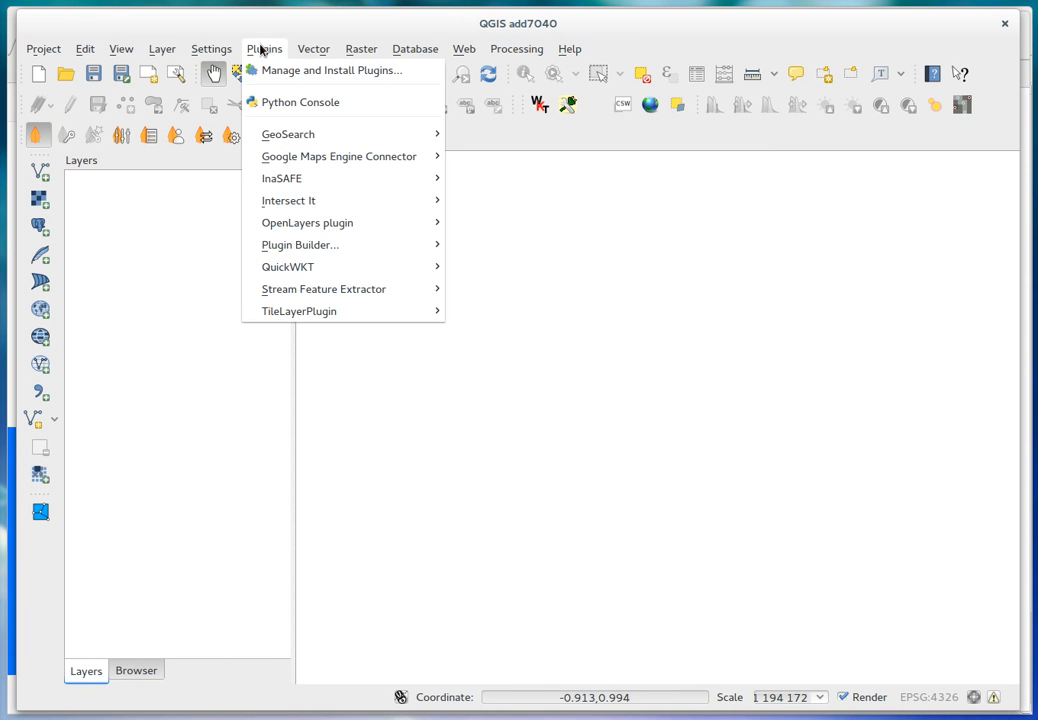
click(332, 70)
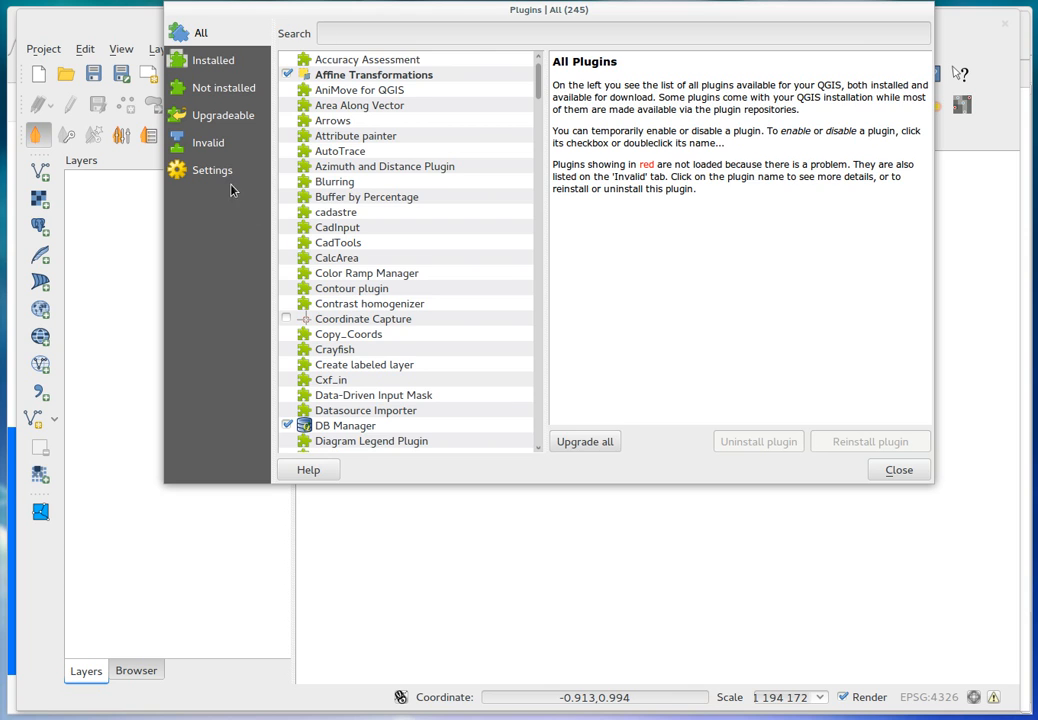
click(212, 170)
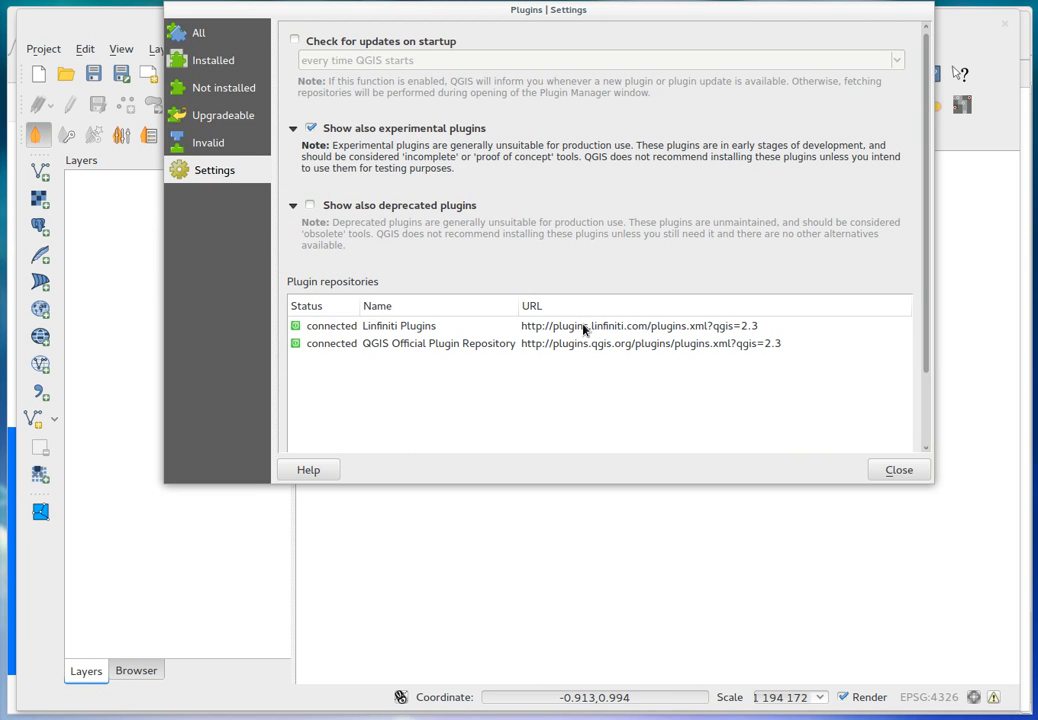
mouse_move(556, 328)
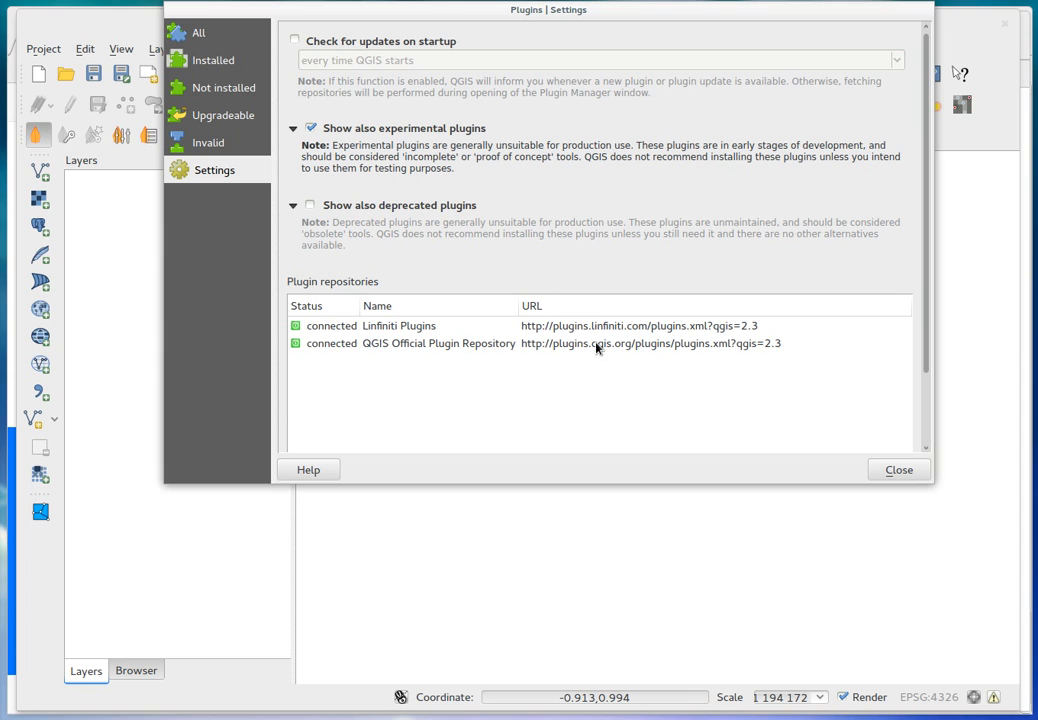
mouse_move(568, 330)
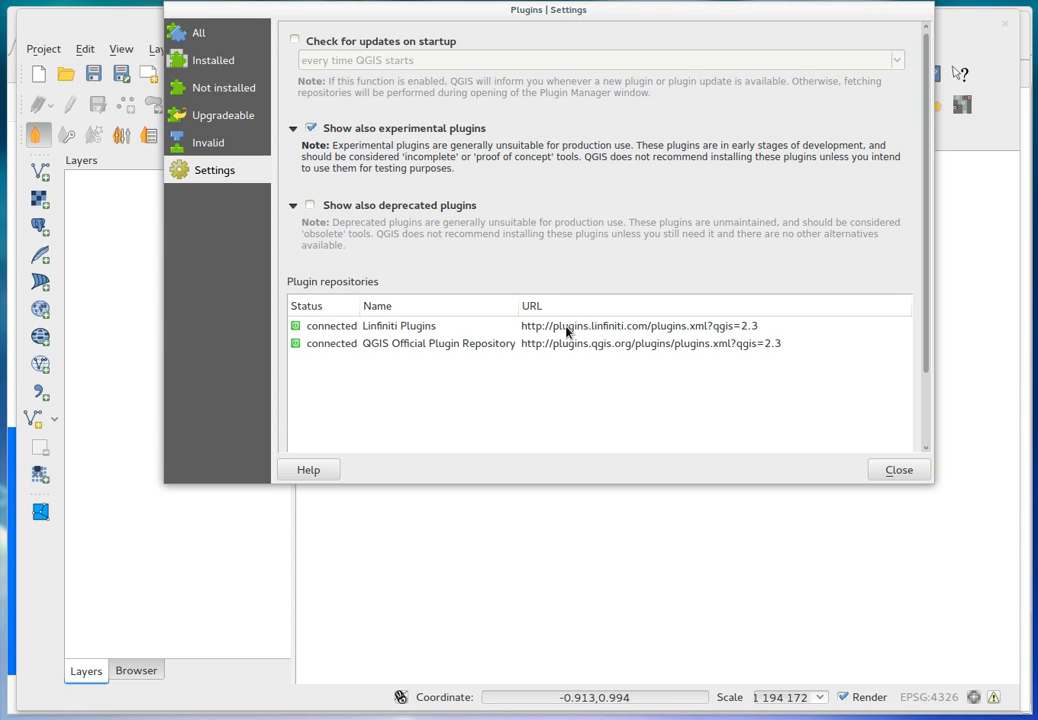
mouse_move(636, 328)
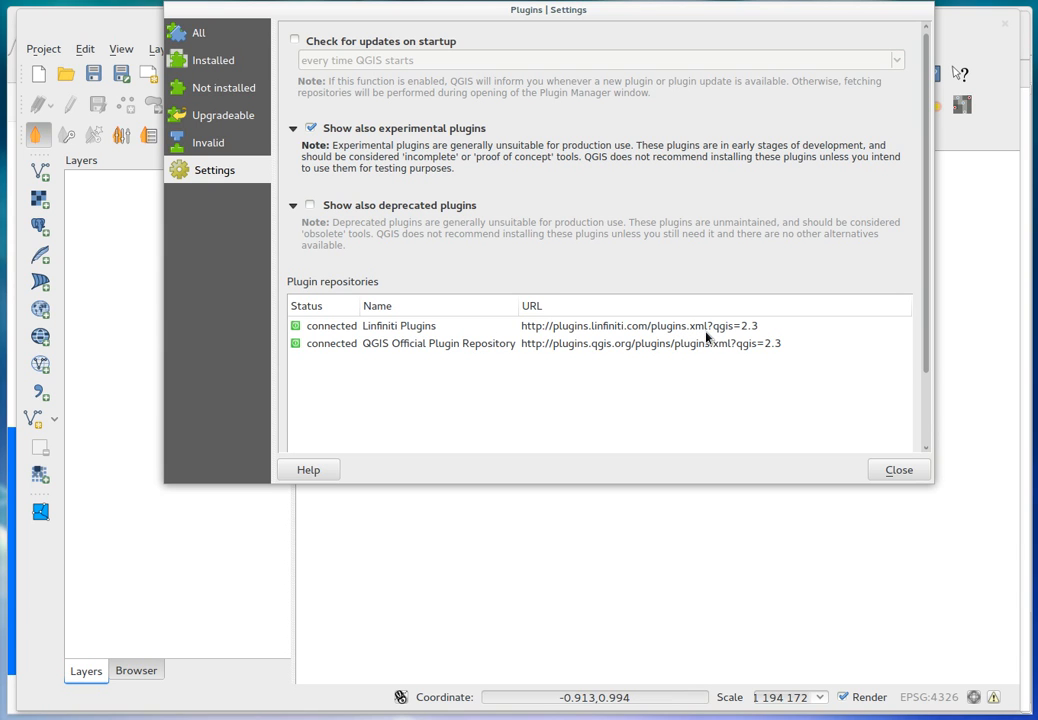
mouse_move(652, 348)
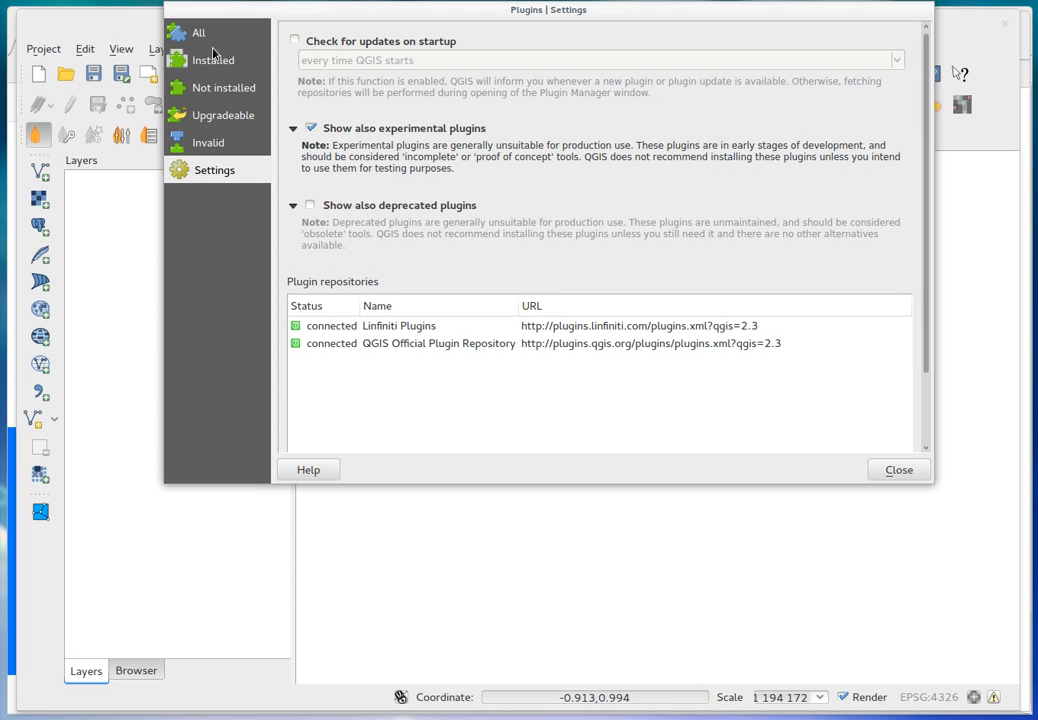
Step: Search all plugins for 'bu', select Plugin Builder 3 and install it
click(198, 32)
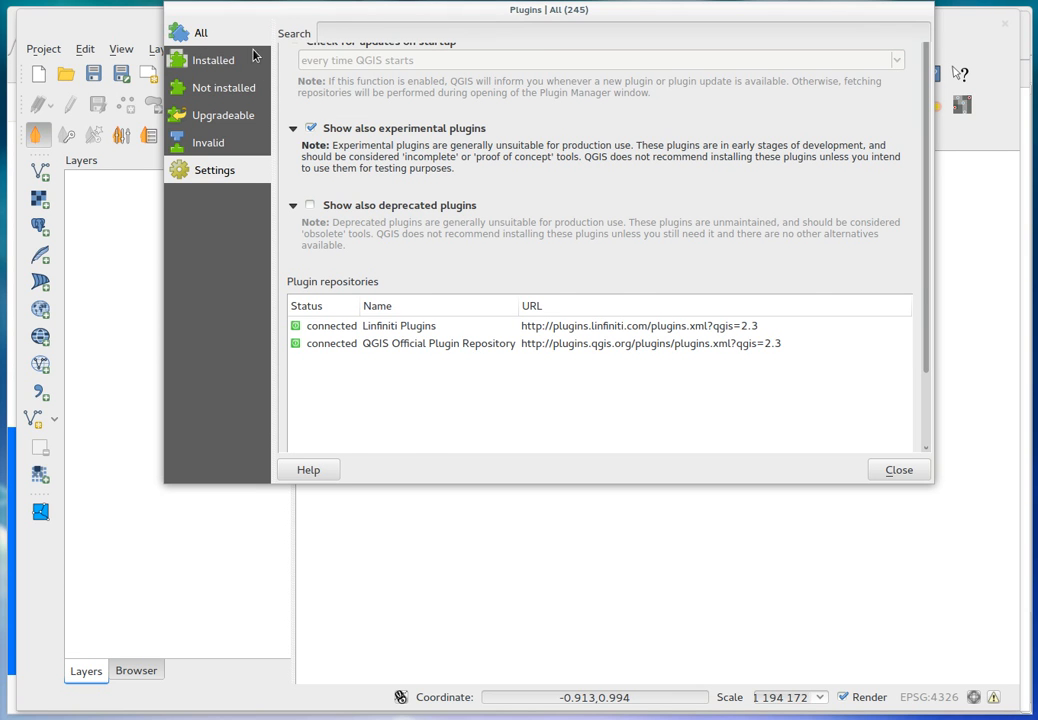
click(200, 32)
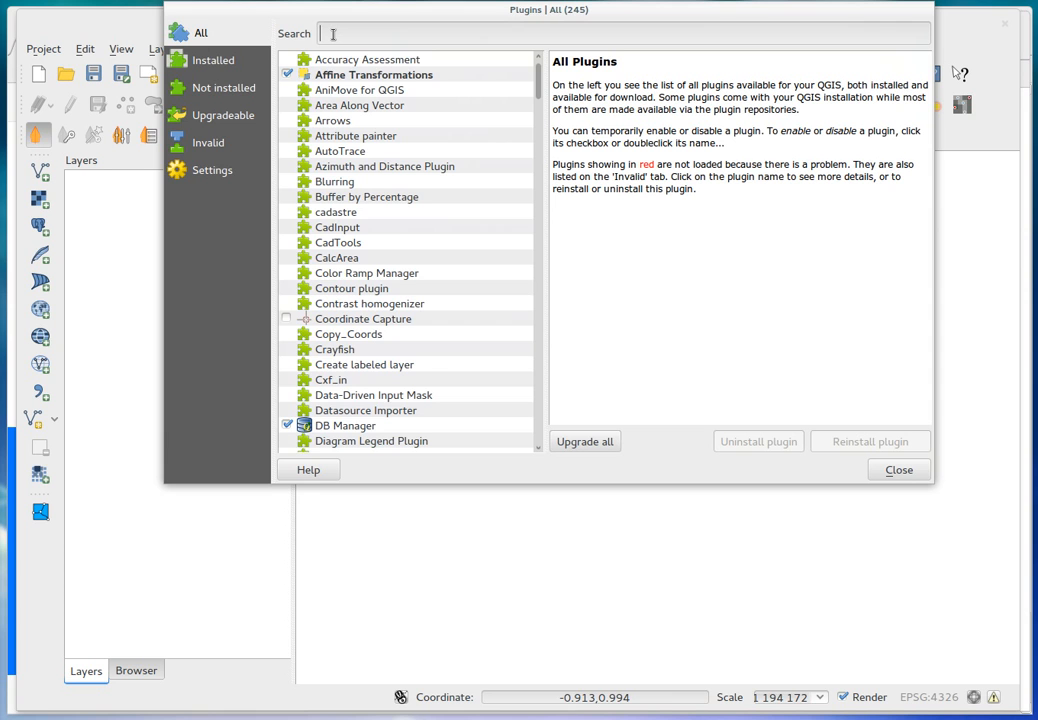
text(build)
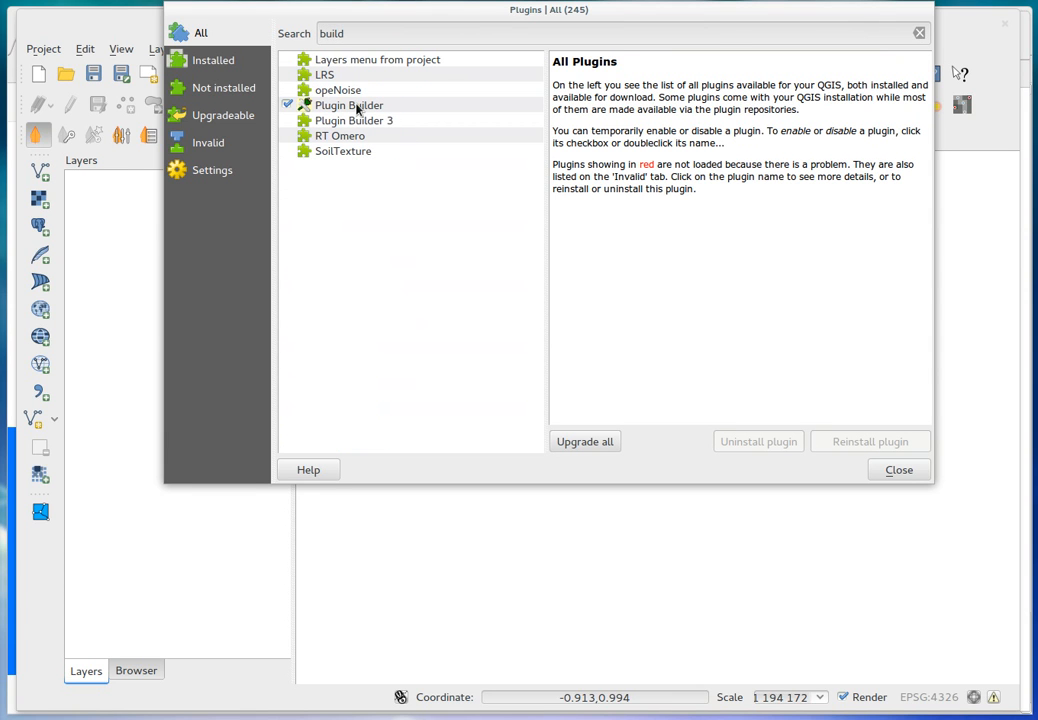
click(352, 120)
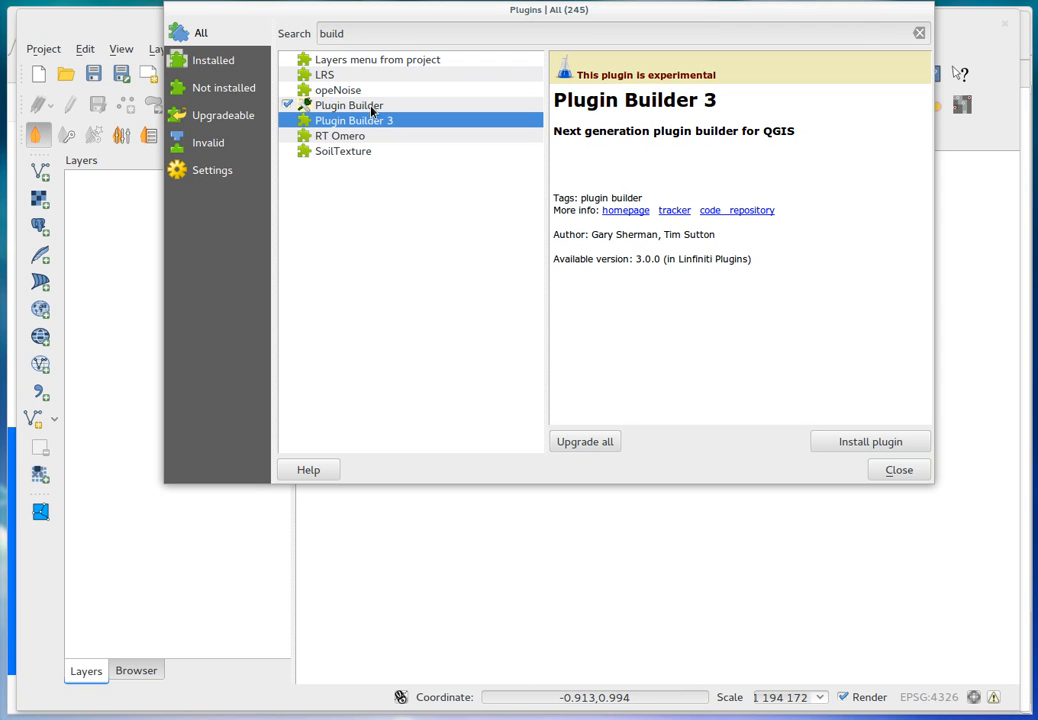
mouse_move(400, 124)
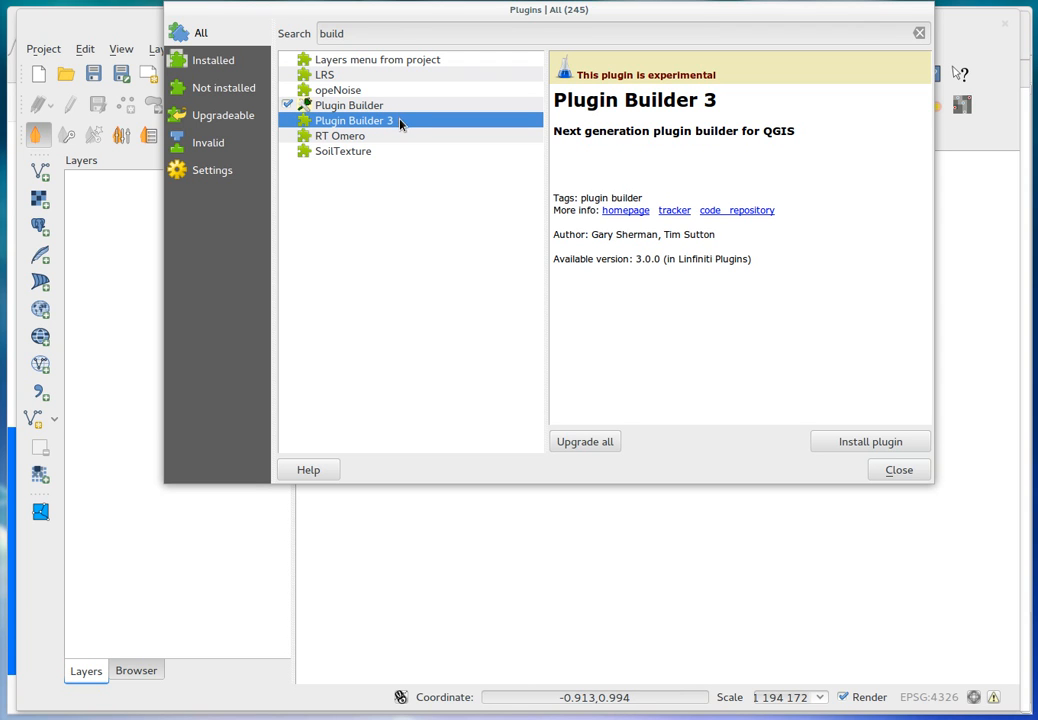
mouse_move(398, 124)
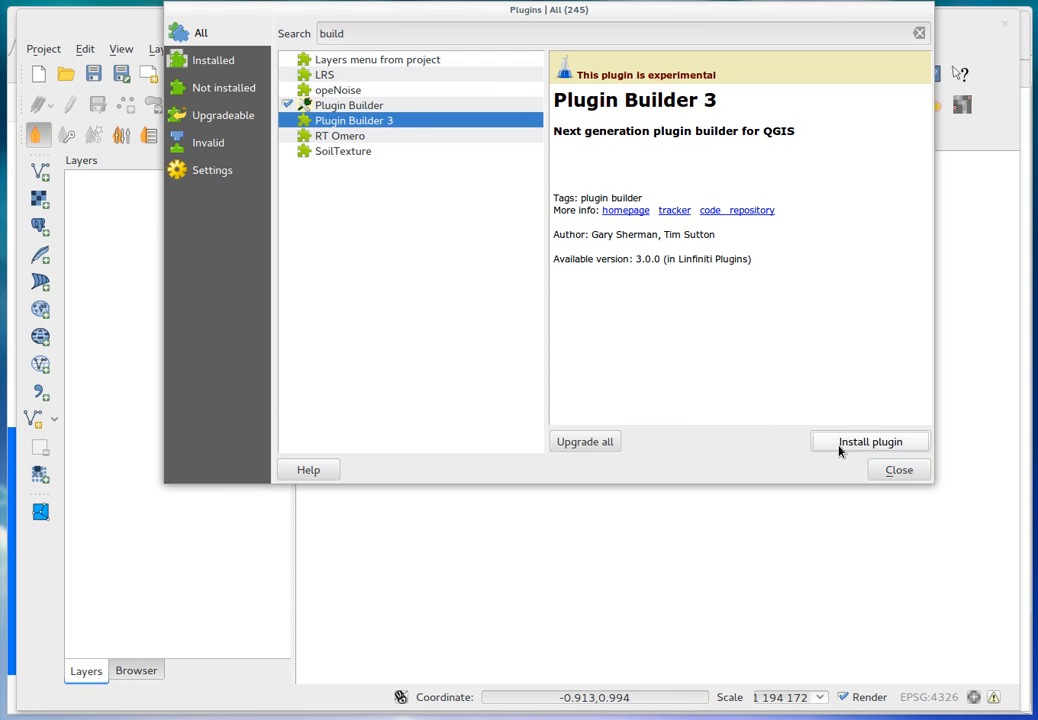
click(868, 442)
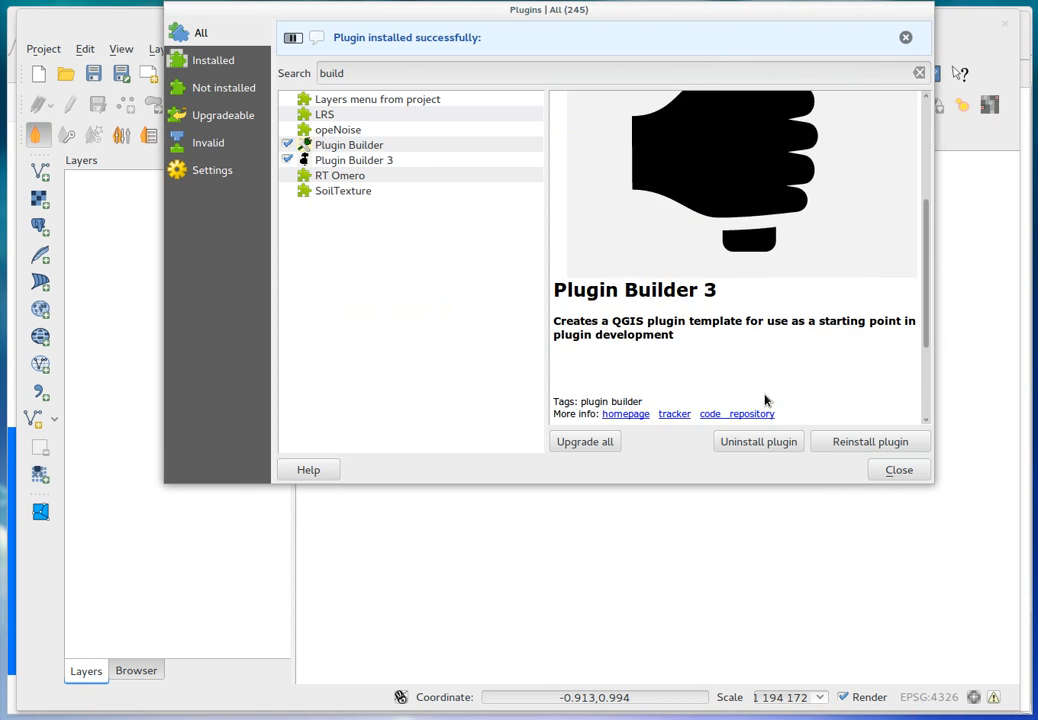
Step: Close the plugin manager and show the Plugins menu now listing Plugin Builder 3
click(896, 468)
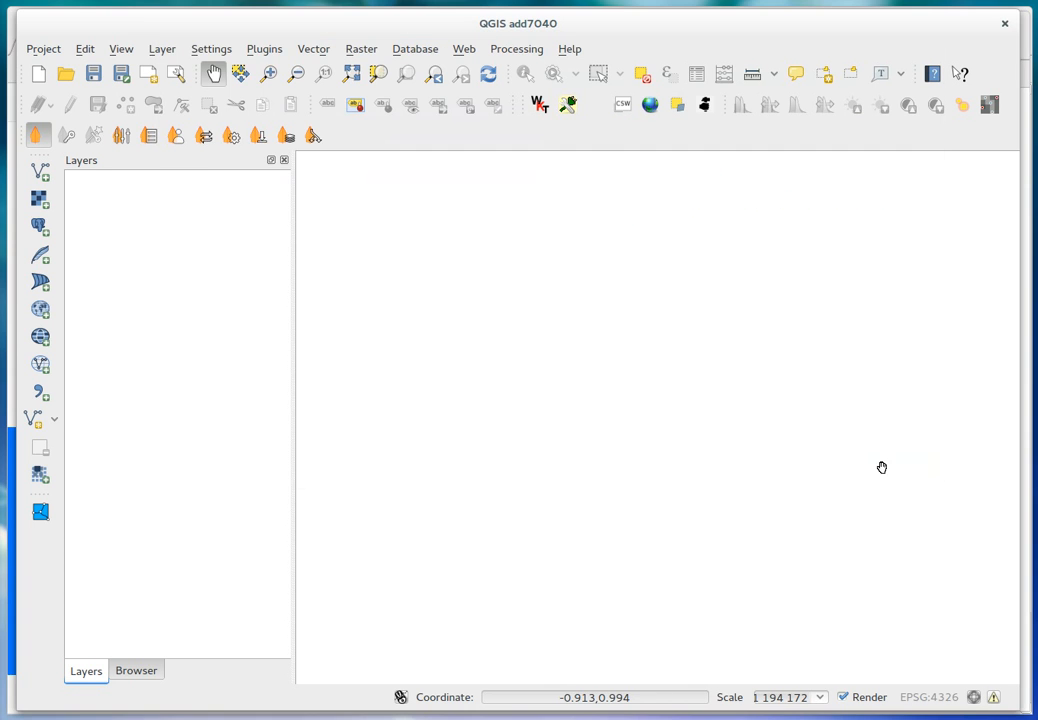
click(264, 48)
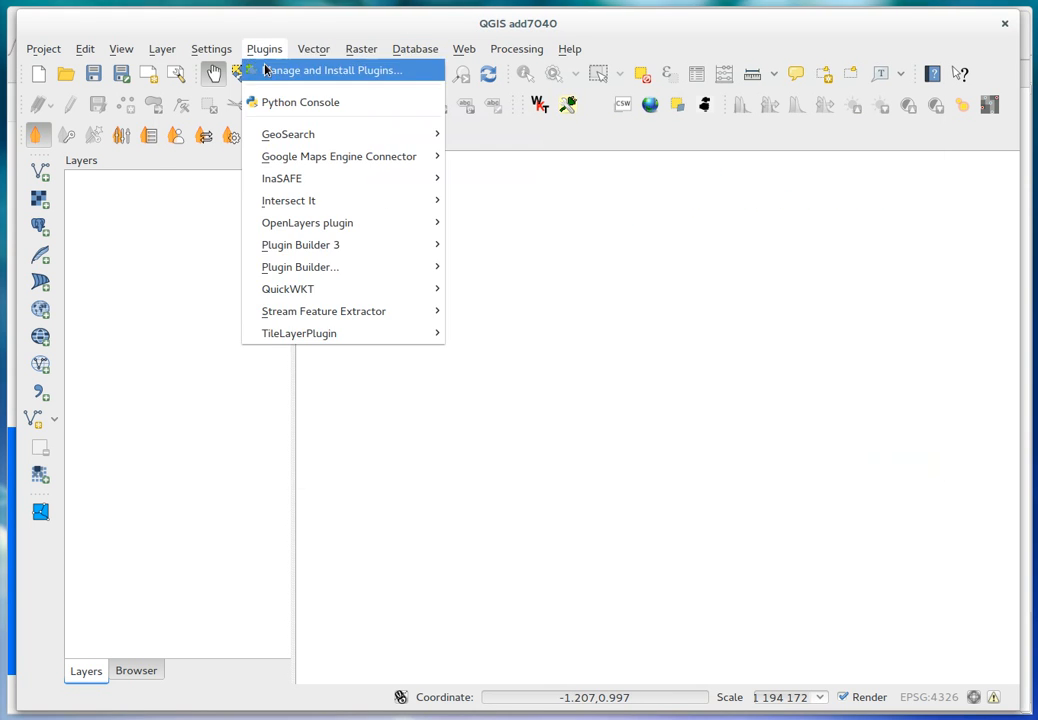
mouse_move(300, 244)
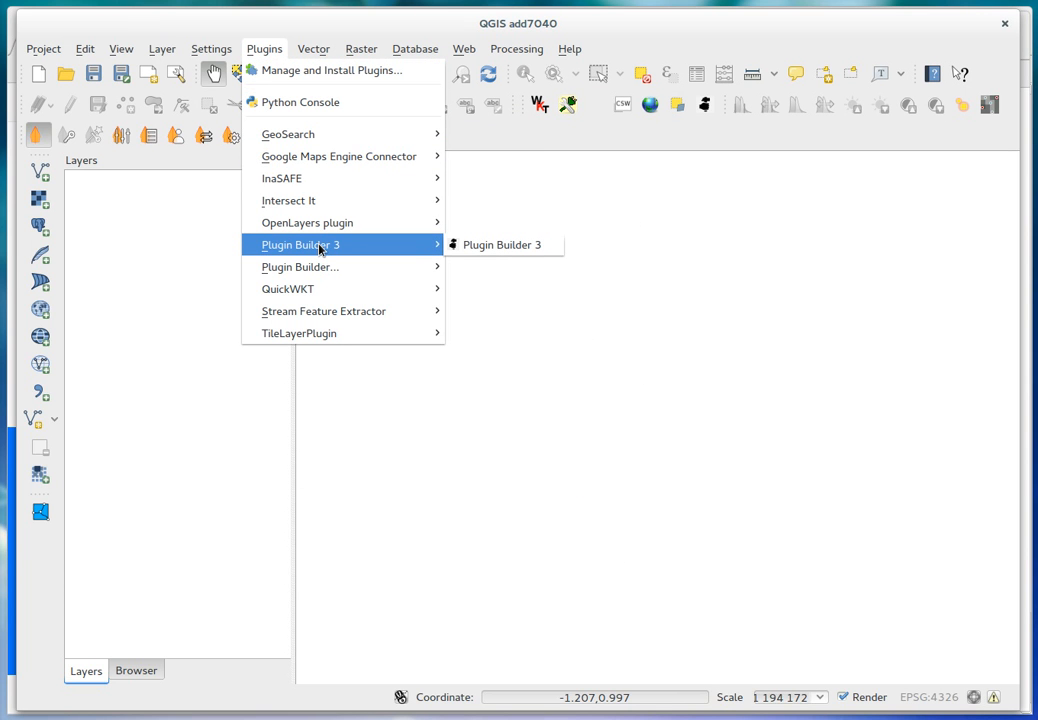
mouse_move(300, 268)
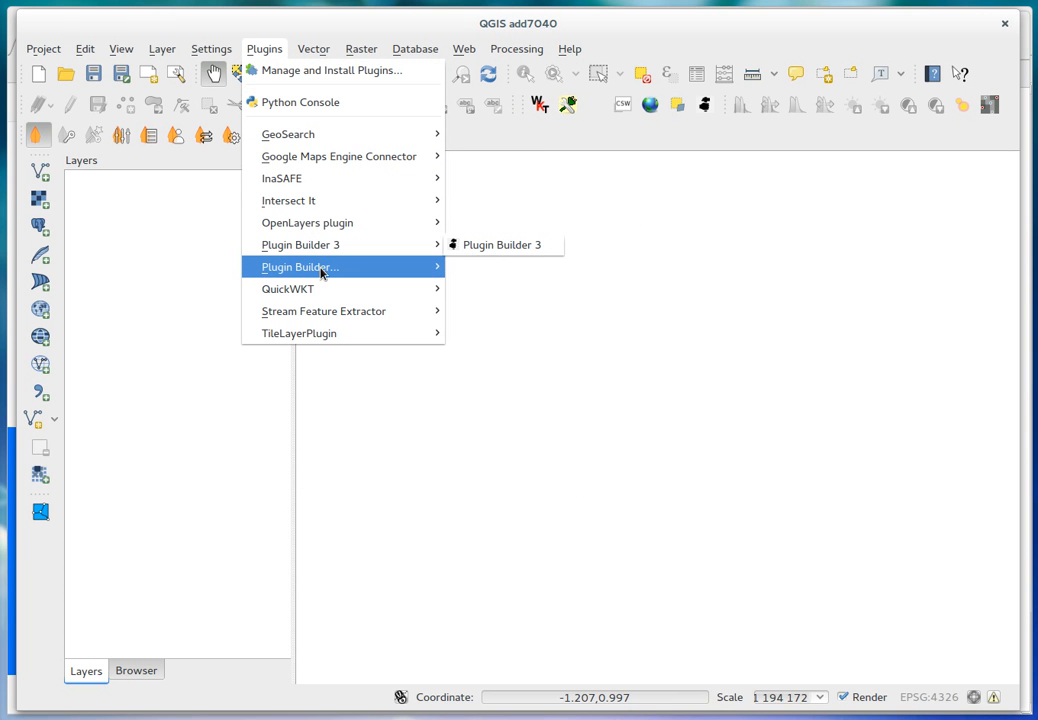
mouse_move(300, 244)
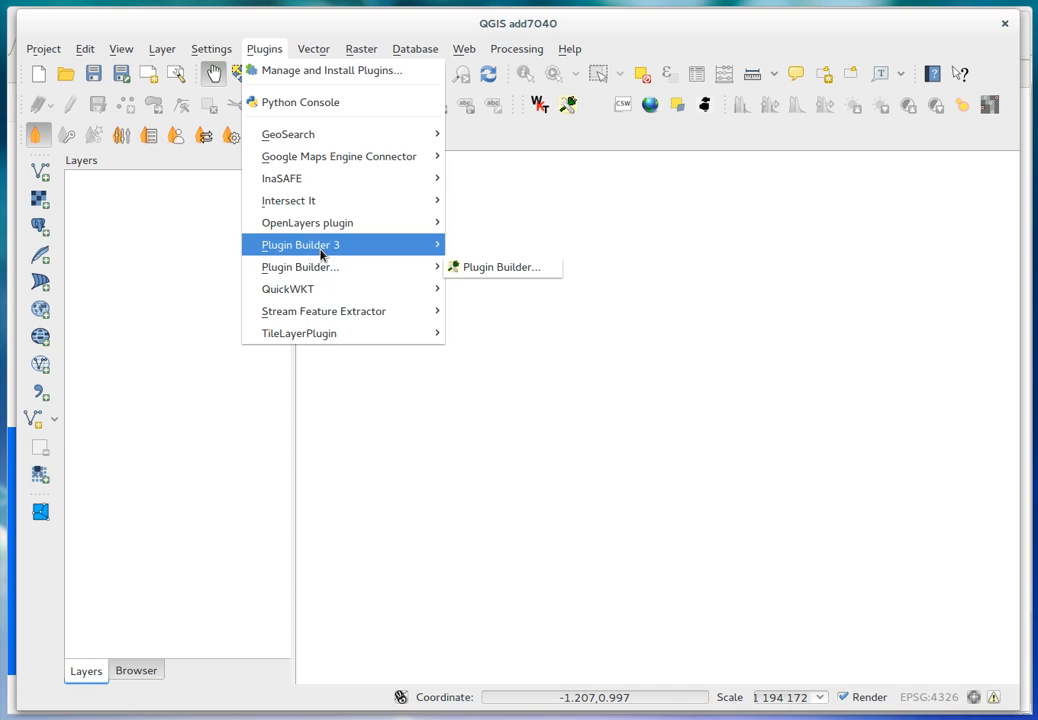
mouse_move(300, 268)
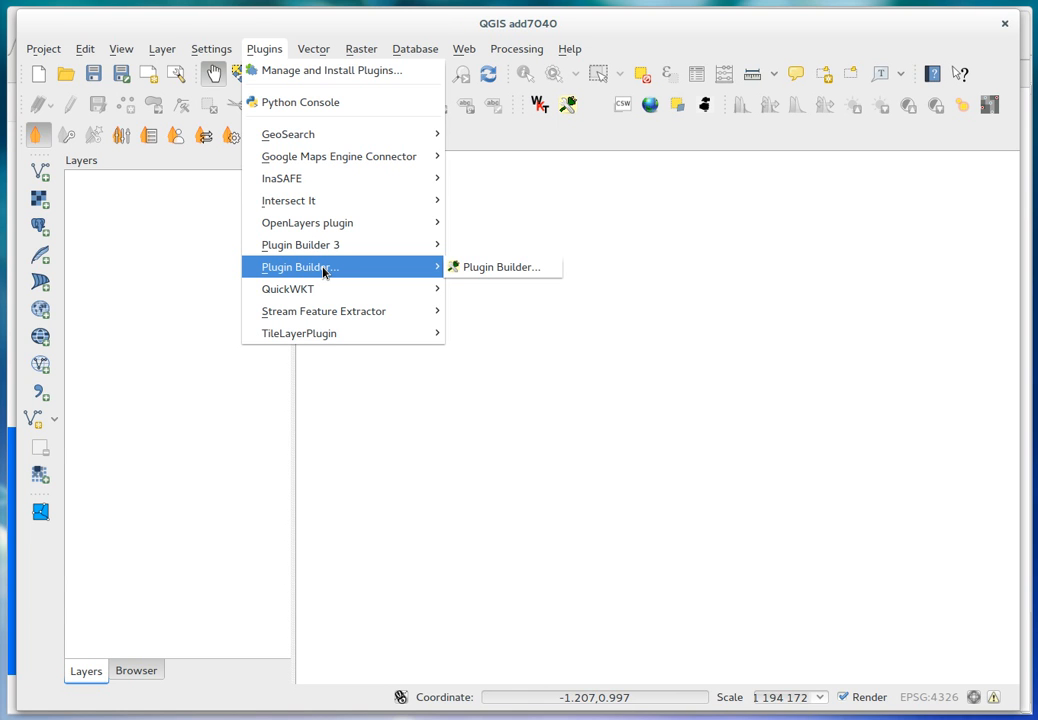
mouse_move(300, 244)
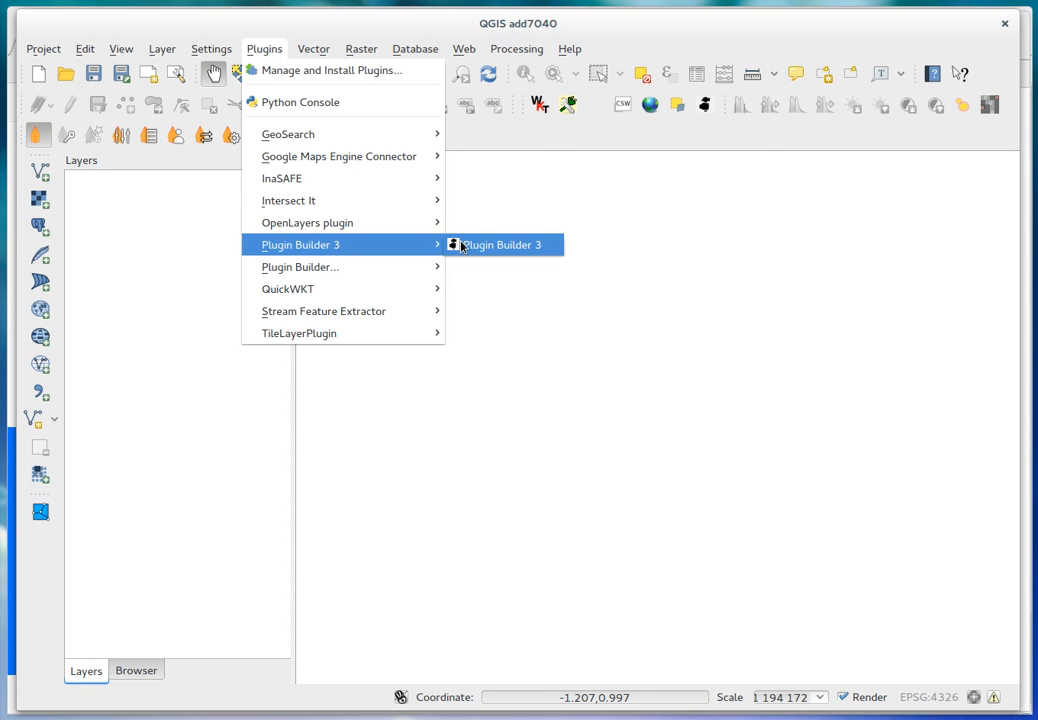
Step: Launch the newly installed Plugin Builder 3 with its blank new-plugin form
click(500, 244)
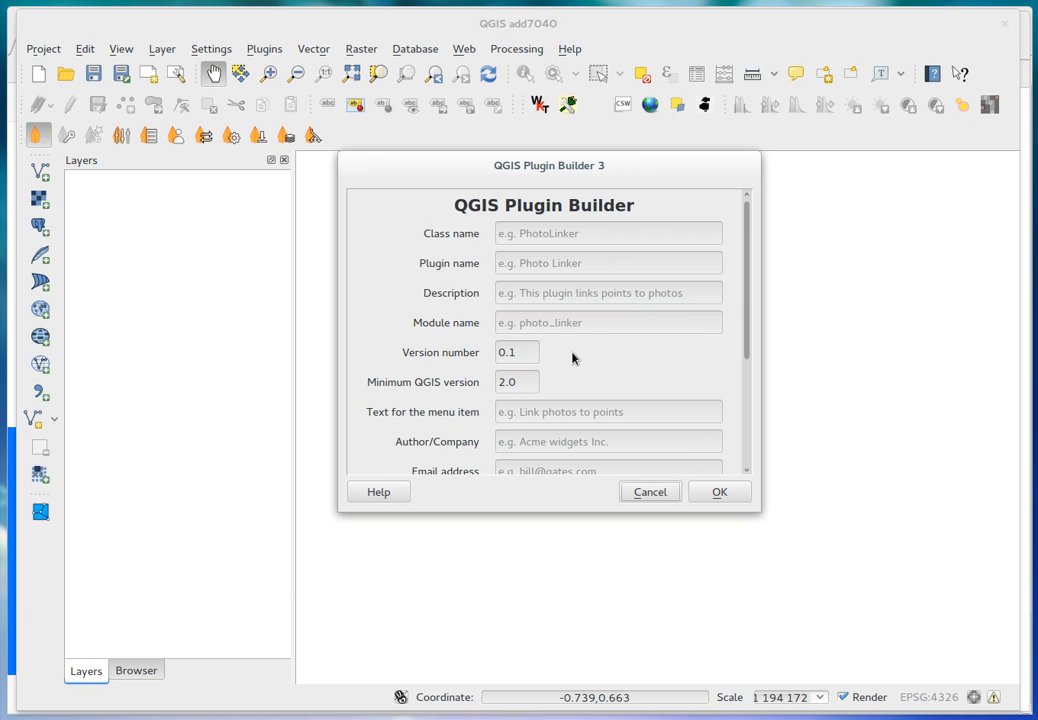
mouse_move(648, 396)
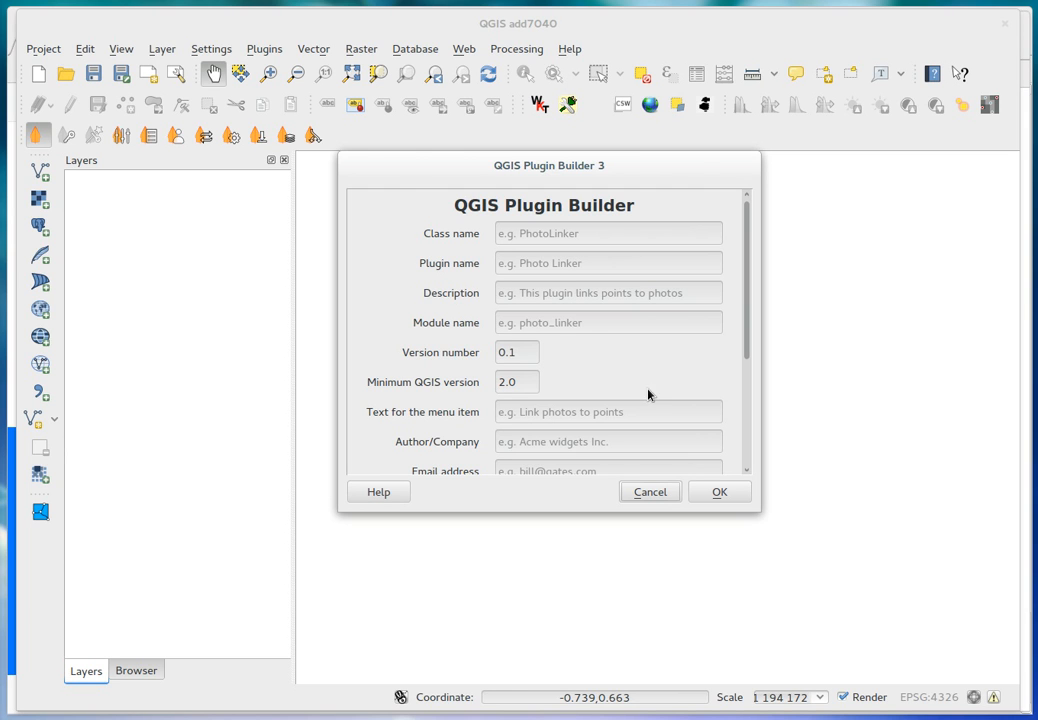
mouse_move(582, 240)
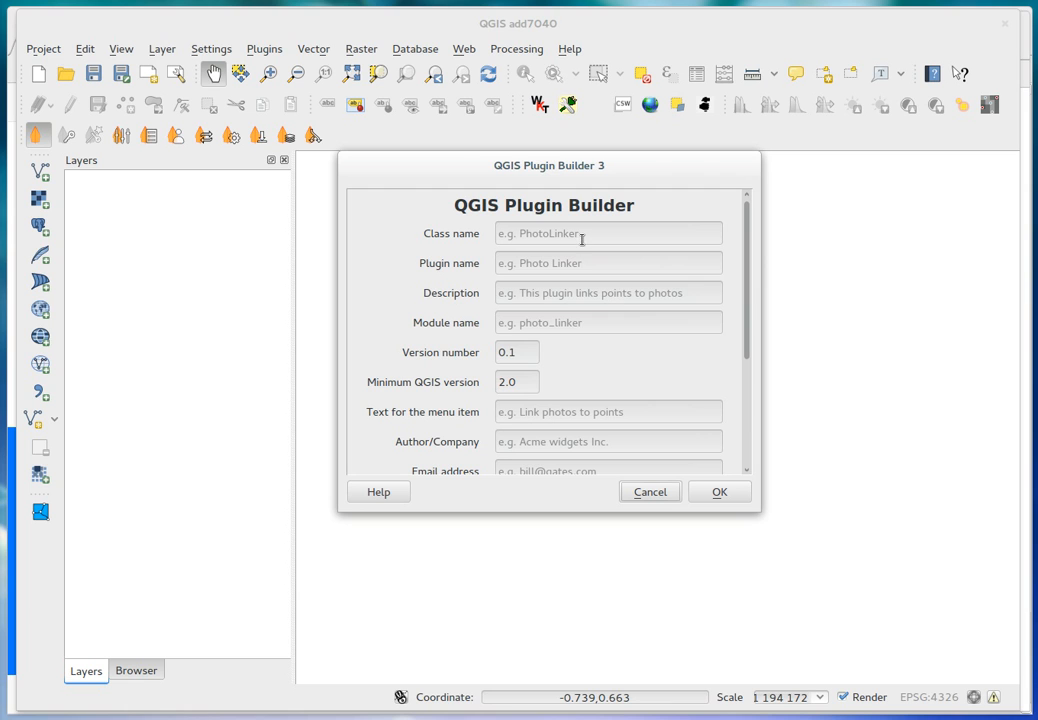
mouse_move(608, 232)
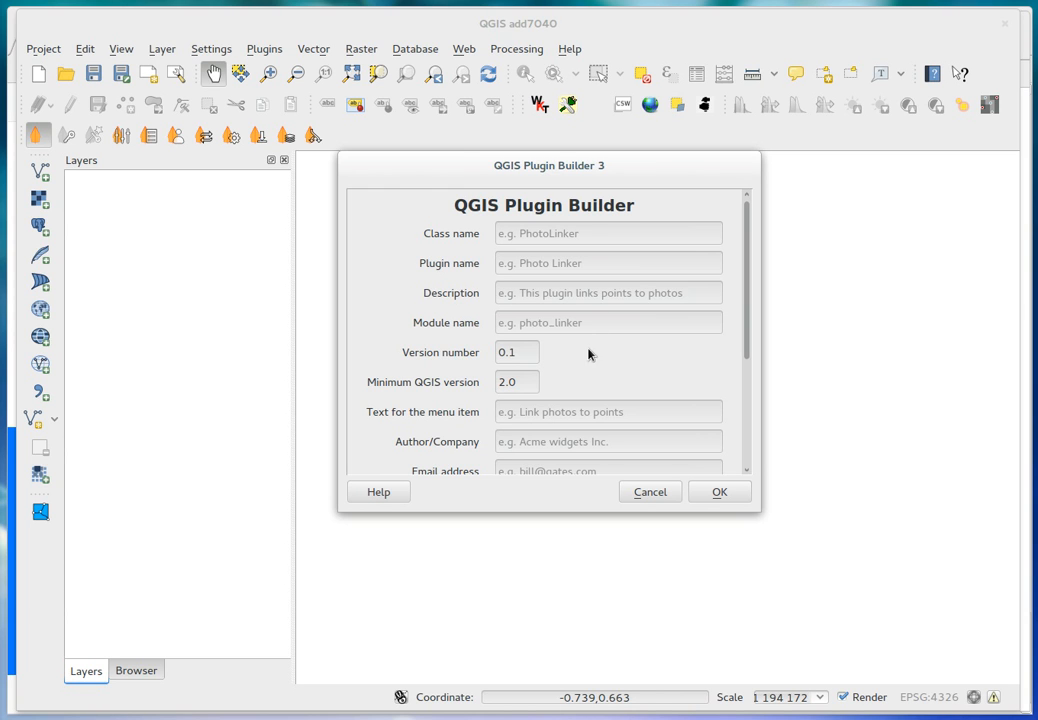
mouse_move(580, 328)
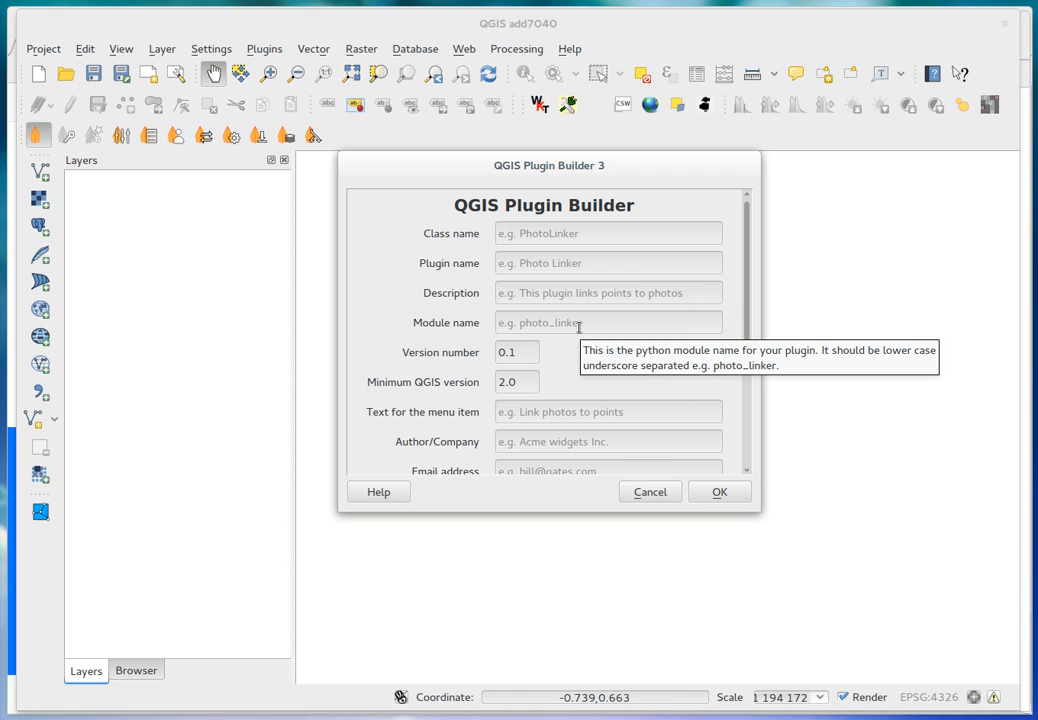
mouse_move(556, 232)
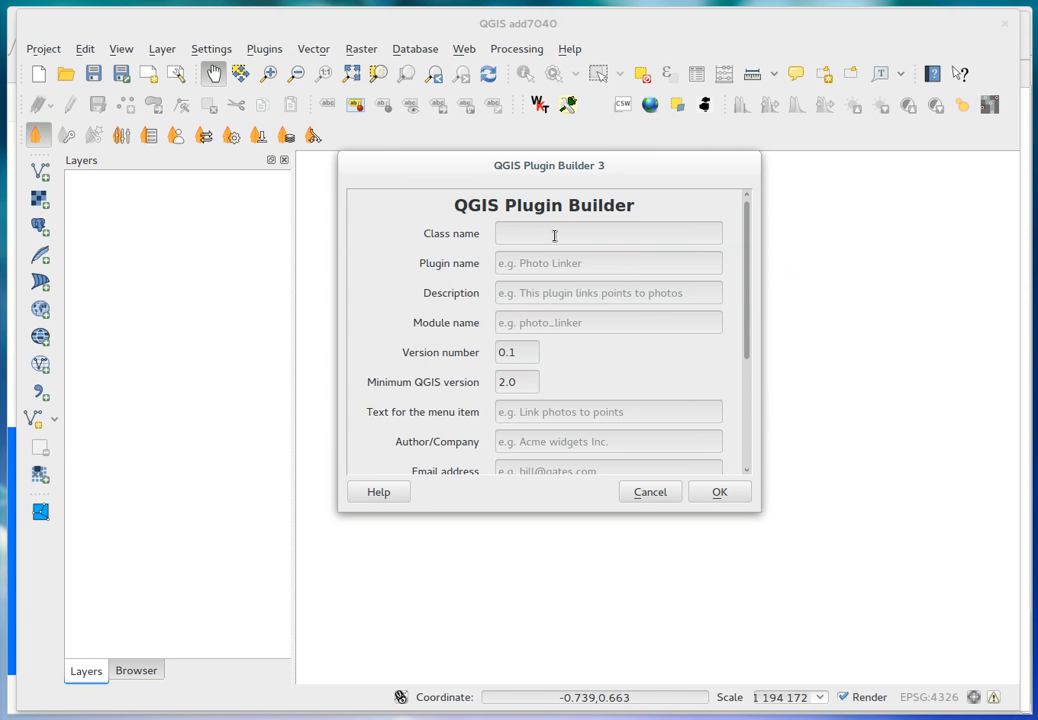
Step: Enter PhotoLinker as class and plugin name with description 'links points to photos'
click(608, 232)
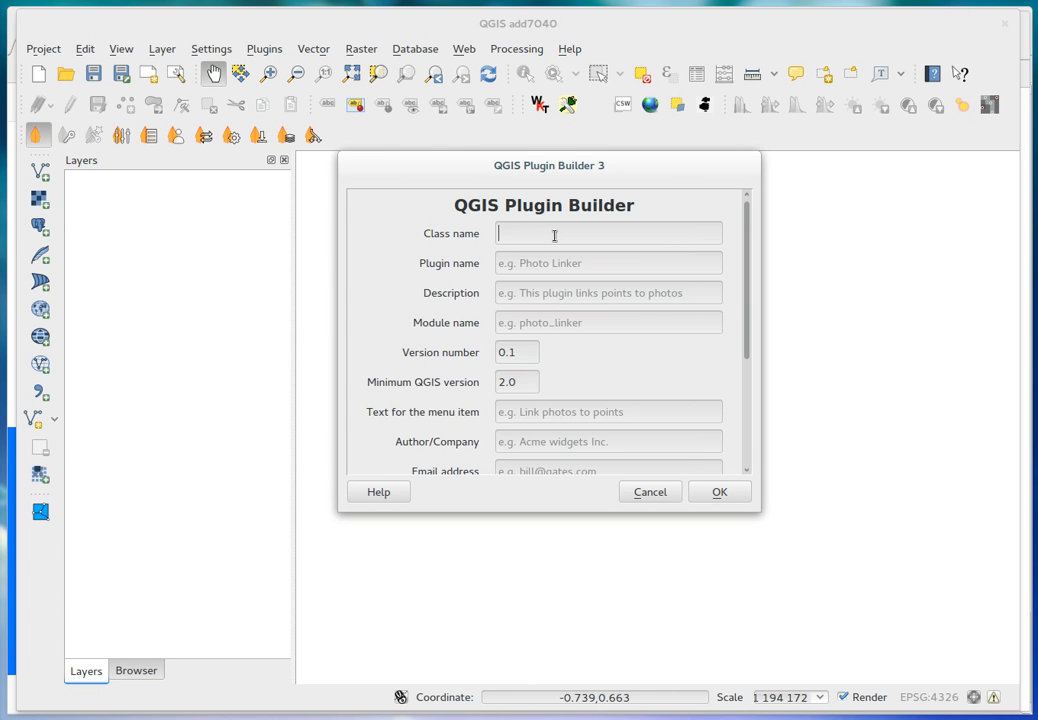
text(Ph)
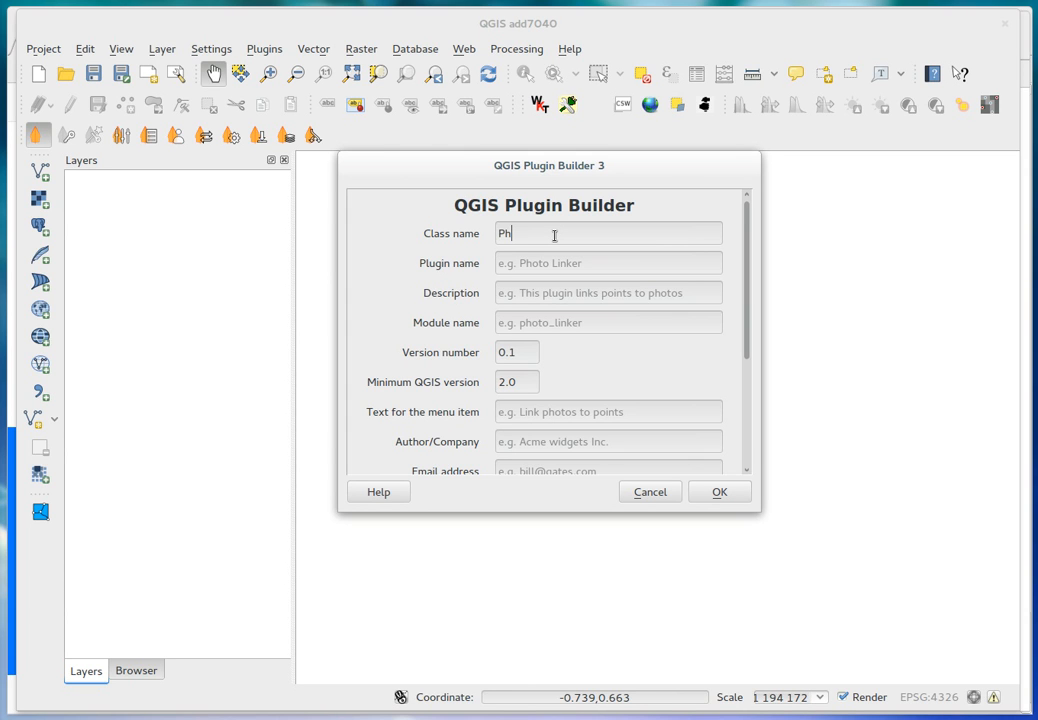
text(otoLinker)
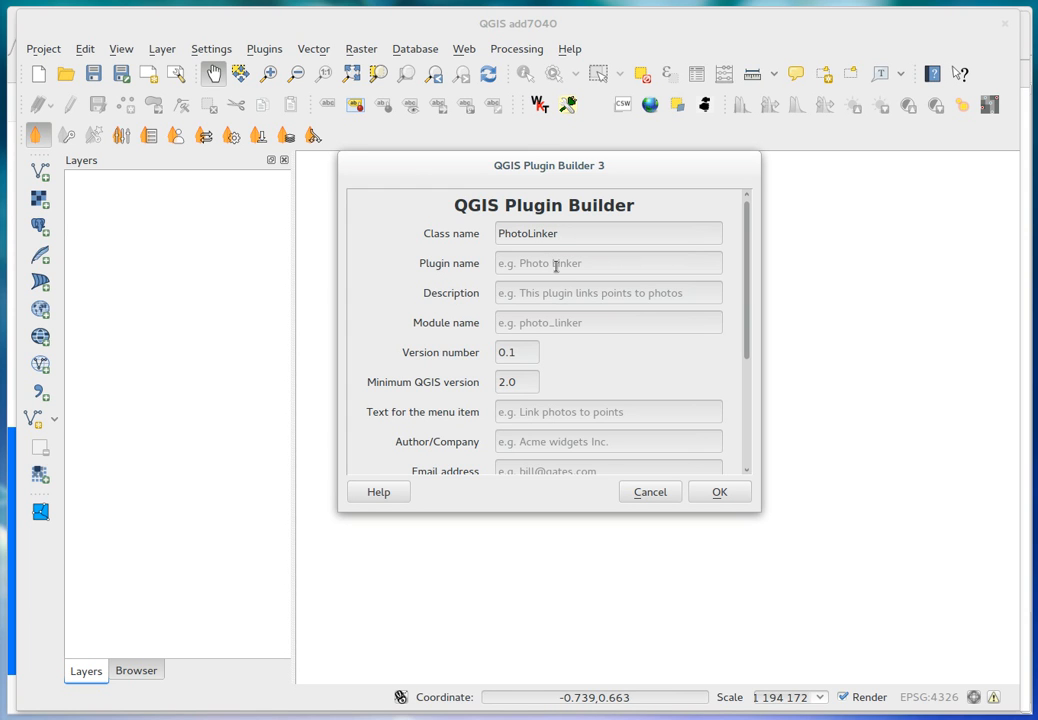
mouse_move(556, 264)
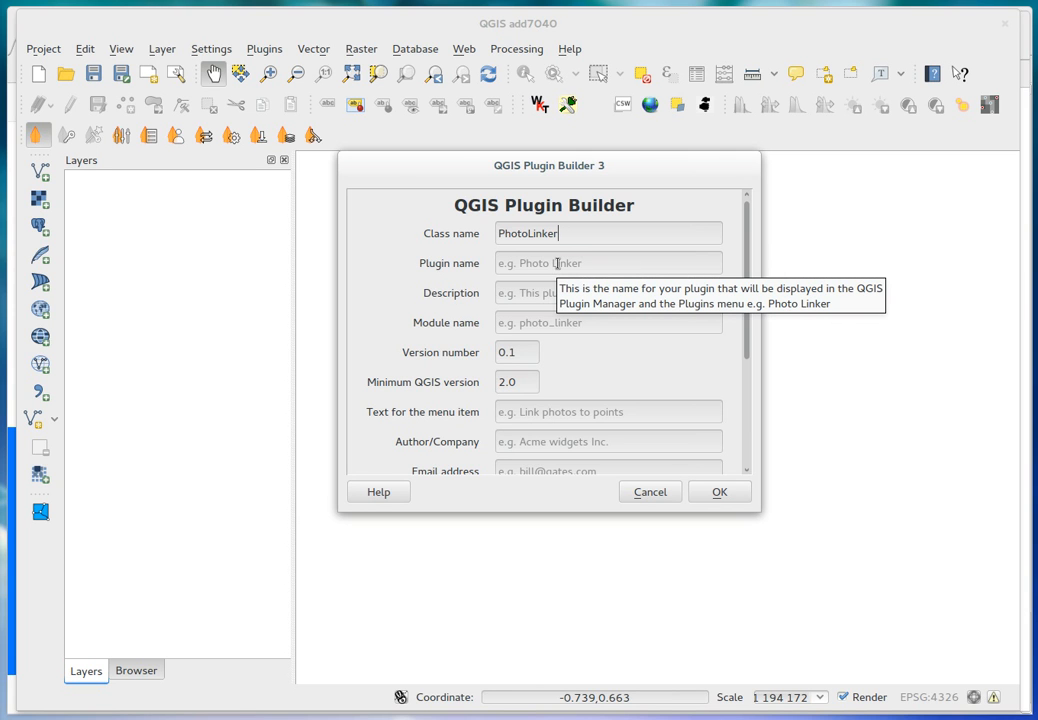
text(Photo Linker)
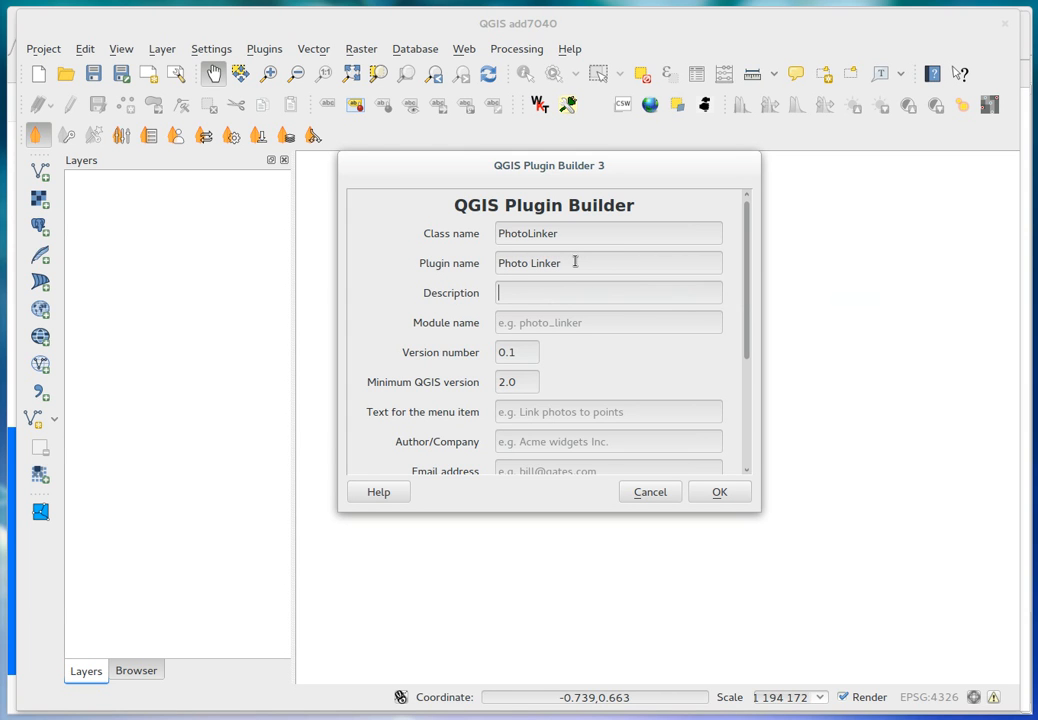
text(Photo linker)
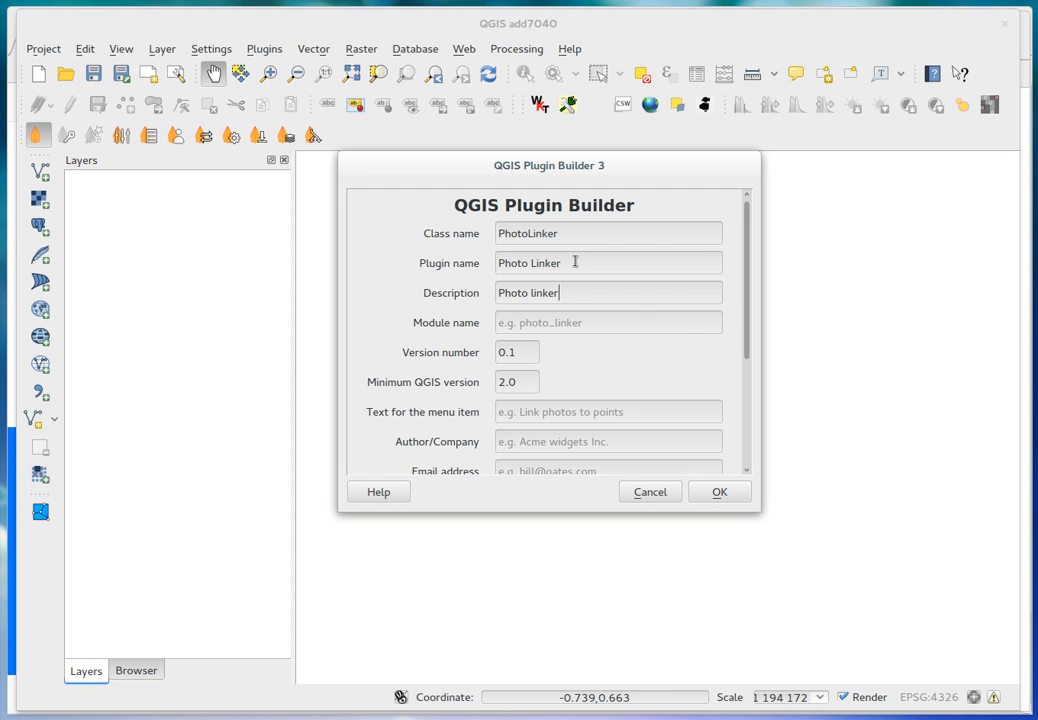
text(links po)
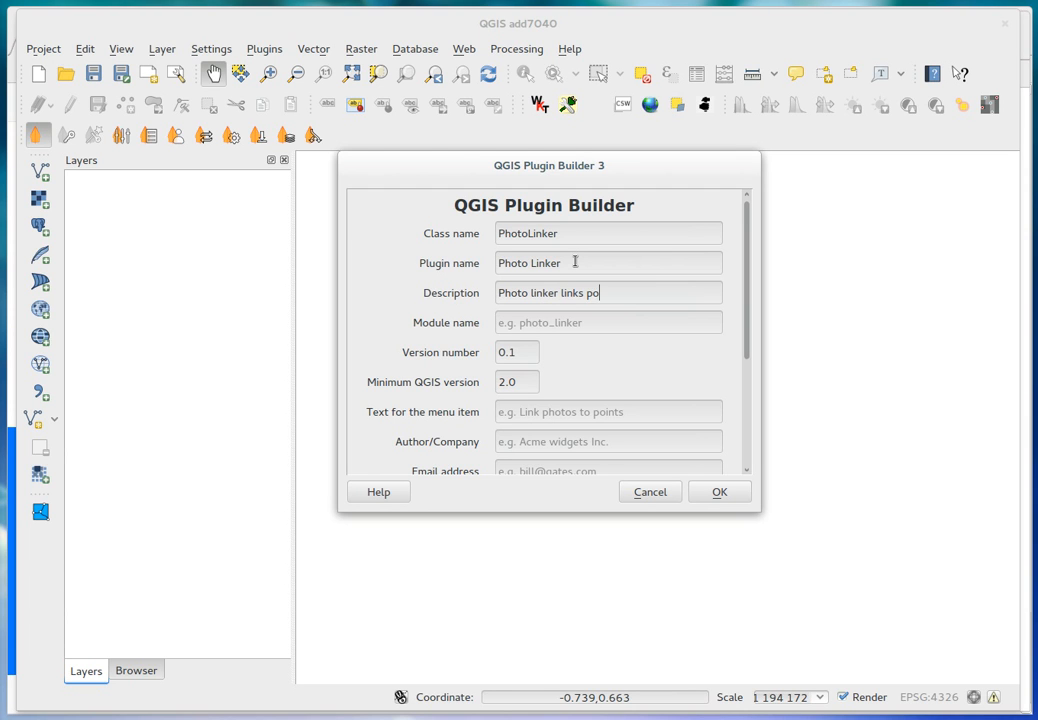
text(ints to pjot)
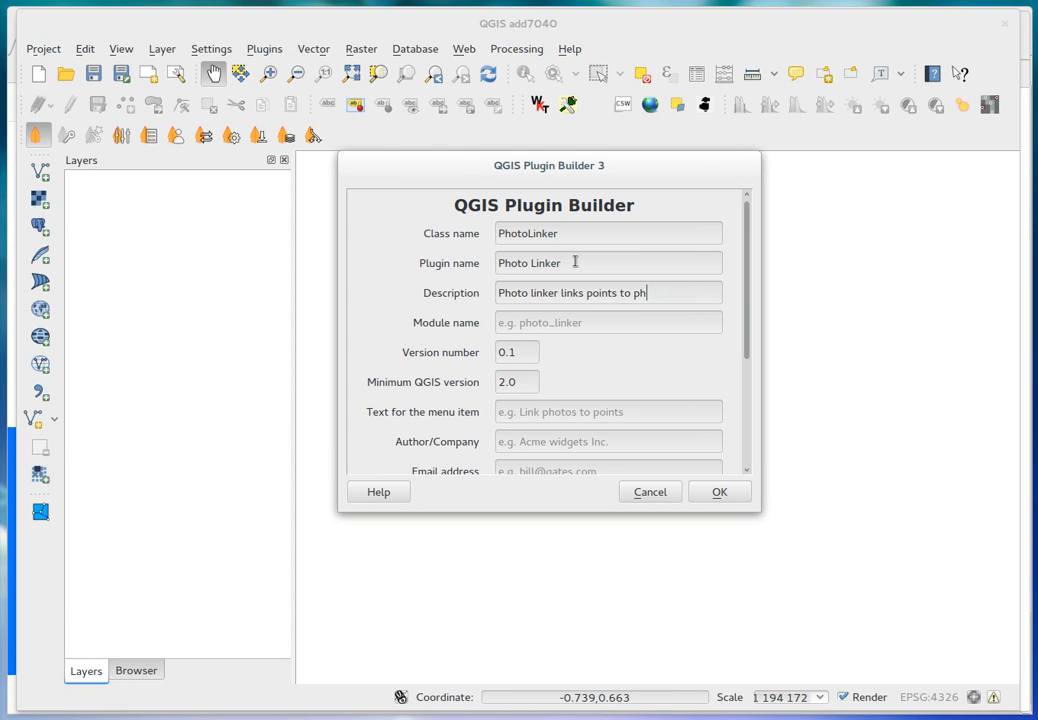
text(otos)
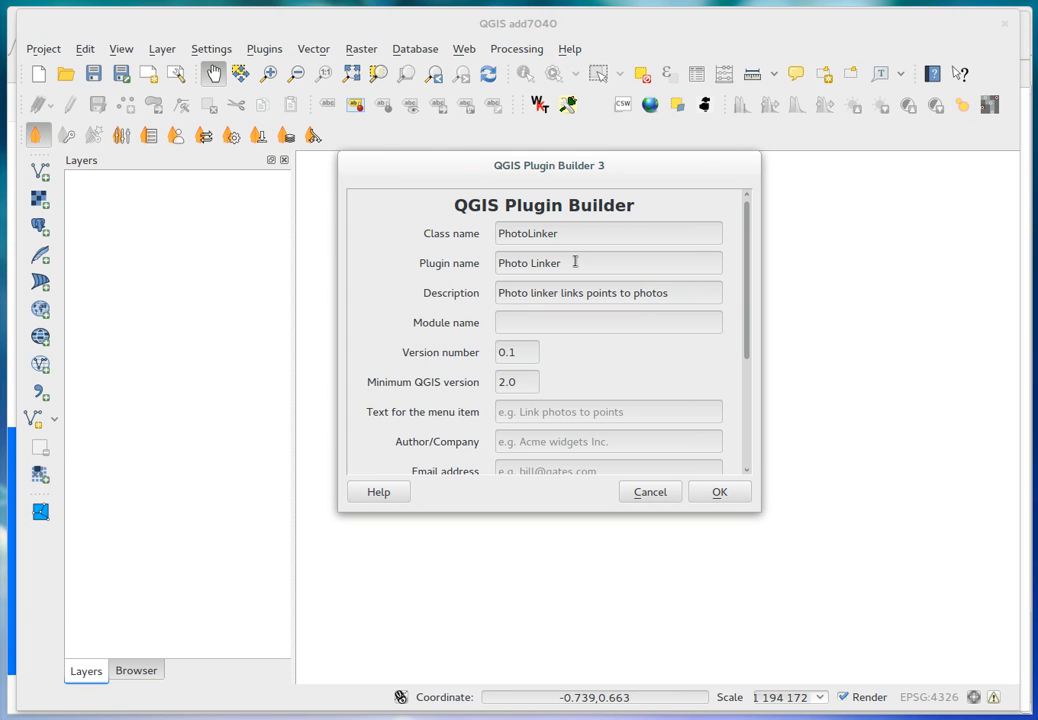
Step: Fill in the photolinker module name, PhotoLinker menu text, author Tim and a .com email address
text(photo_li)
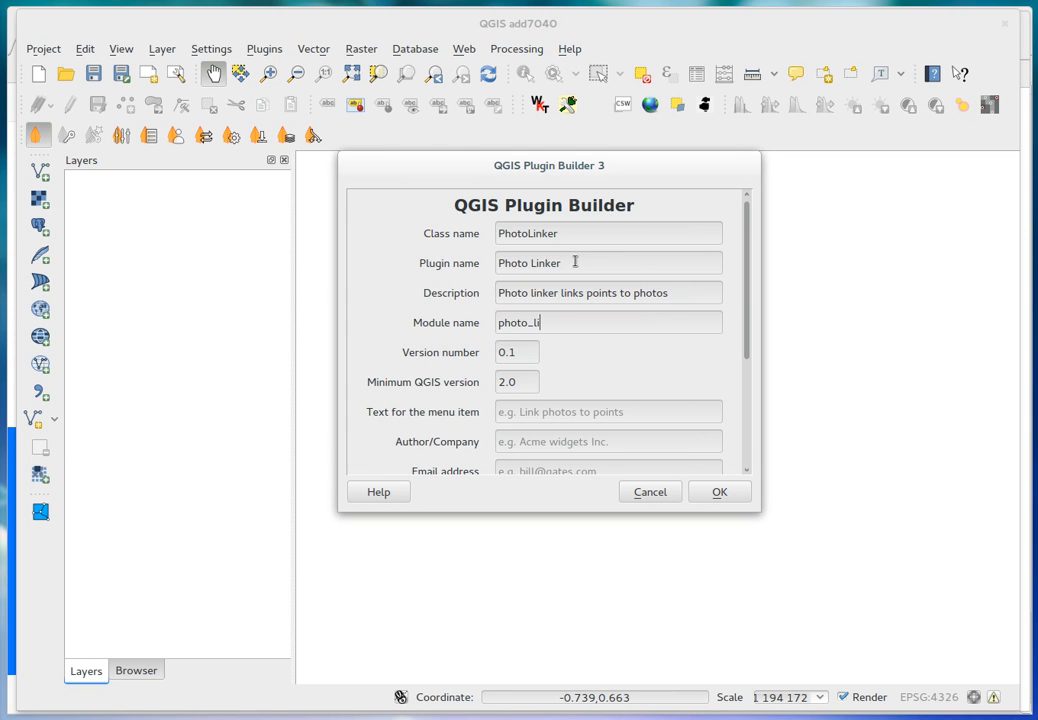
text(nker)
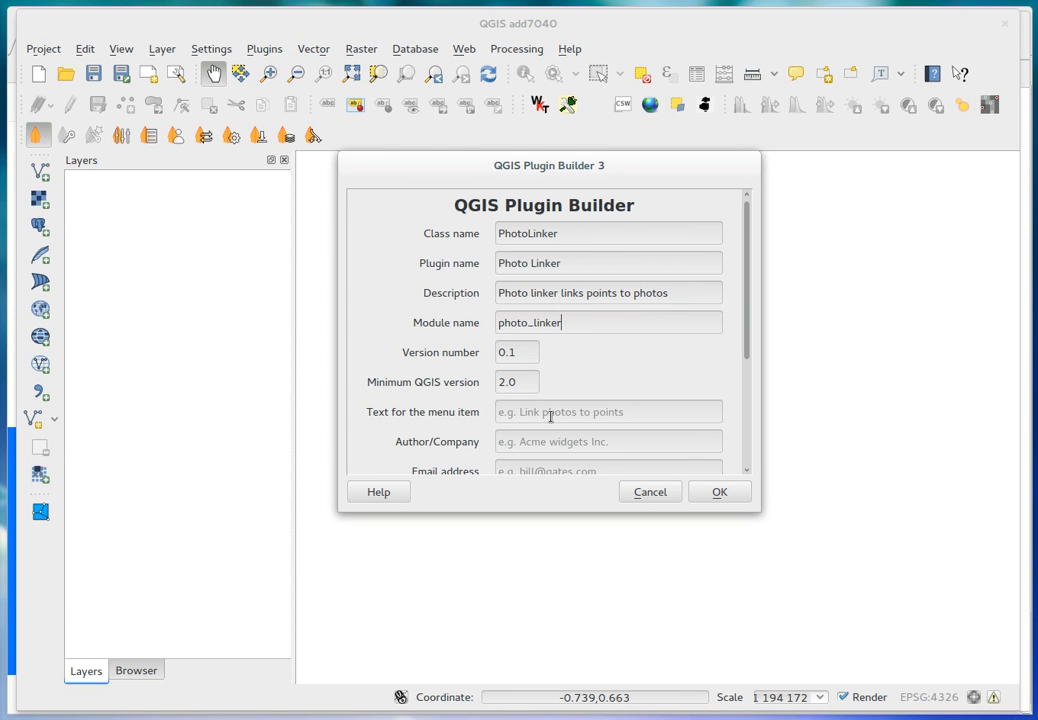
text(Photo linker)
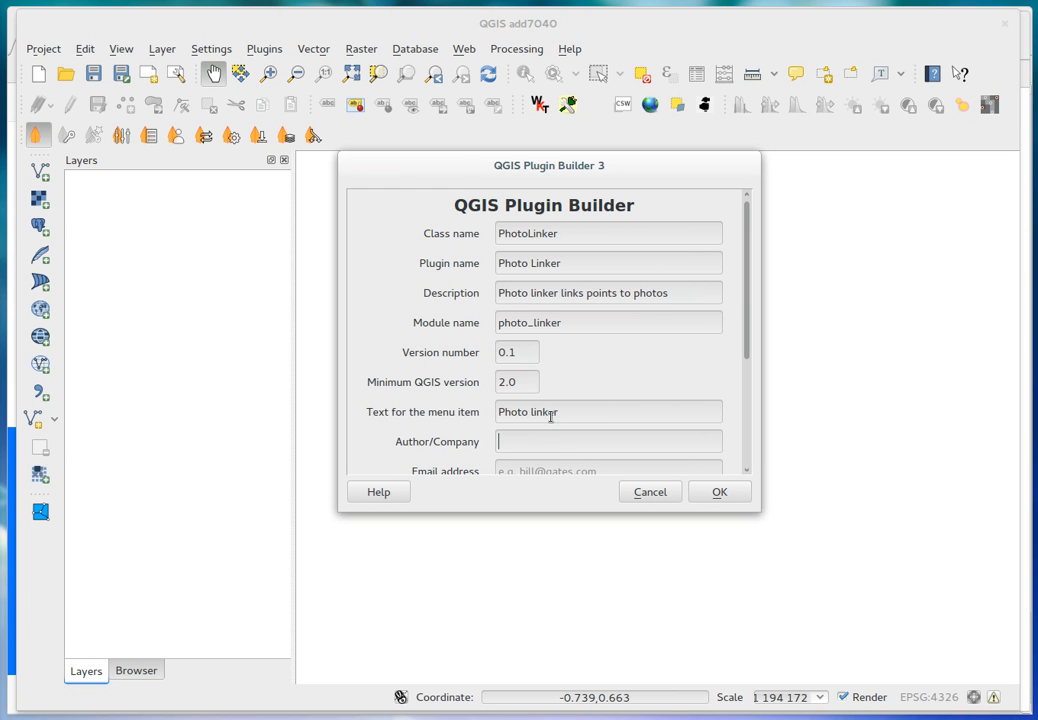
text(Tim Sutton)
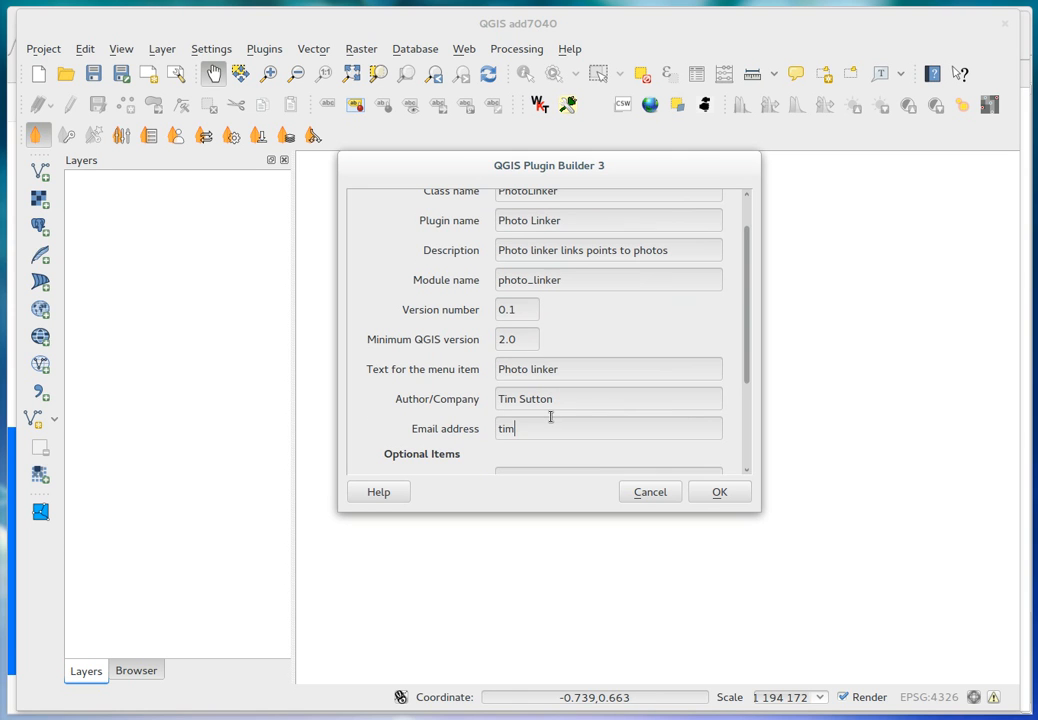
text(?@)
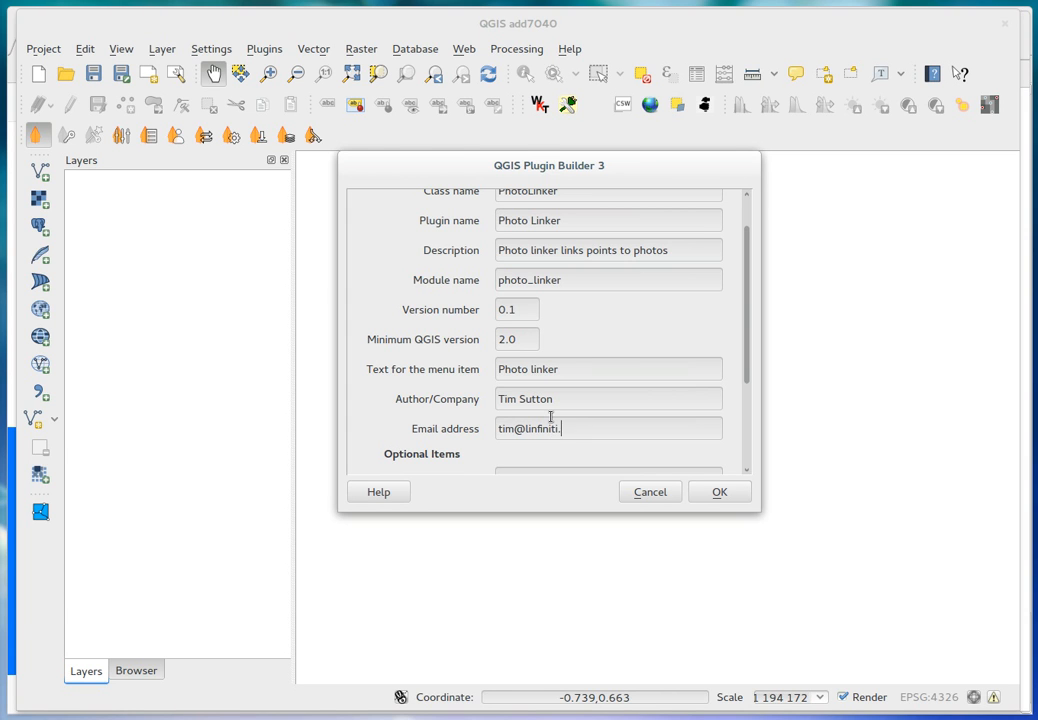
text(com)
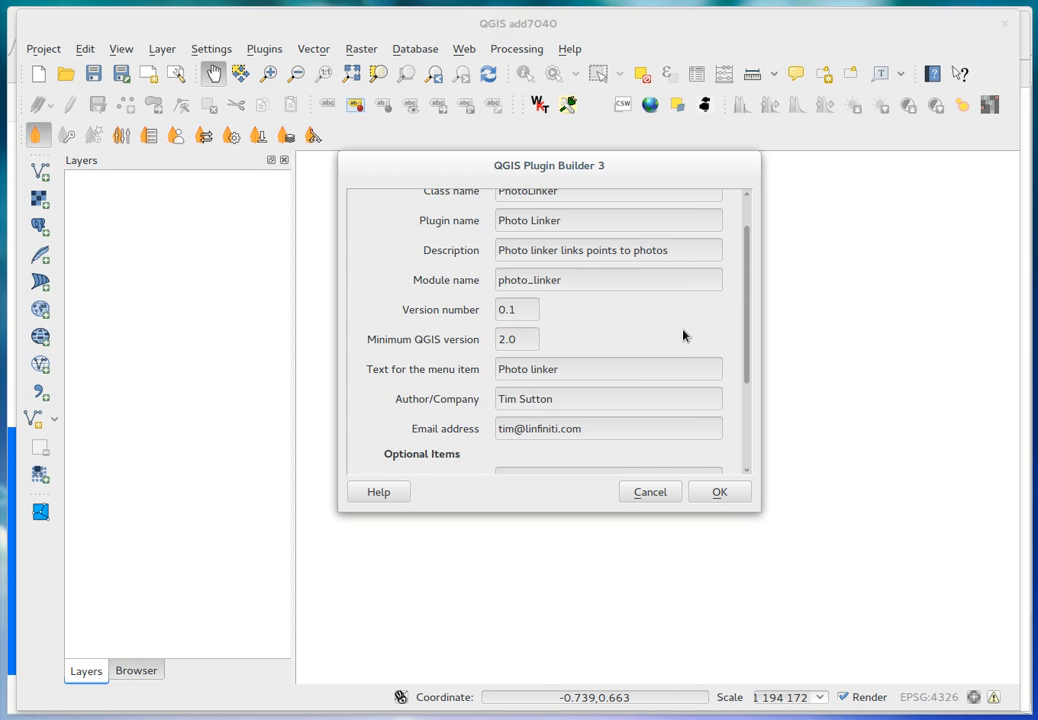
scroll(down, 3)
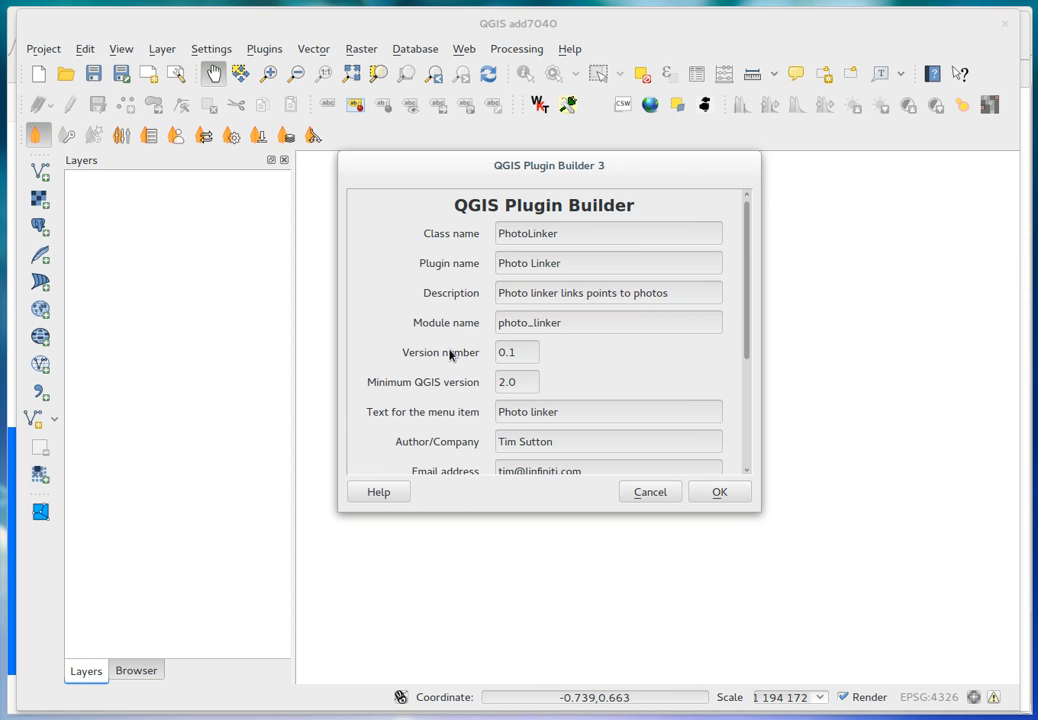
mouse_move(612, 496)
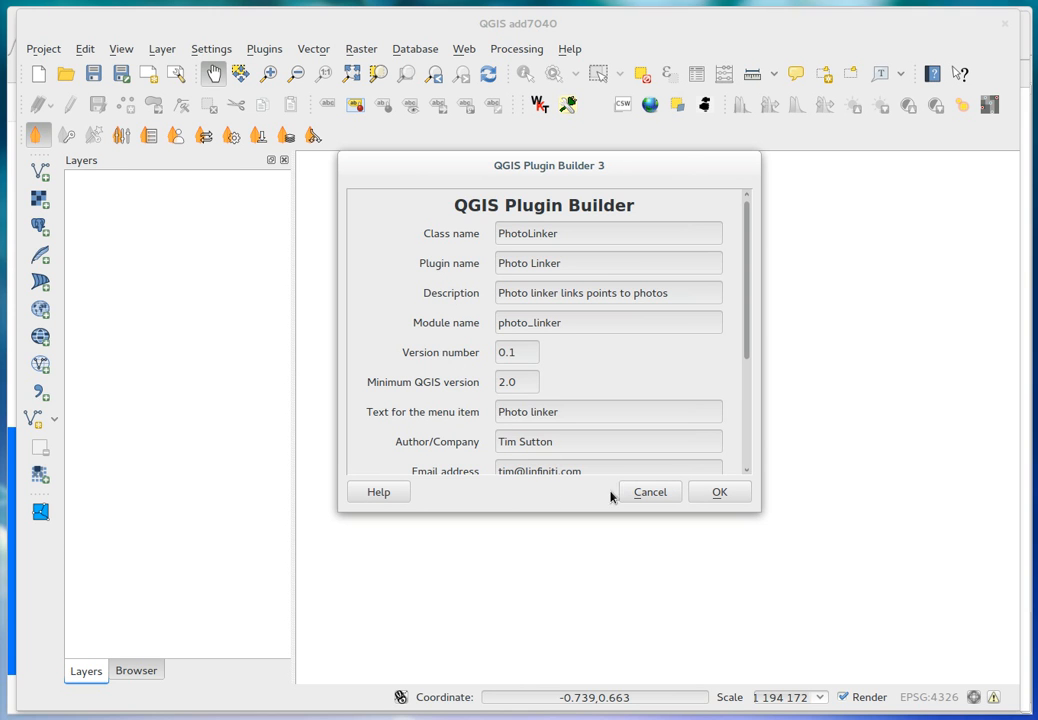
mouse_move(536, 492)
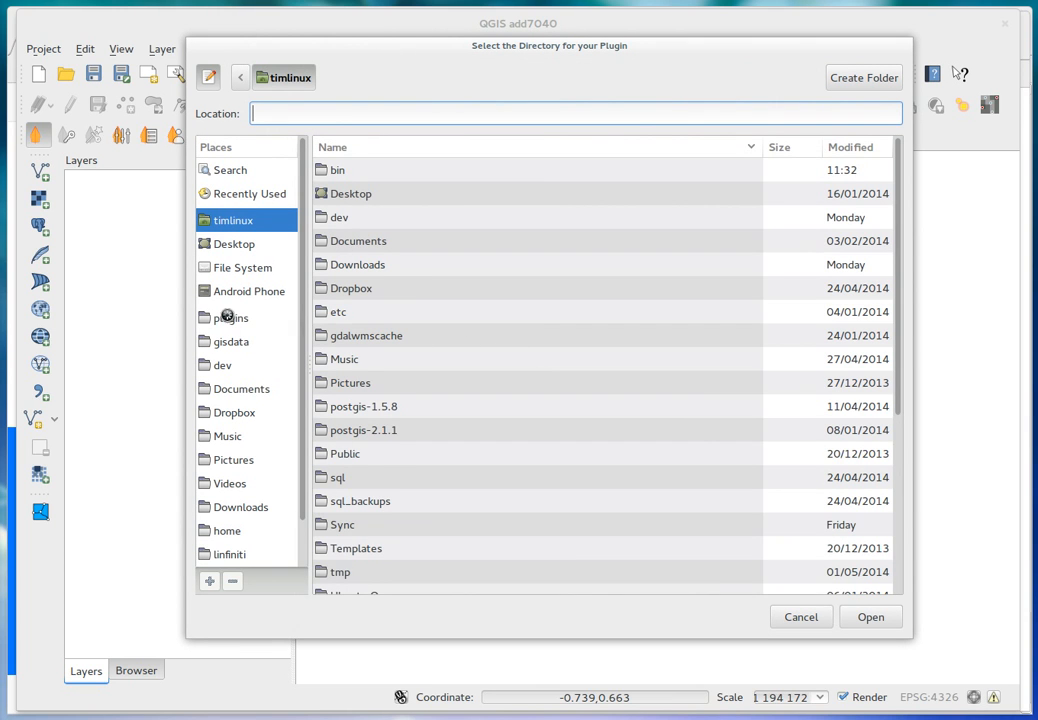
Step: Choose ~/.qgis2/python/plugins as the output folder and generate the PhotoLinker plugin
double_click(230, 316)
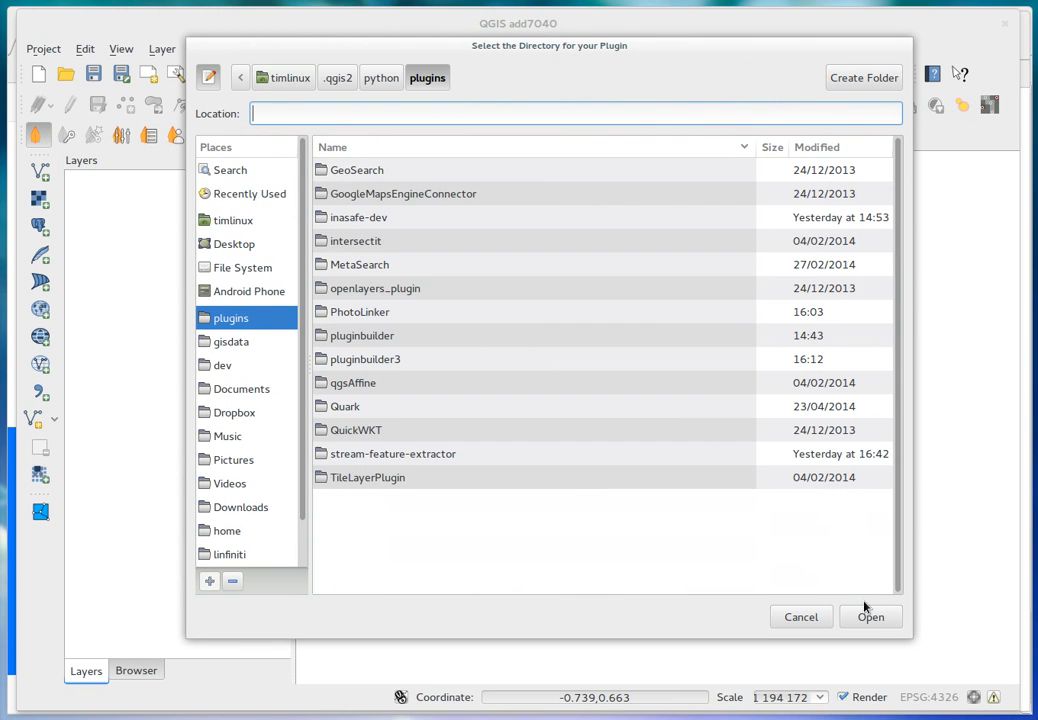
click(868, 616)
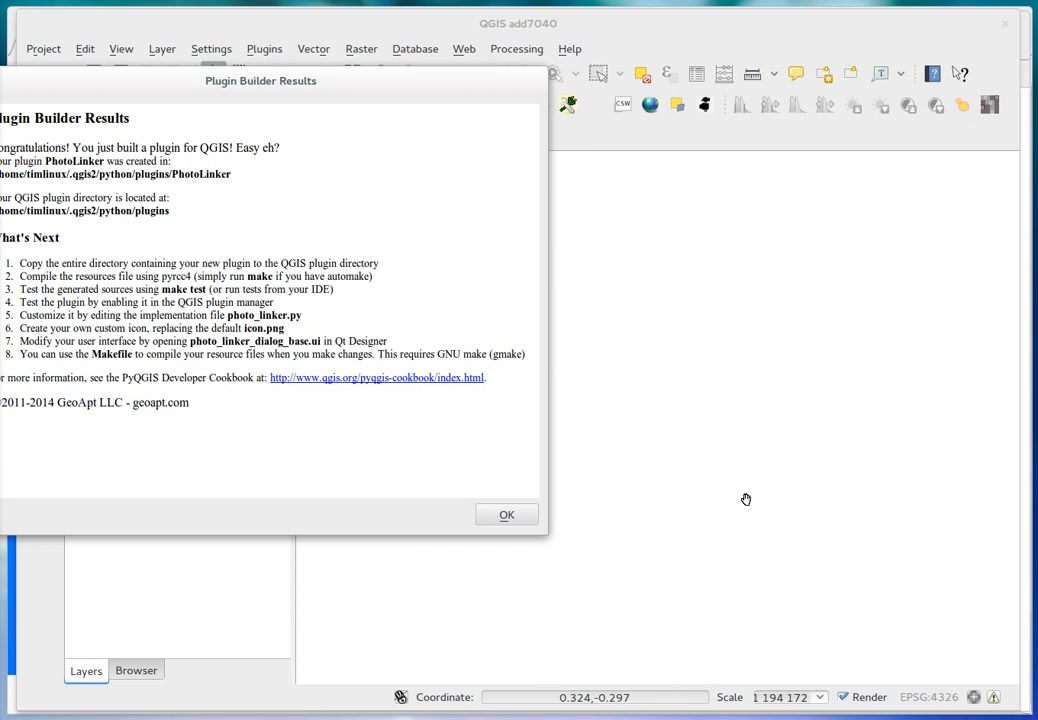
Step: Bring the Plugin Builder results window into view, review it and dismiss it
drag(260, 80, 468, 128)
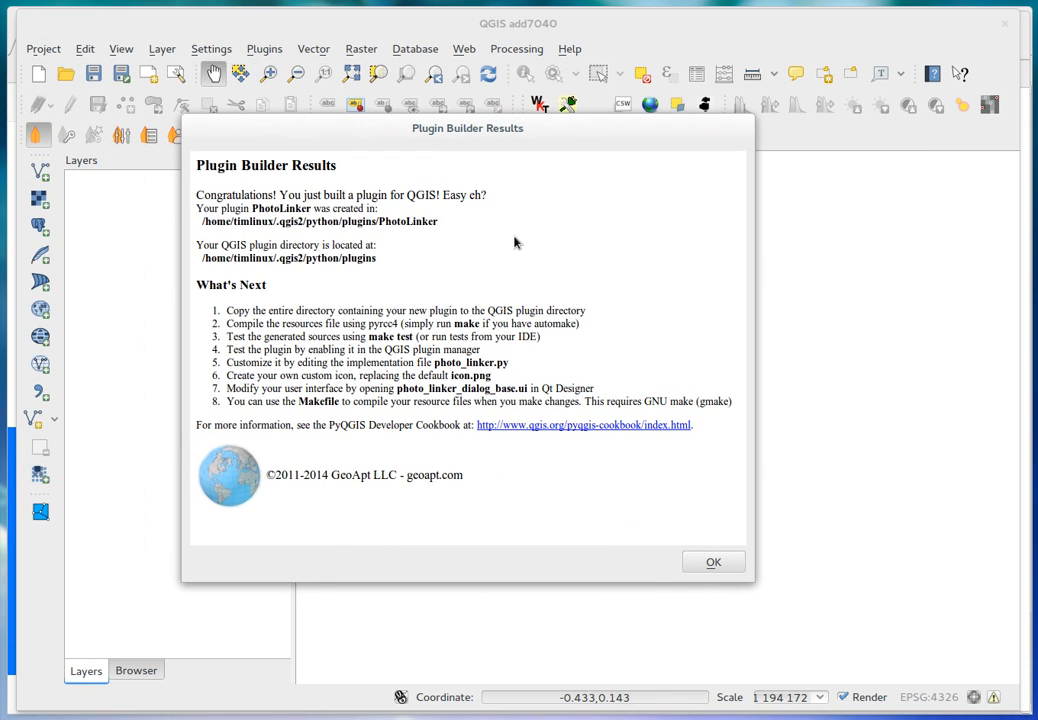
mouse_move(456, 420)
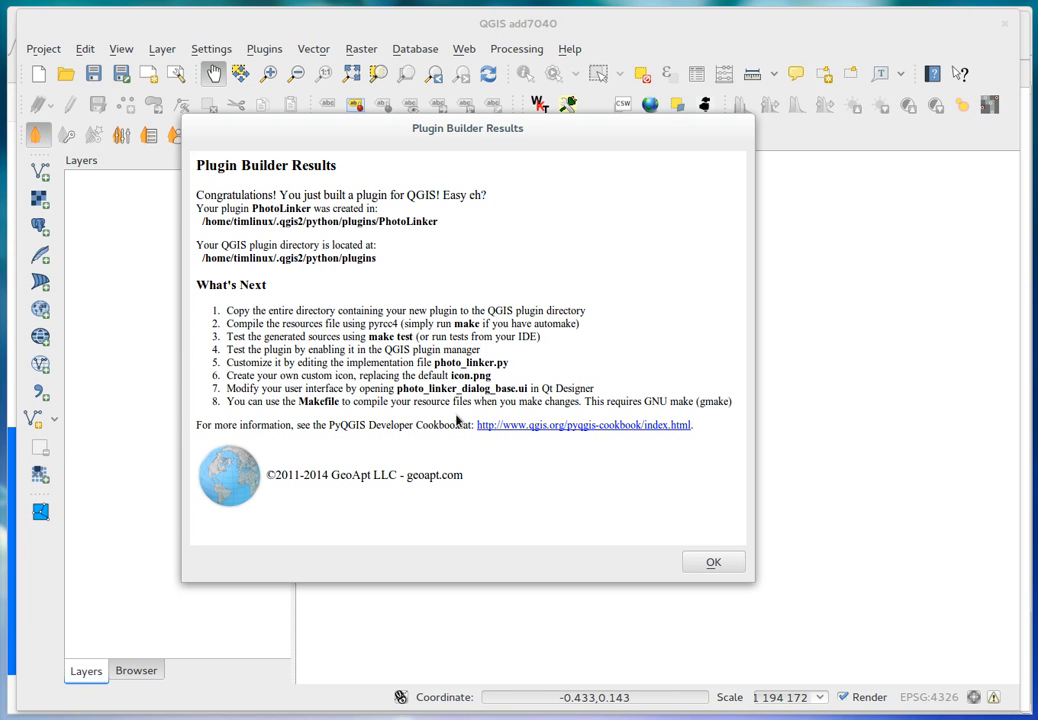
mouse_move(458, 420)
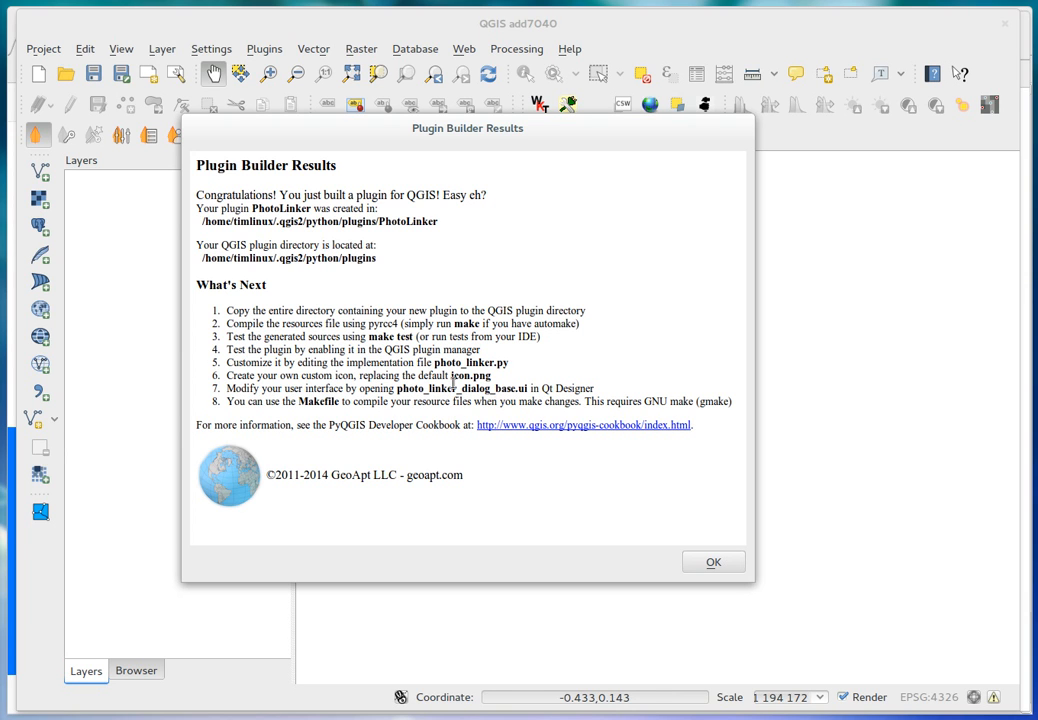
mouse_move(528, 388)
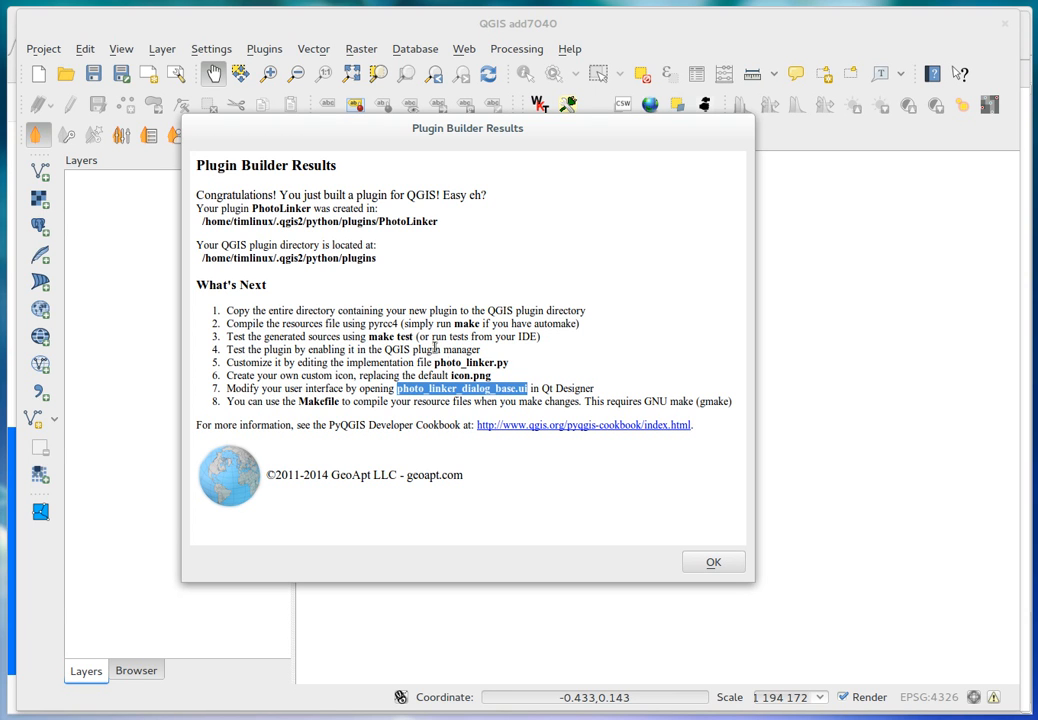
mouse_move(450, 364)
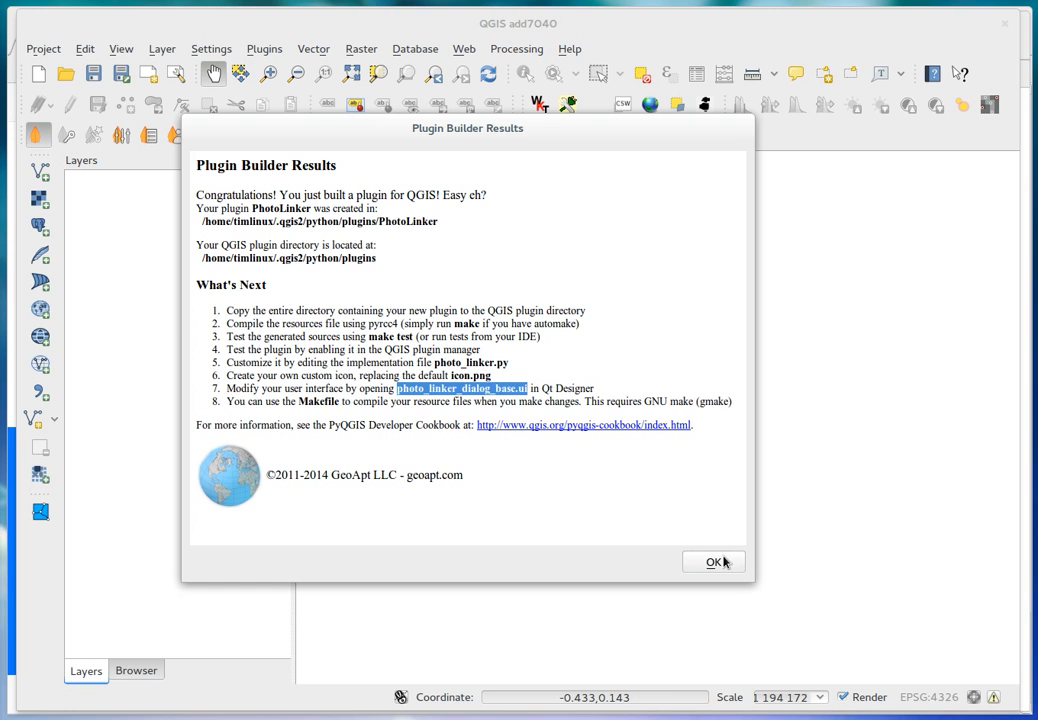
click(714, 560)
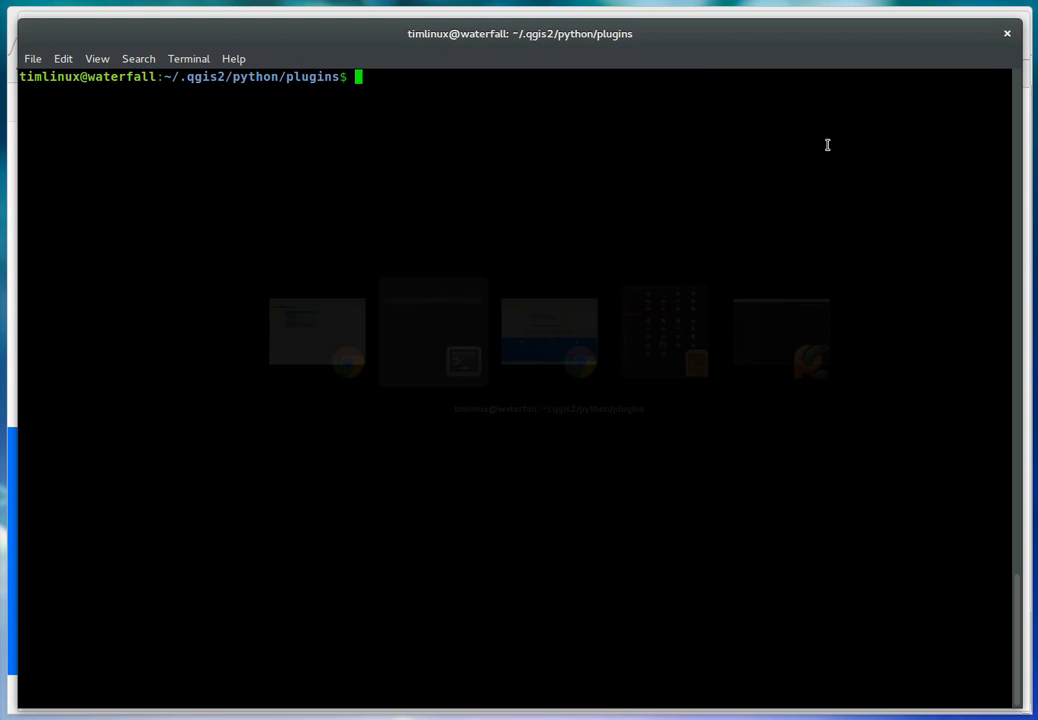
Step: Enter the PhotoLinker folder and list its generated files with ls -lah
text(cd PhotoLinker/)
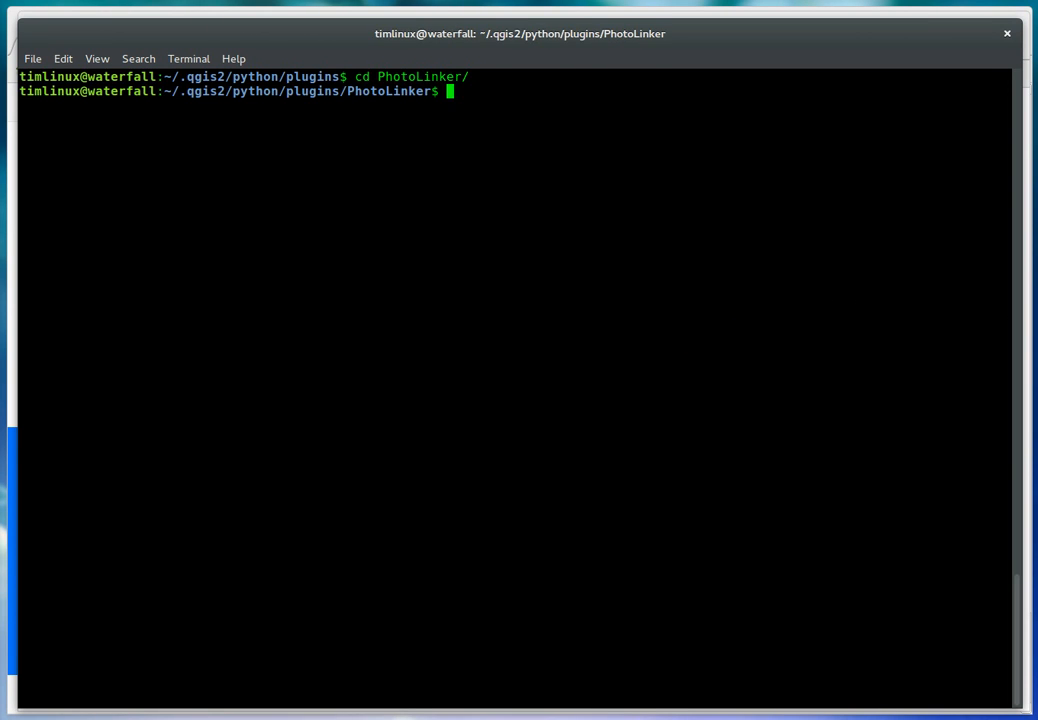
text(ls)
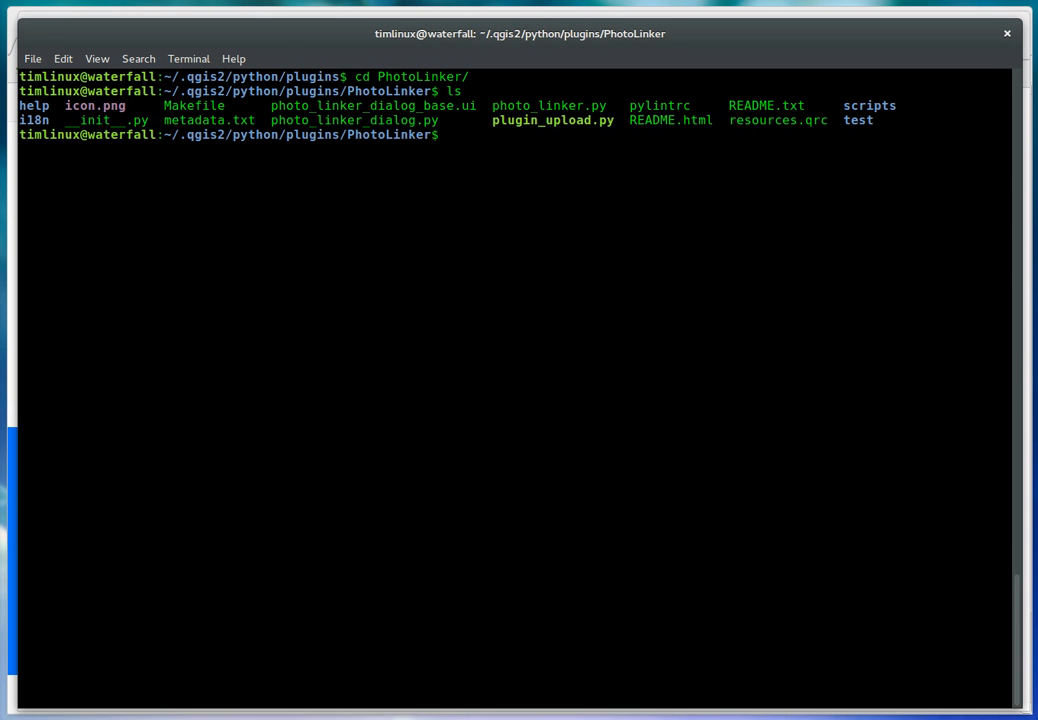
text(ls -)
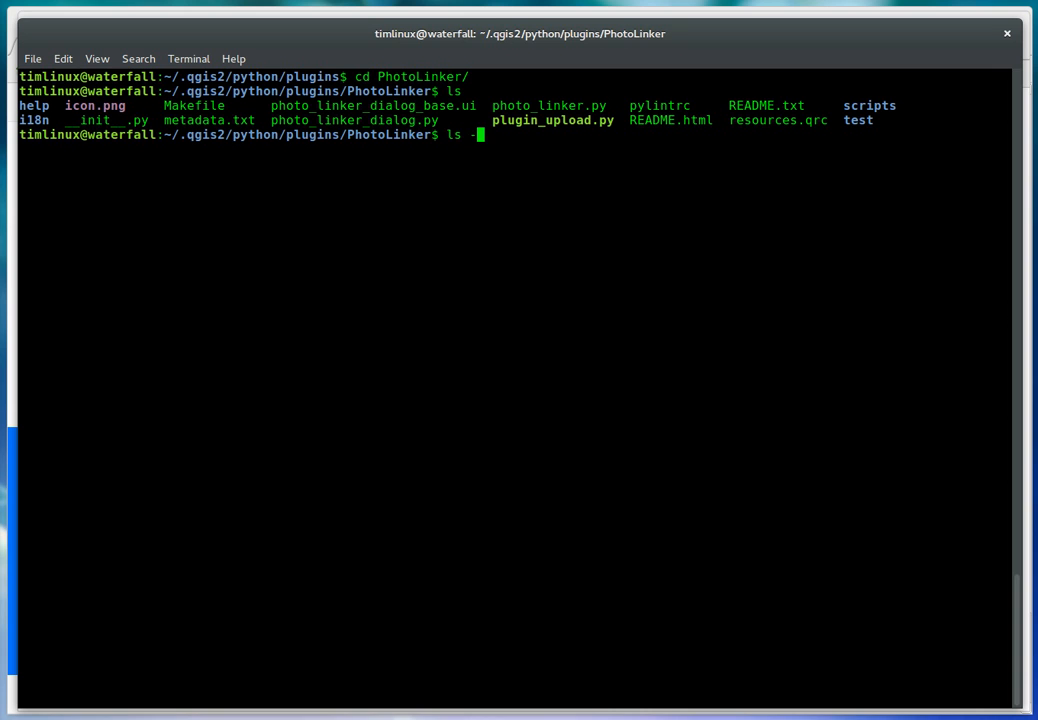
text(lah)
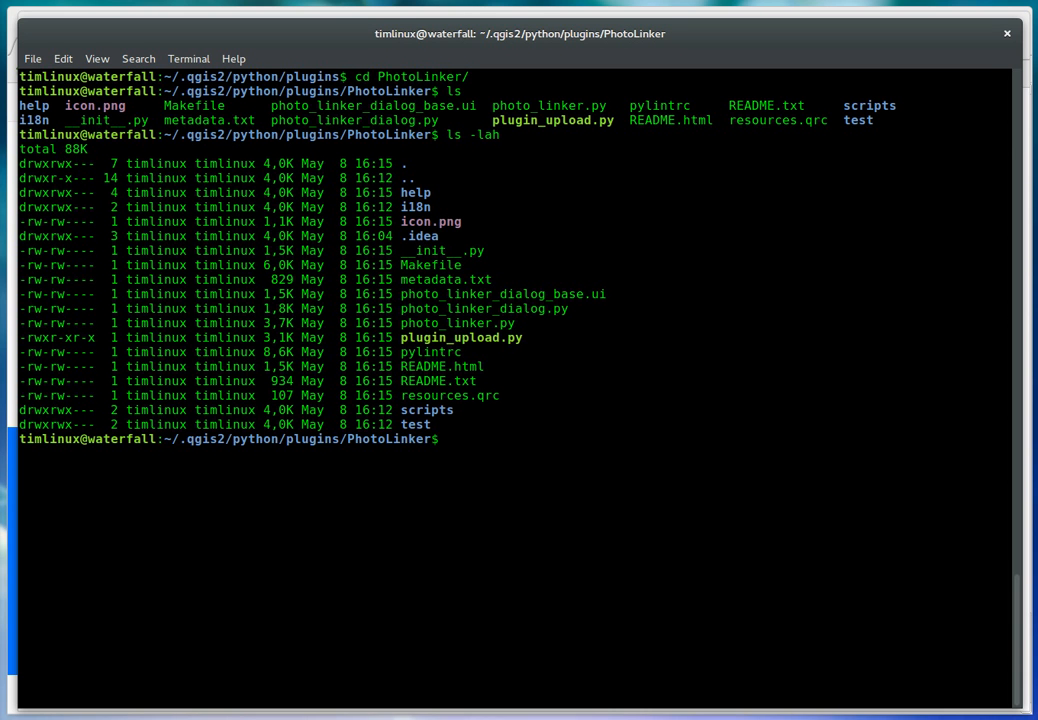
mouse_move(482, 300)
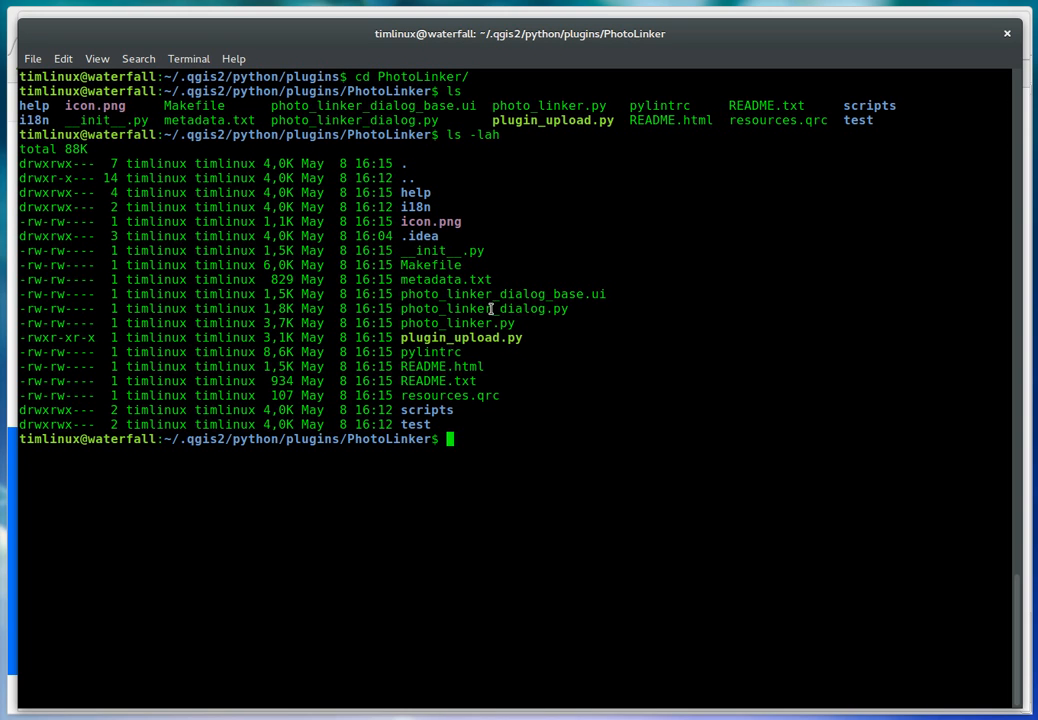
mouse_move(424, 424)
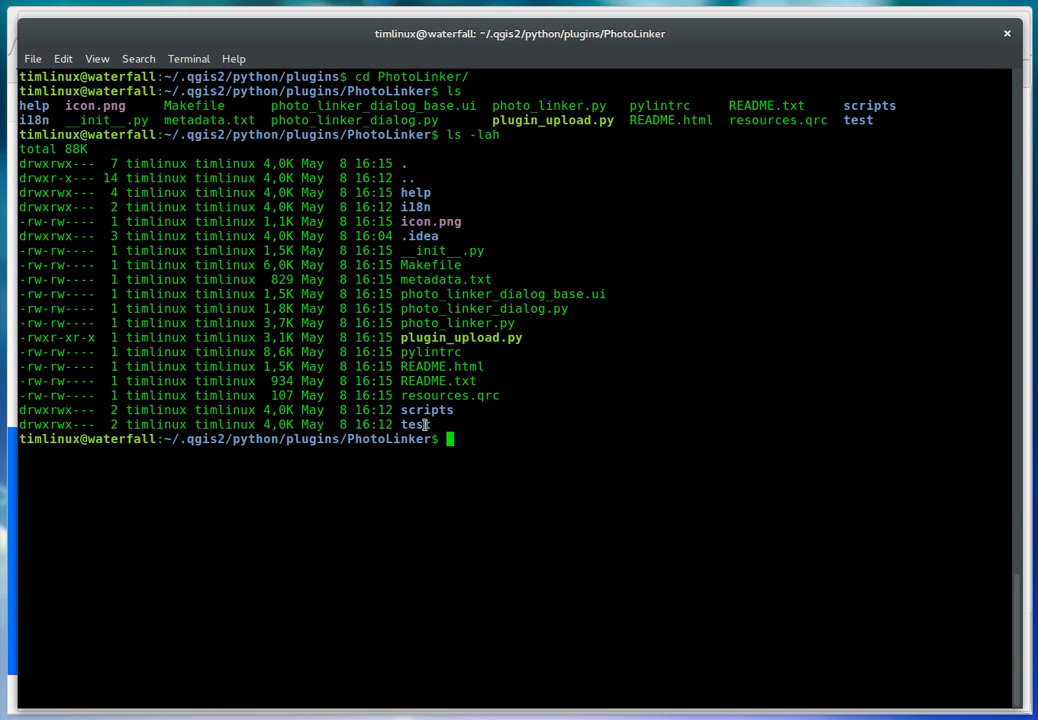
Step: List the three shell scripts inside the scripts/ folder
double_click(414, 424)
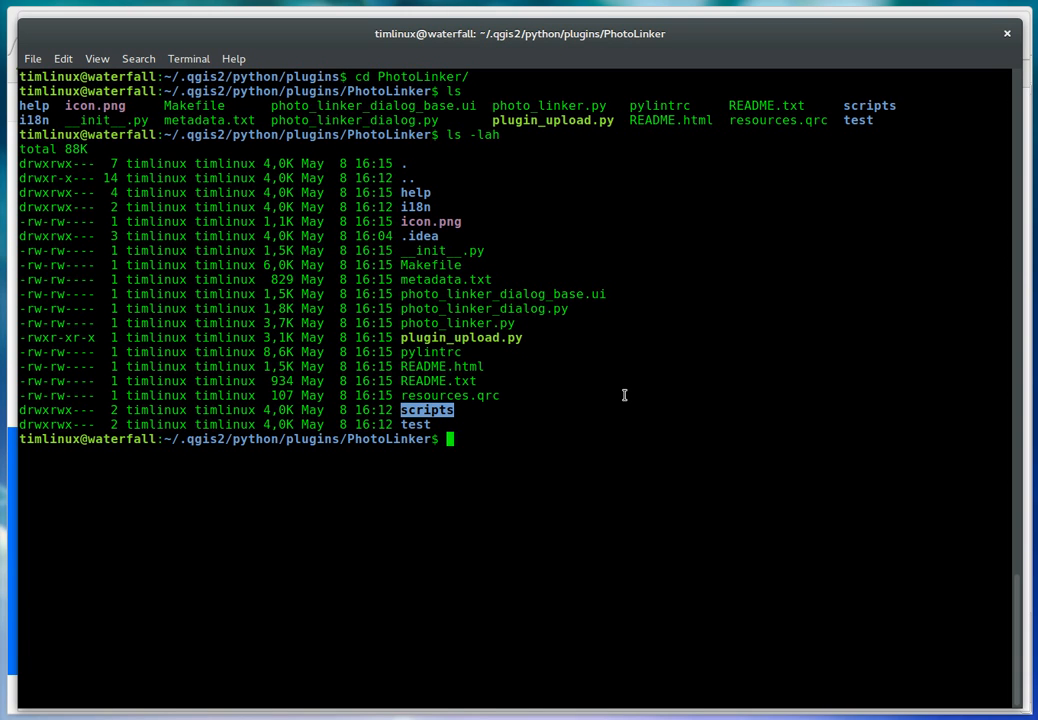
text(ls)
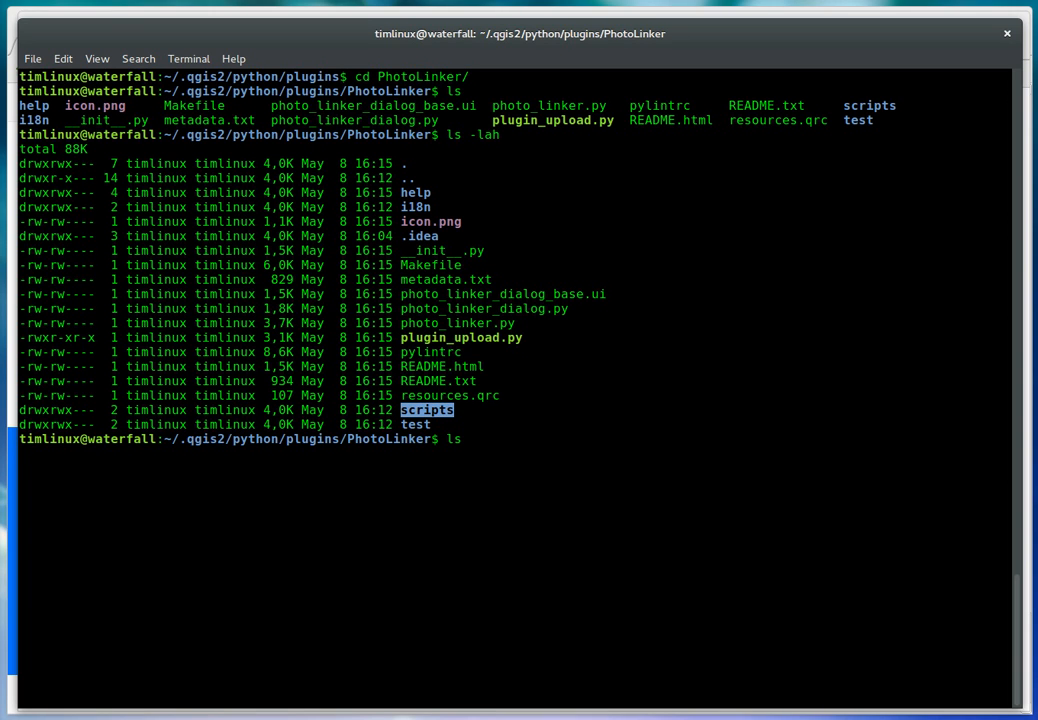
text(scripts/)
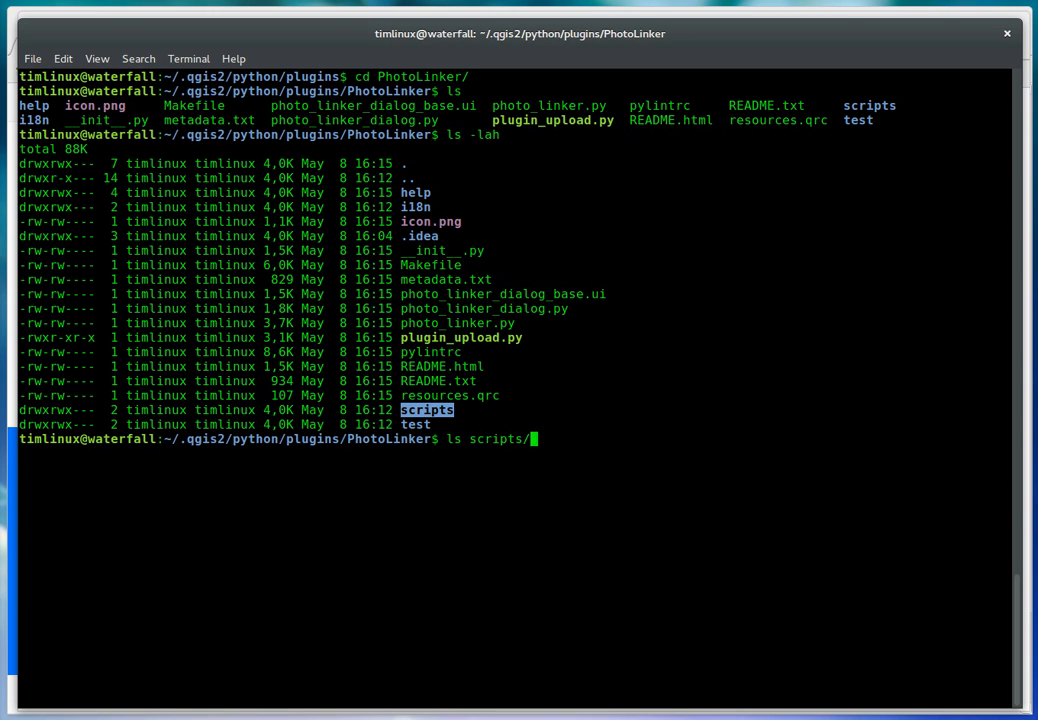
key(Return)
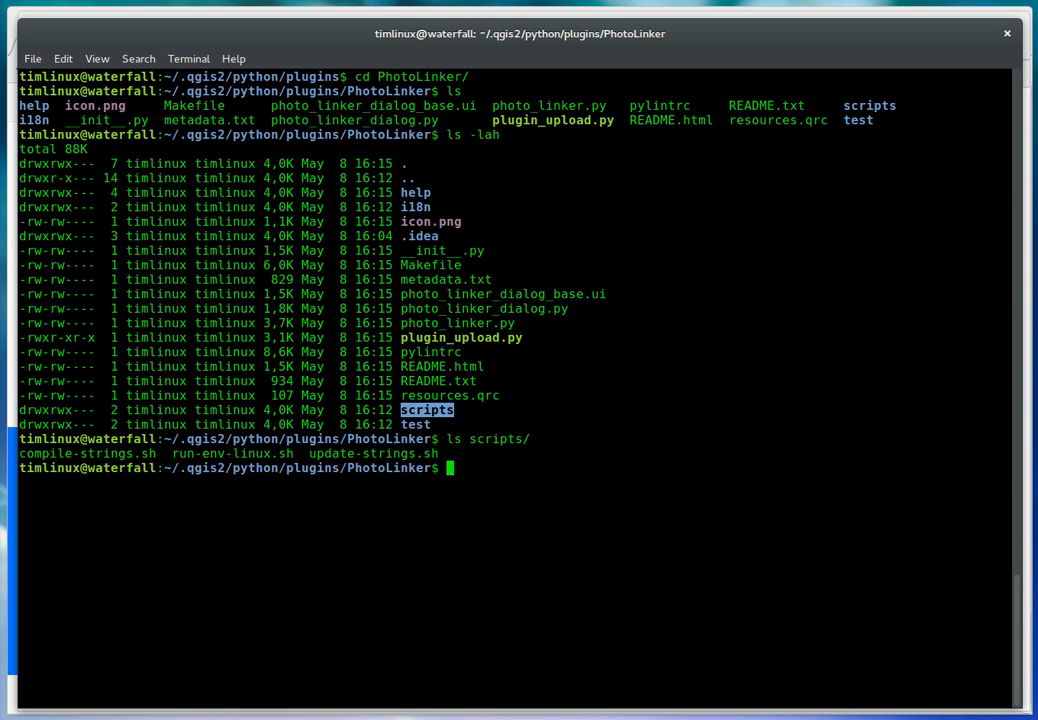
mouse_move(312, 456)
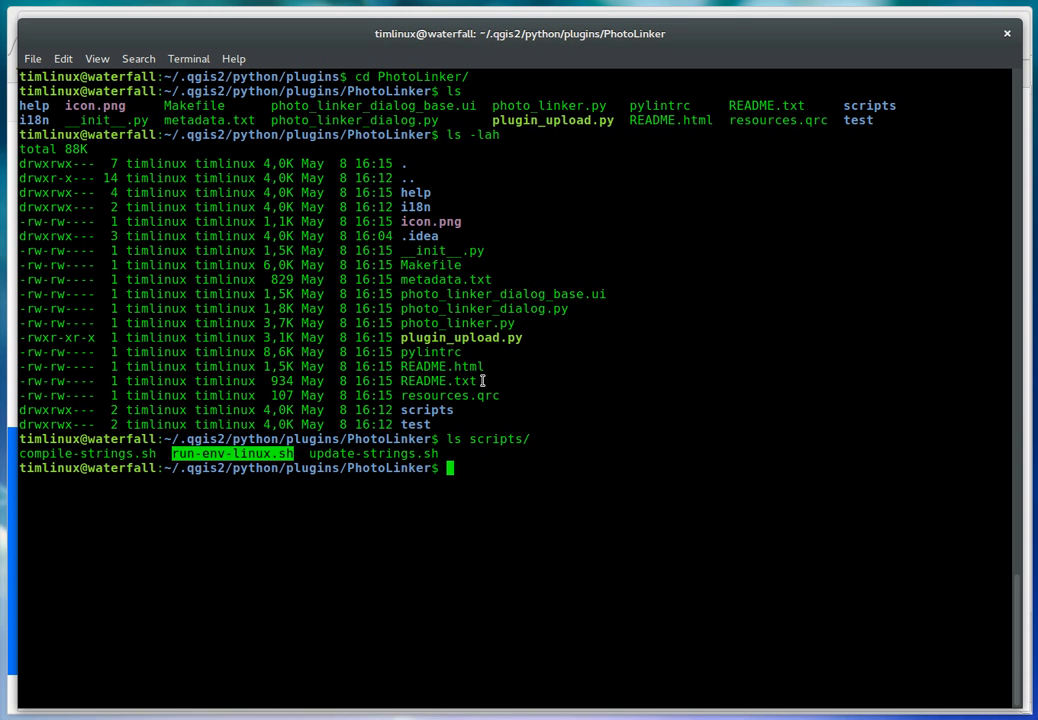
Step: Source scripts/run-env-linux.sh with /usr/local/qgis-2.2/ to load the QGIS environment
text(source scr)
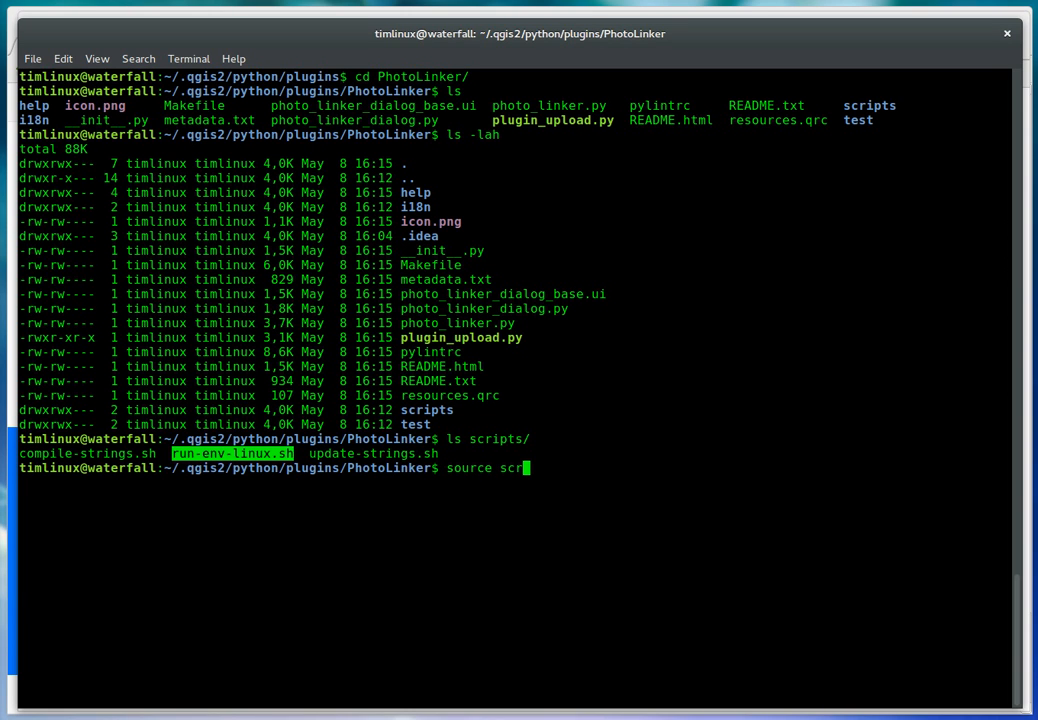
text(ipts/run-env-linux.sh)
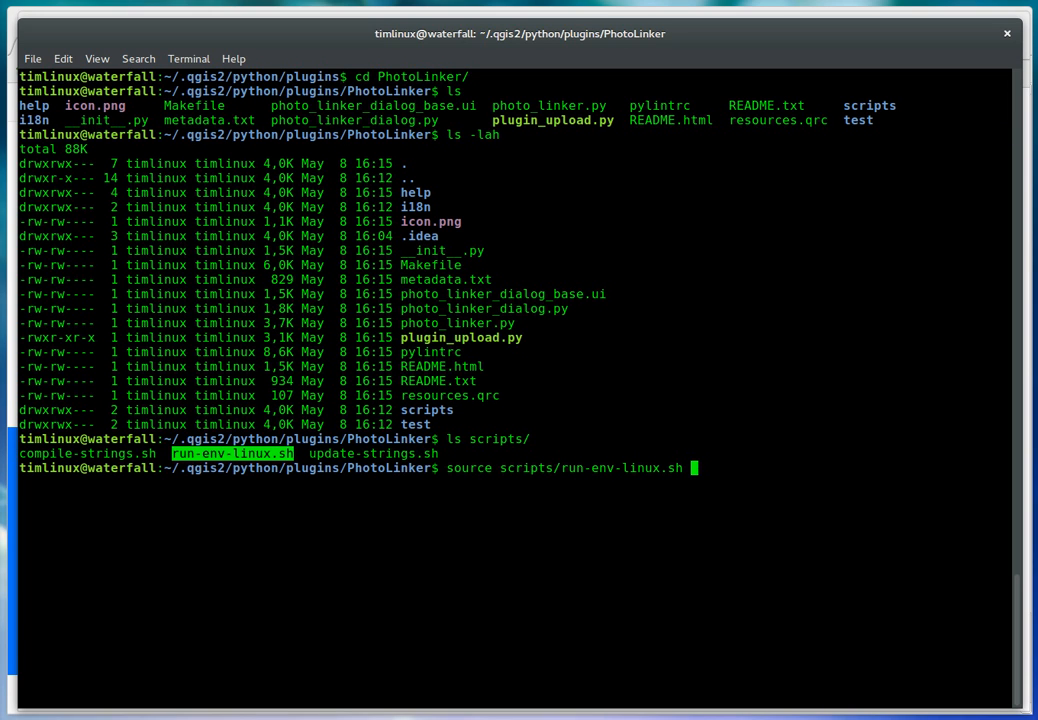
mouse_move(544, 468)
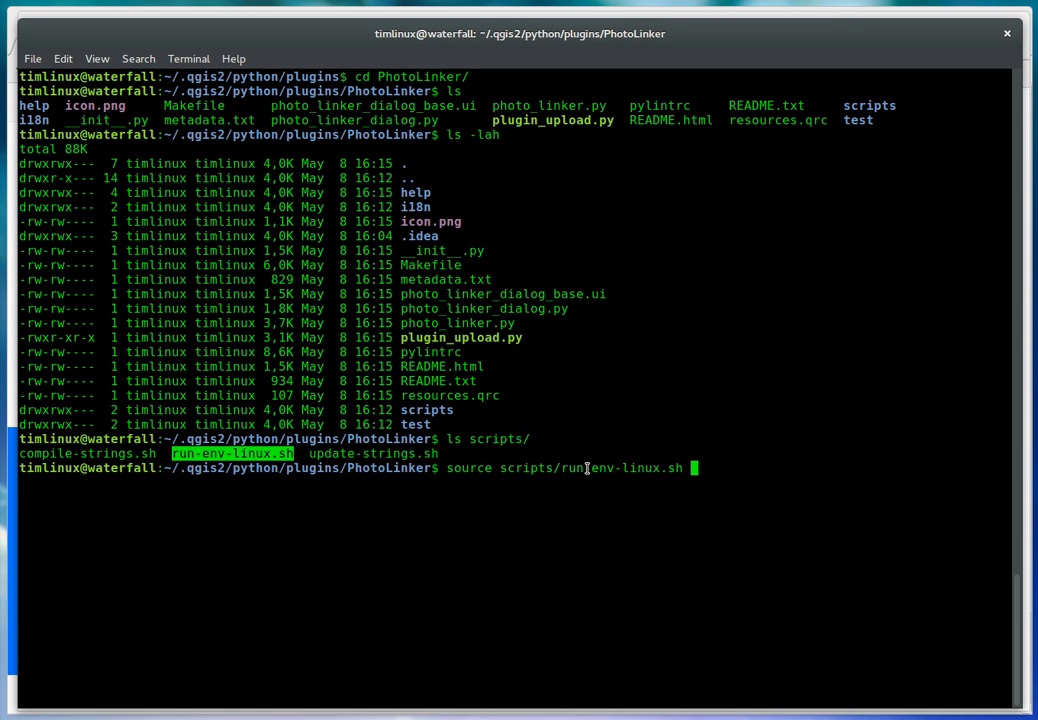
text(/u)
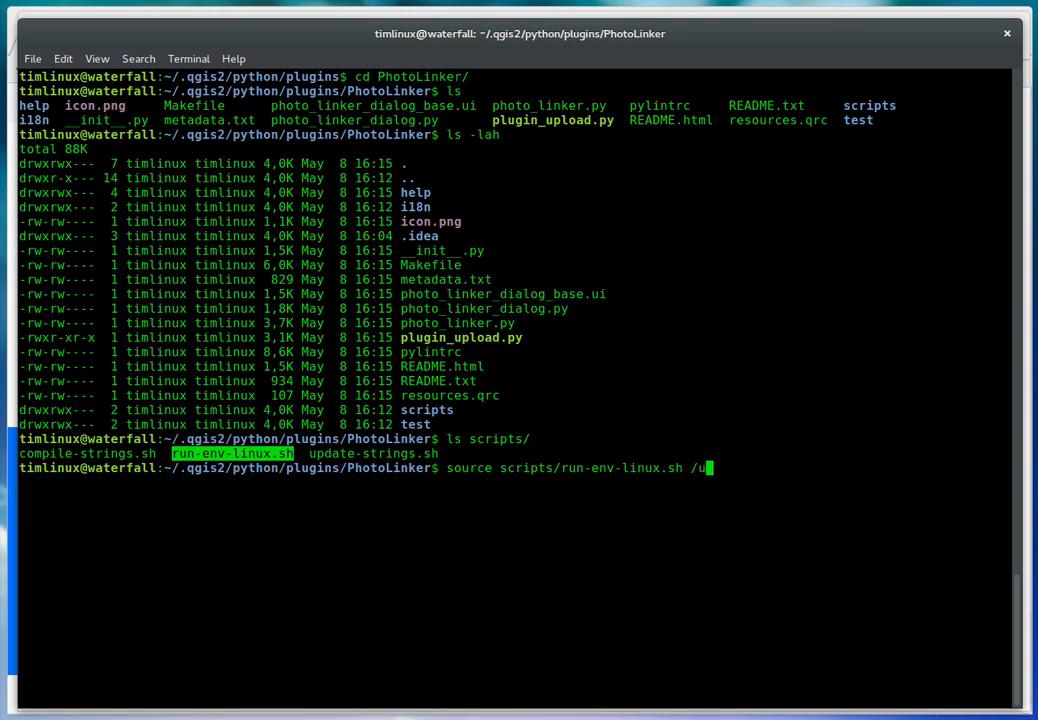
text(sr/local/)
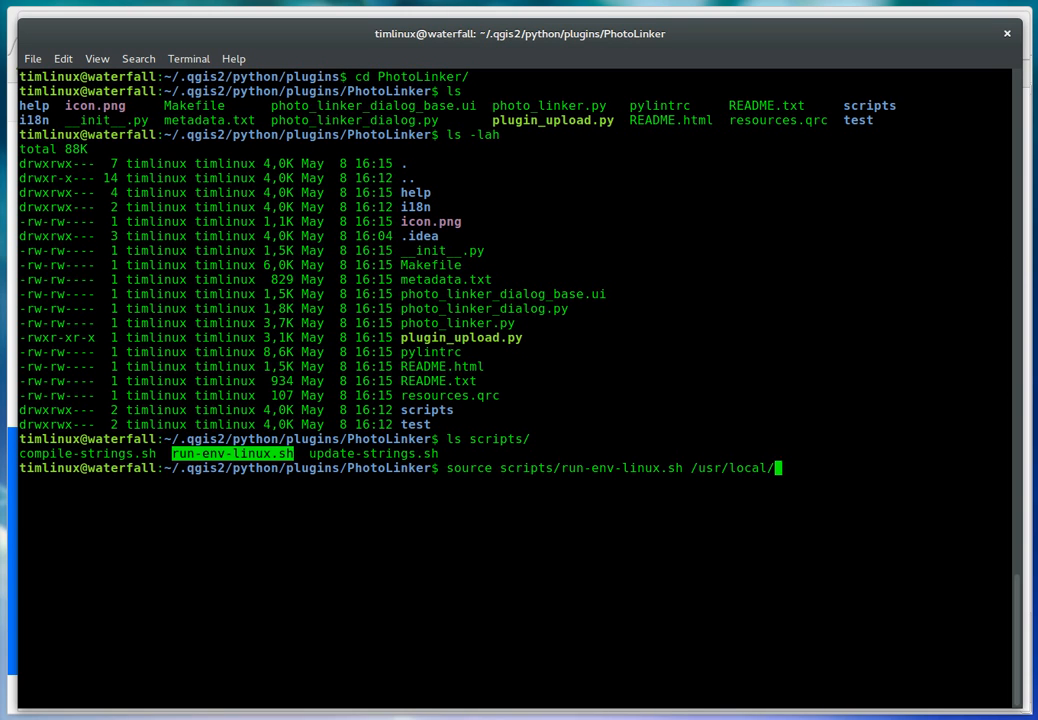
text(qgis-2.)
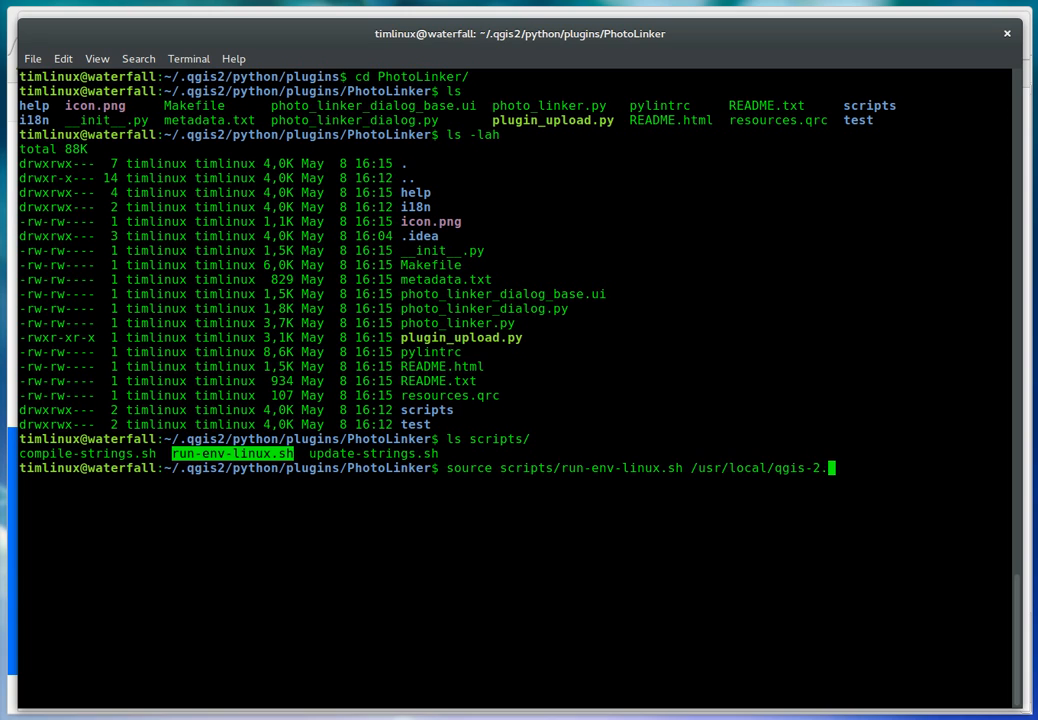
text(2/)
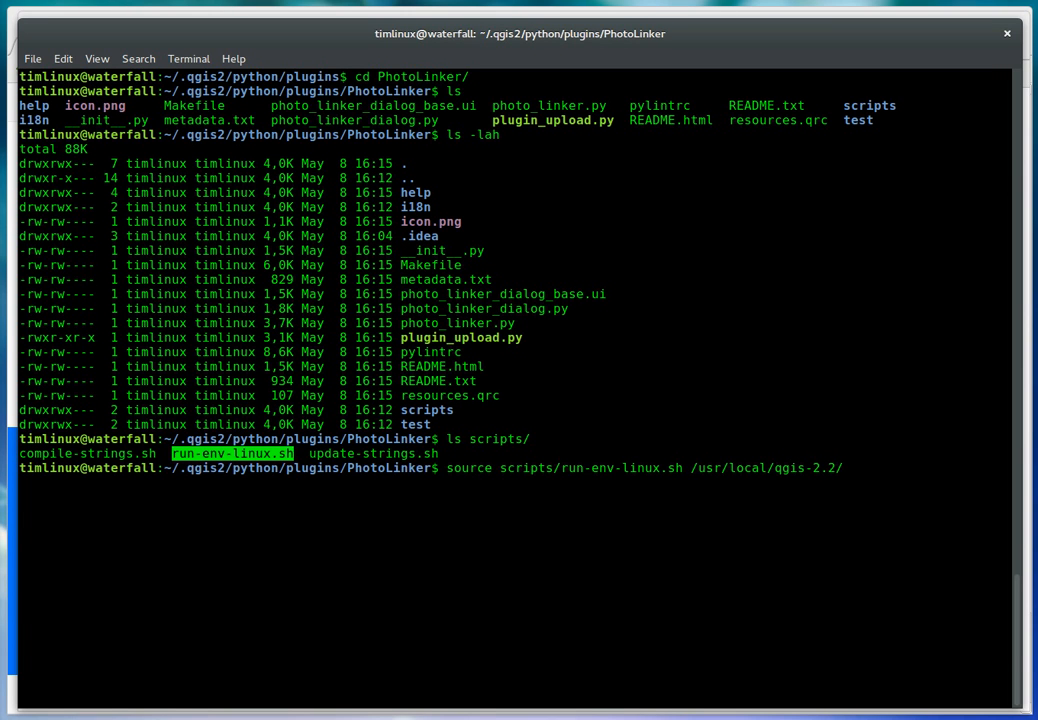
key(BackSpace)
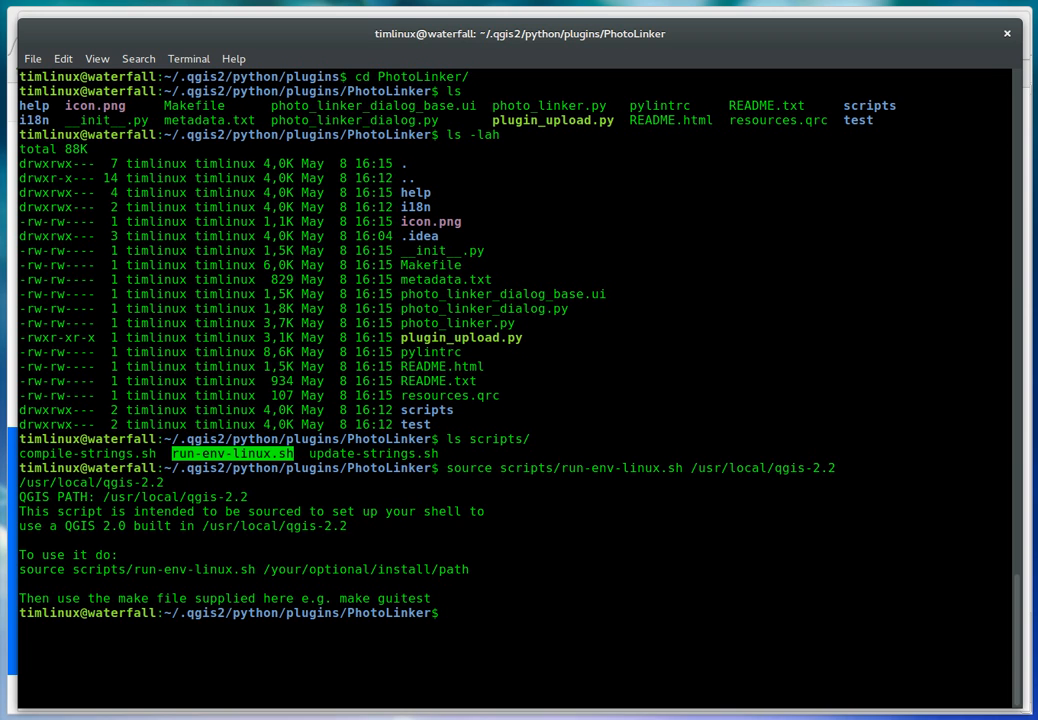
Step: Run make test, then chmod +x scripts/compile-strings.sh after its permission error
text(make test)
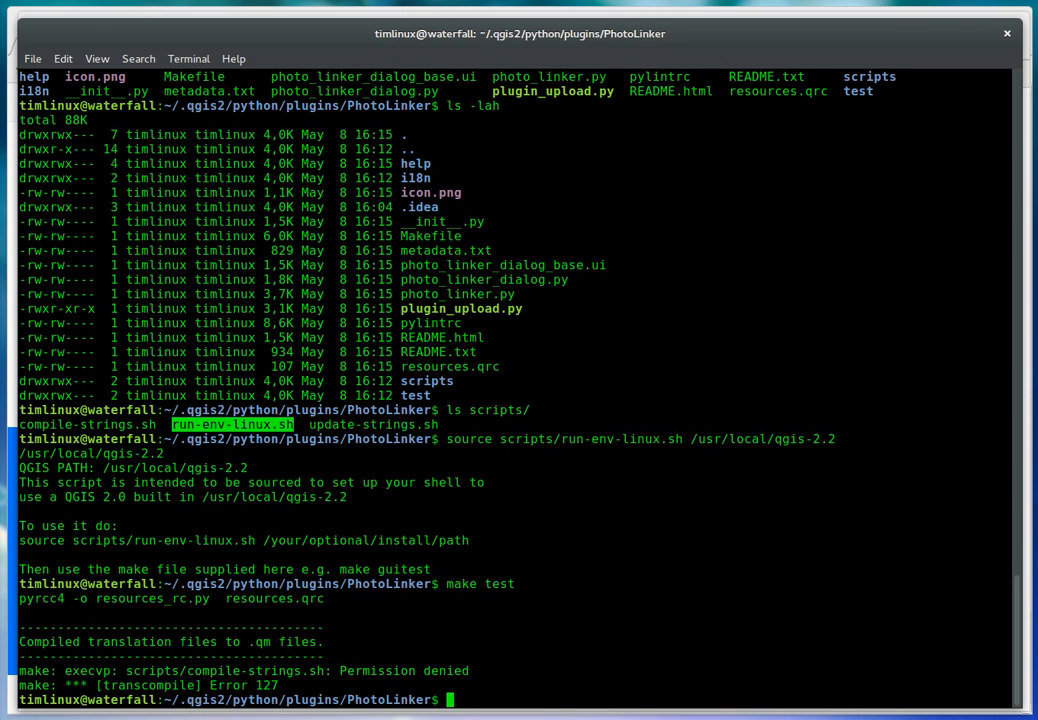
text(chmod)
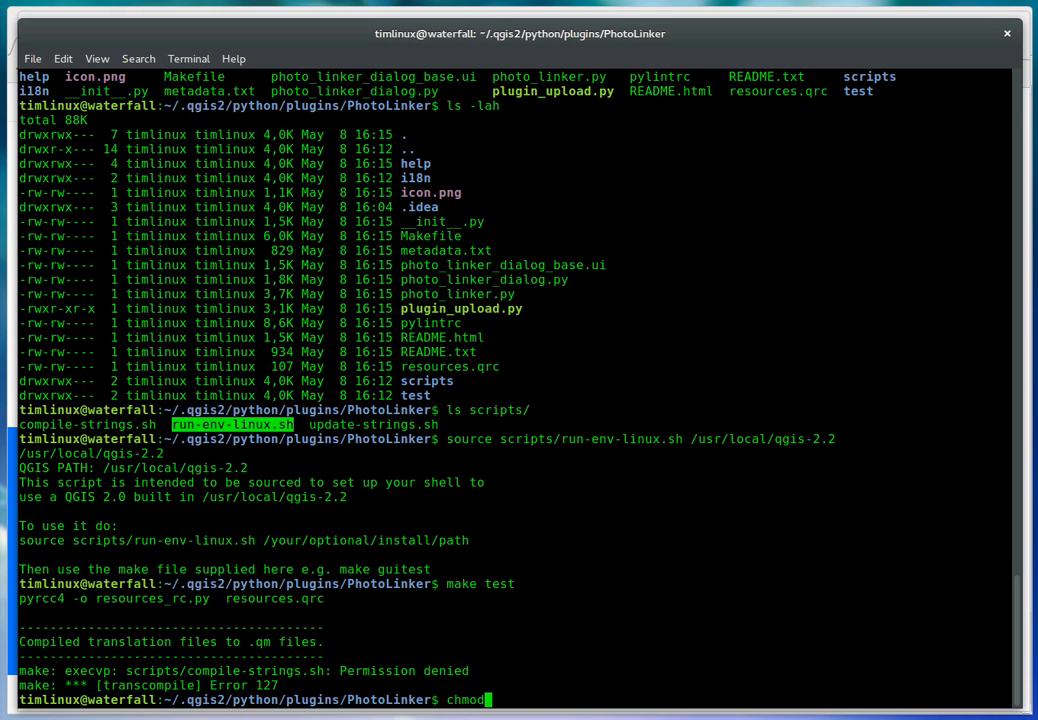
text(+x scripts/compile-strings.sh)
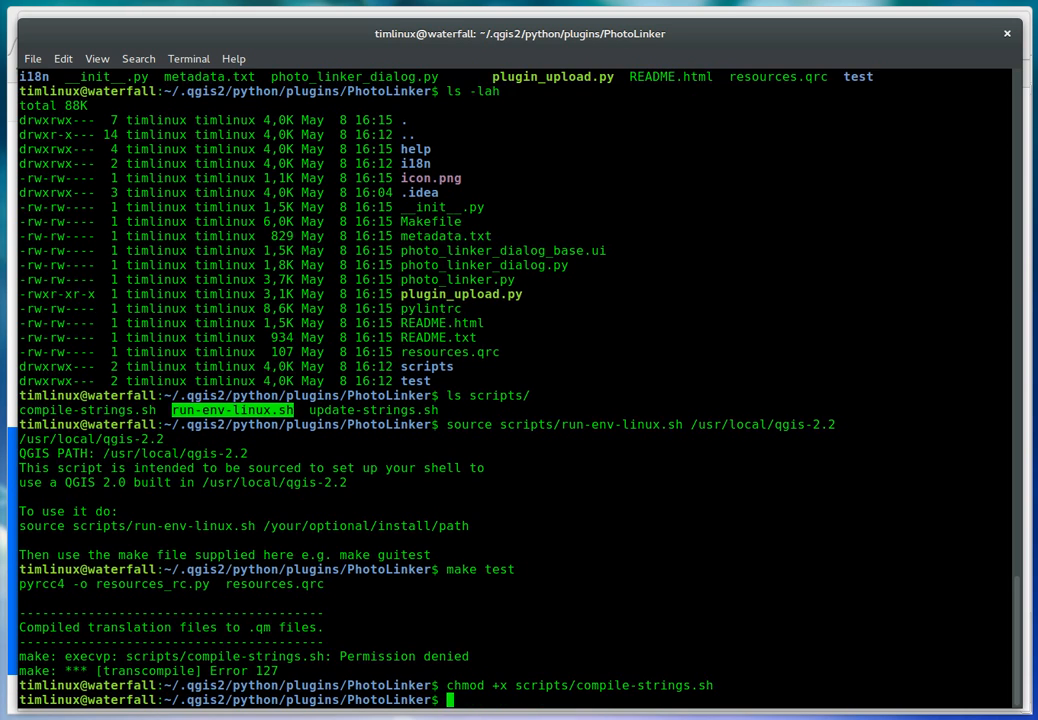
key(Return)
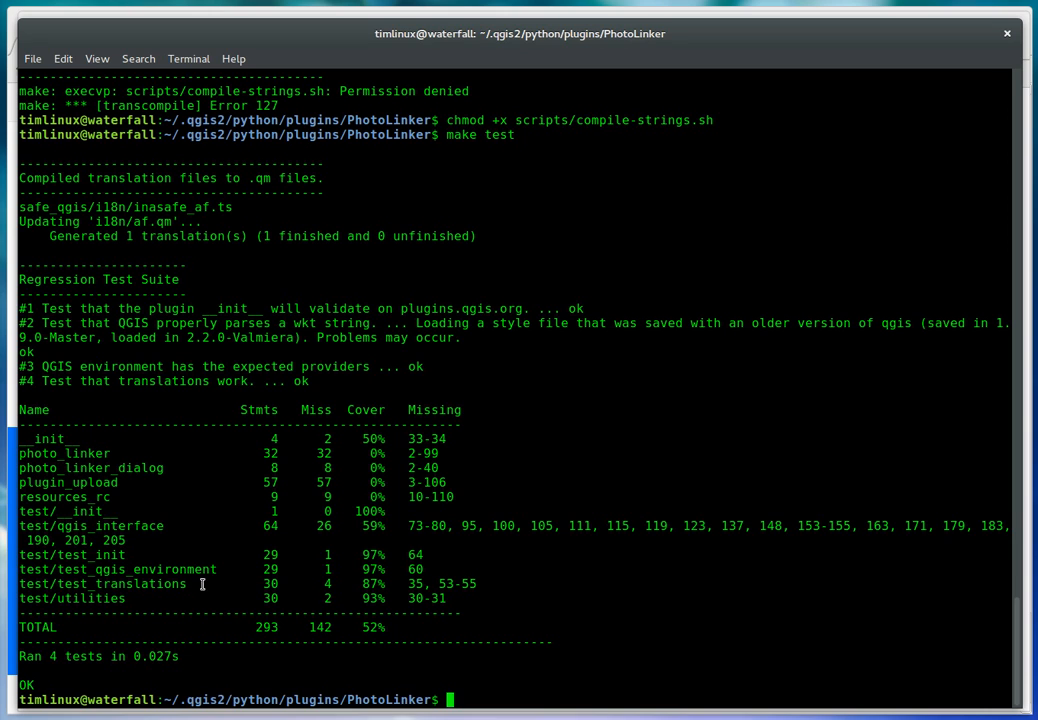
mouse_move(168, 312)
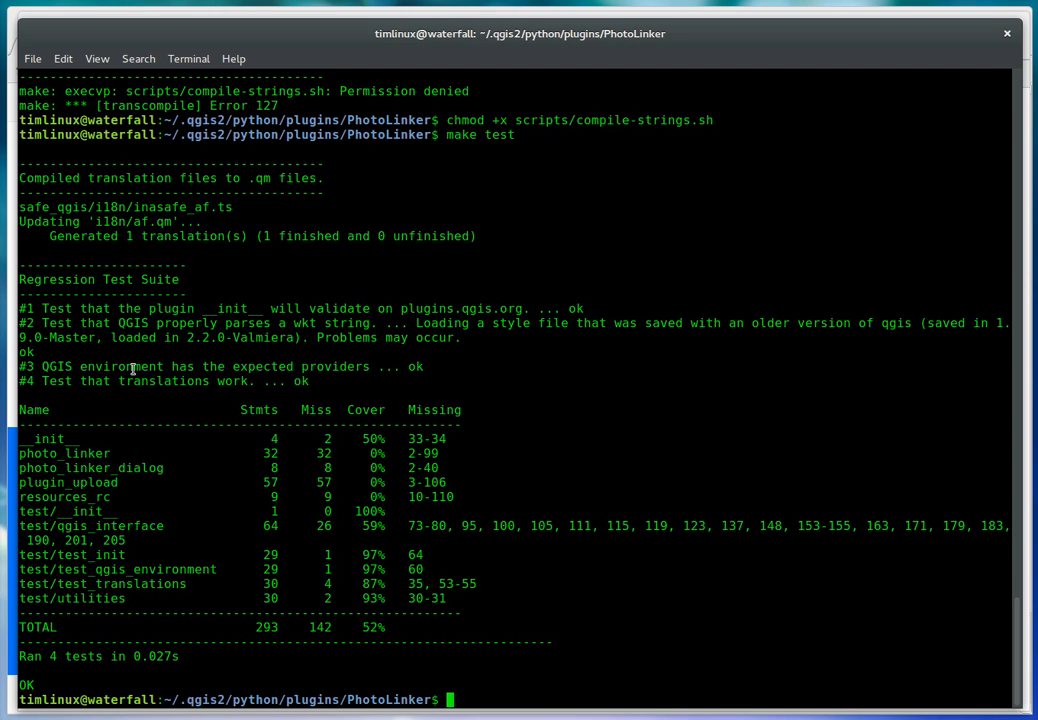
mouse_move(152, 348)
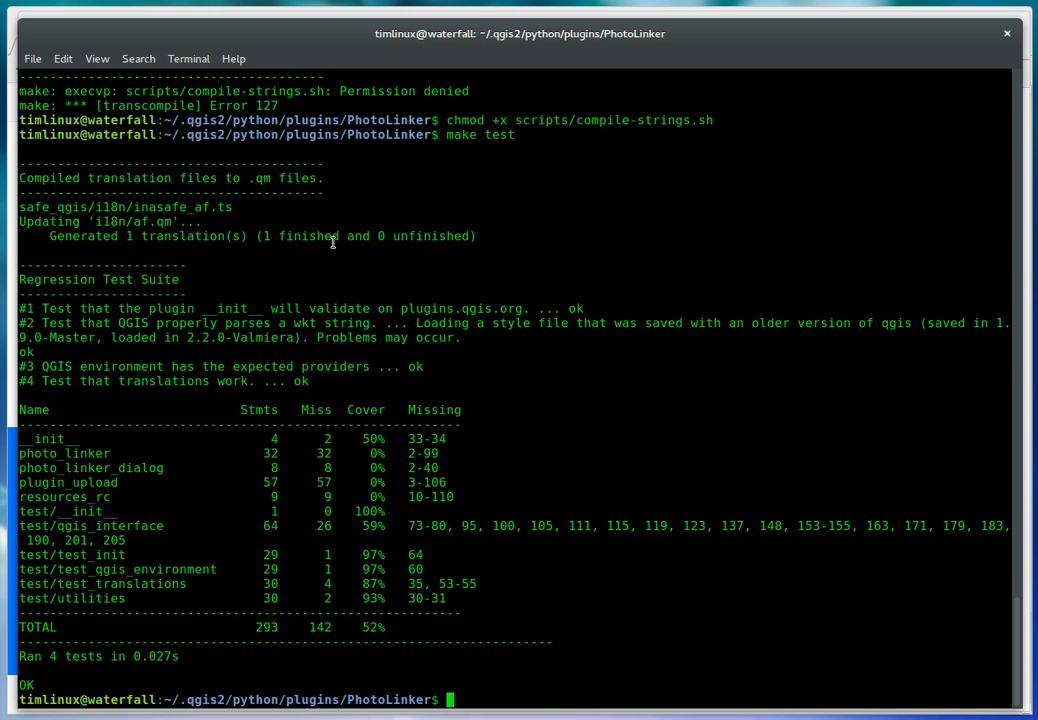
Step: Run make (nothing to be done) and list the PhotoLinker folder's files, then return to QGIS
text(make)
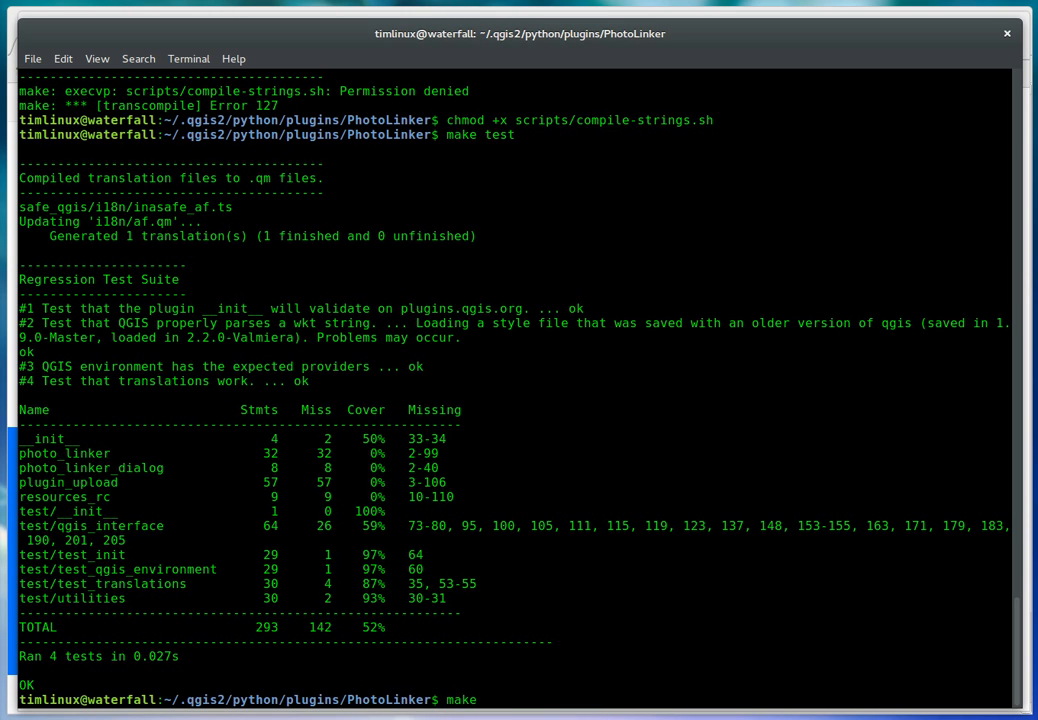
key(Return)
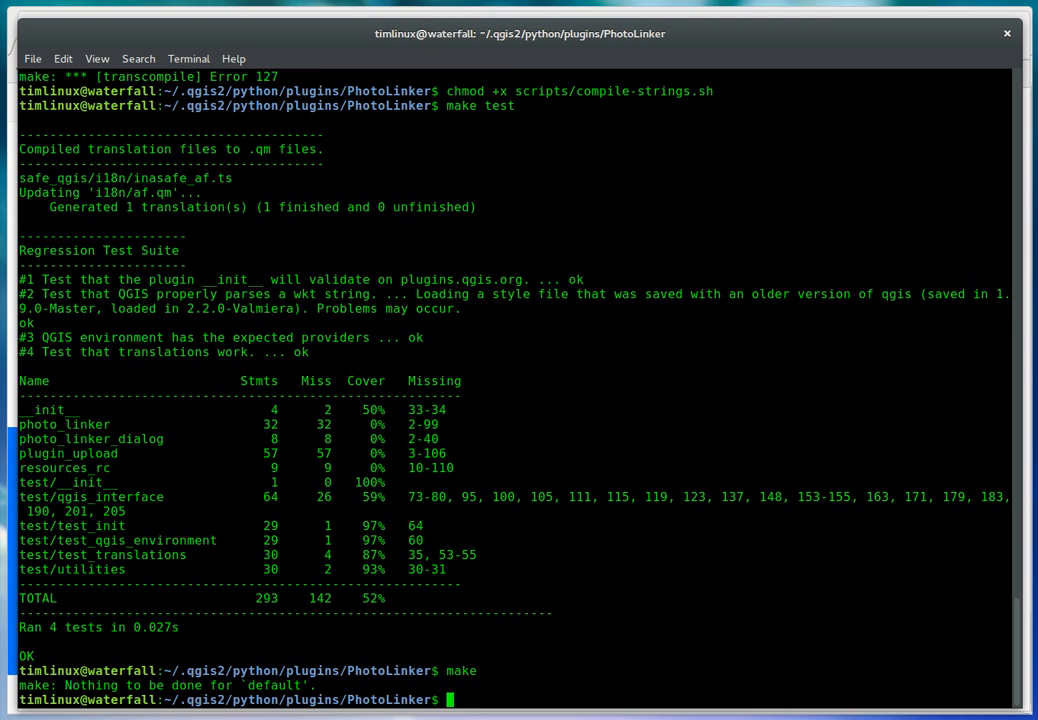
text(make)
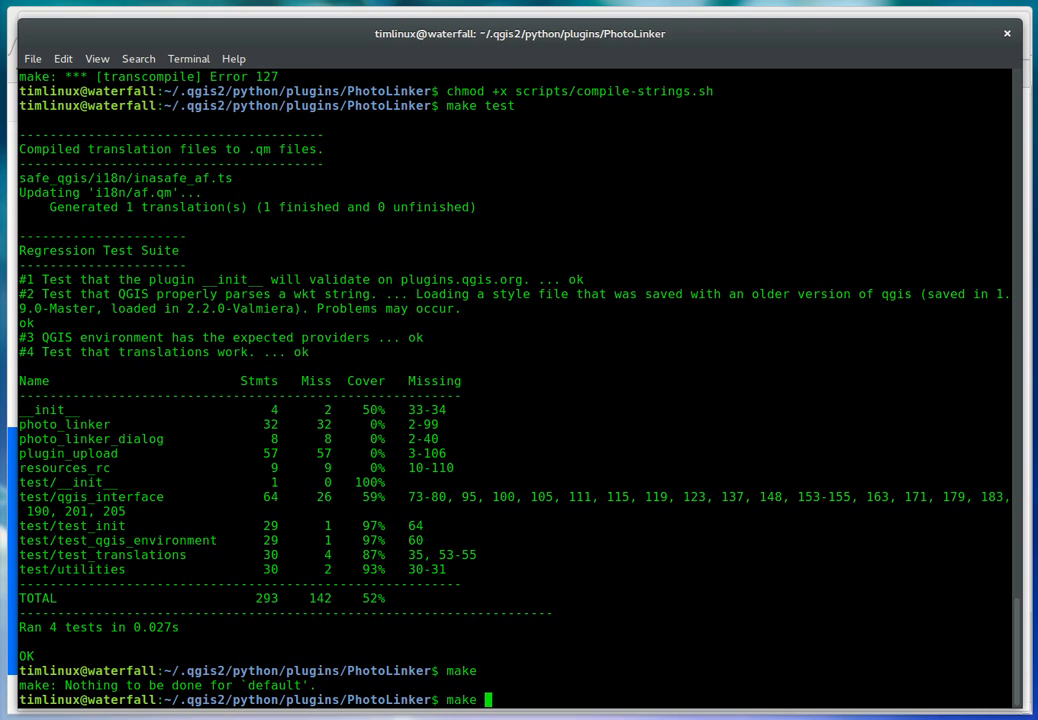
text(ls)
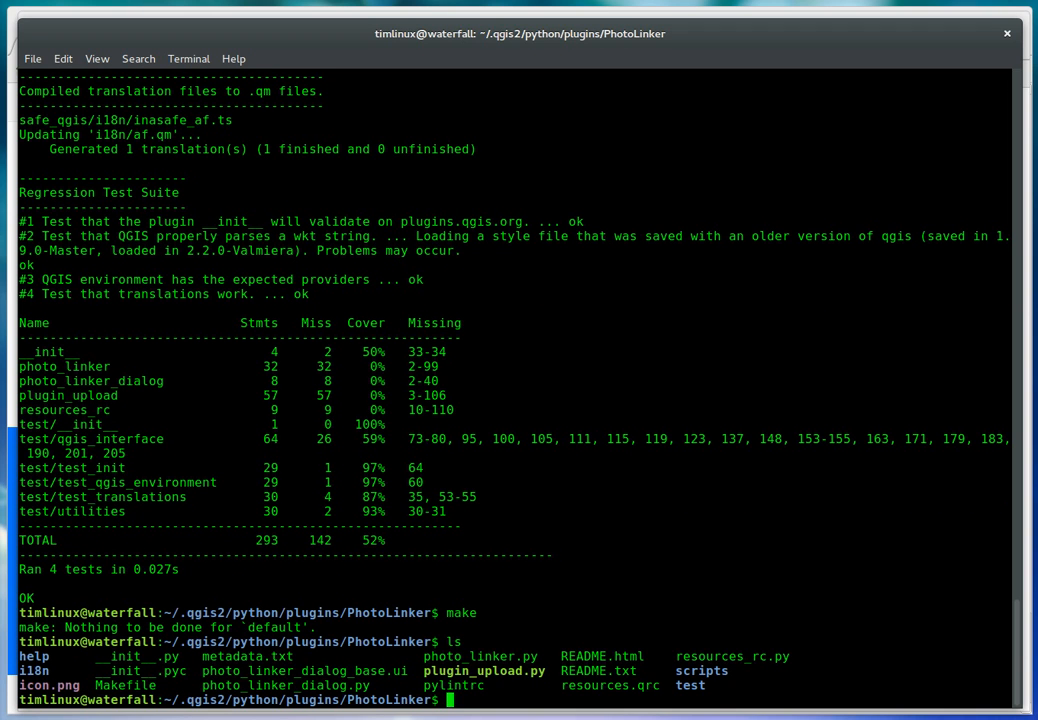
mouse_move(828, 598)
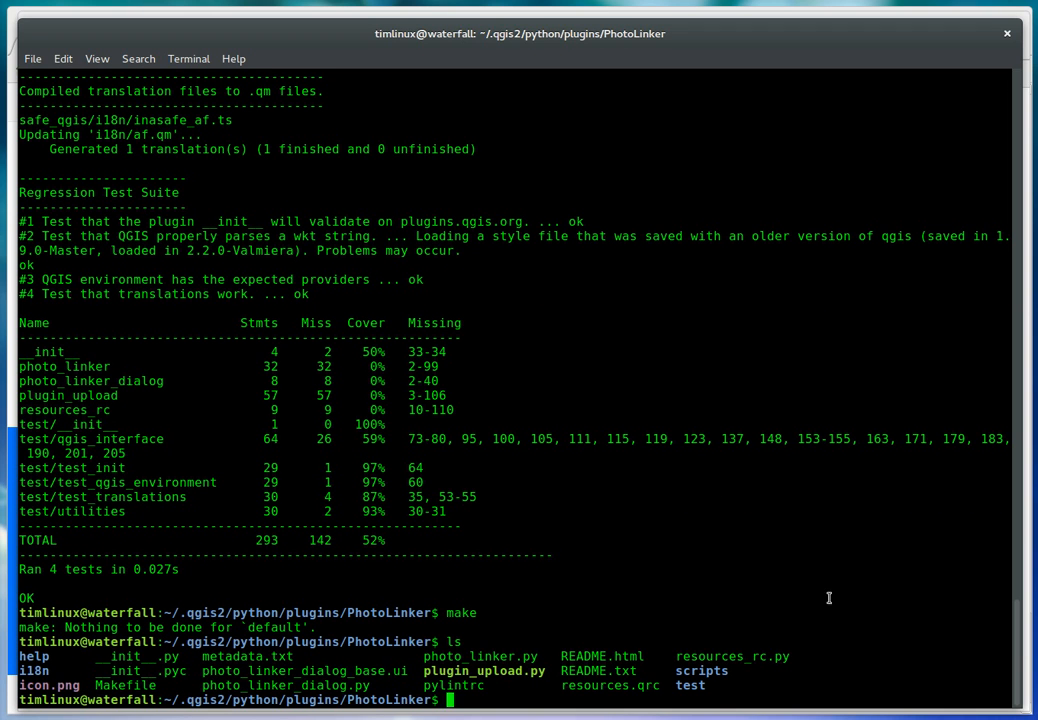
double_click(732, 656)
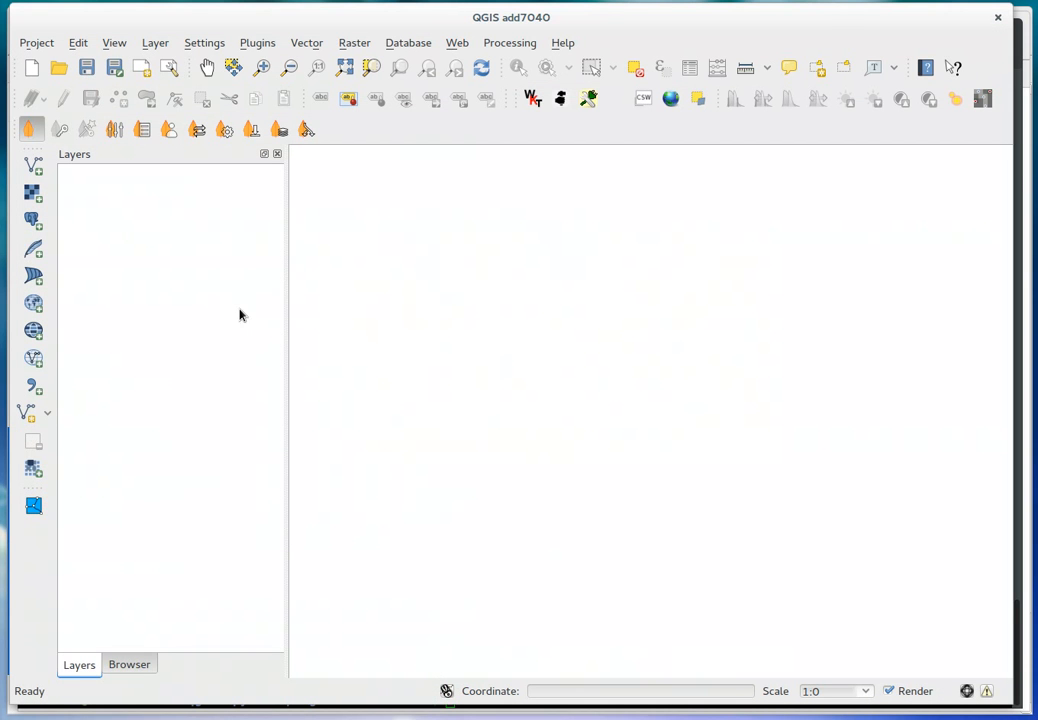
Step: In the plugin manager, search 'Photo', enable Photo Linker and close the manager
click(208, 68)
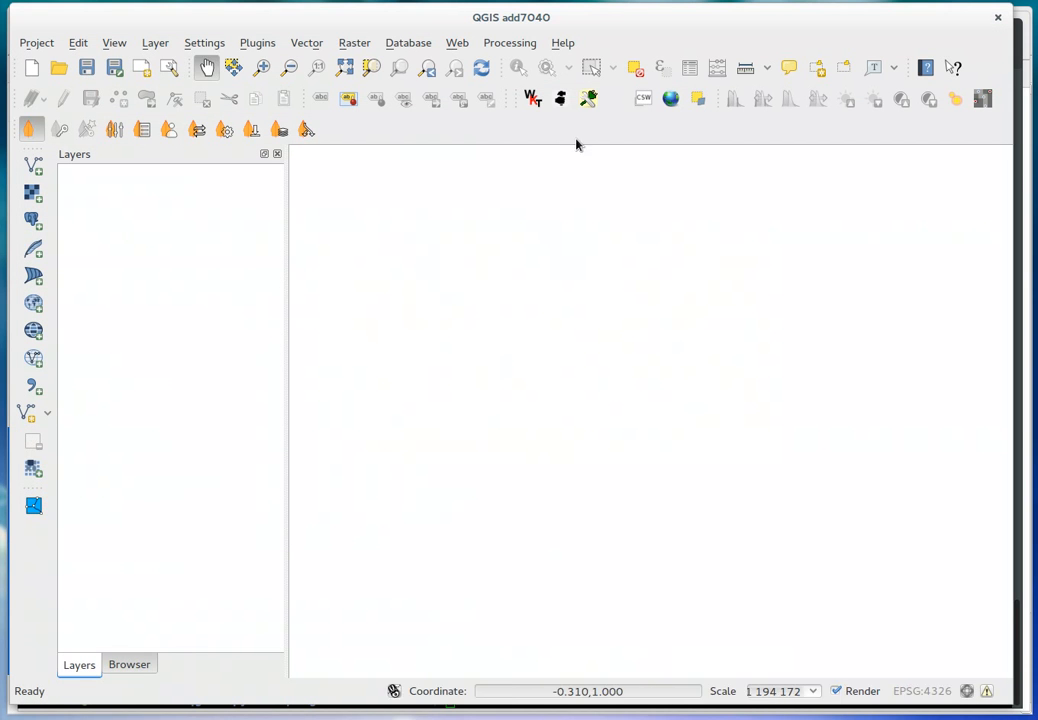
mouse_move(340, 44)
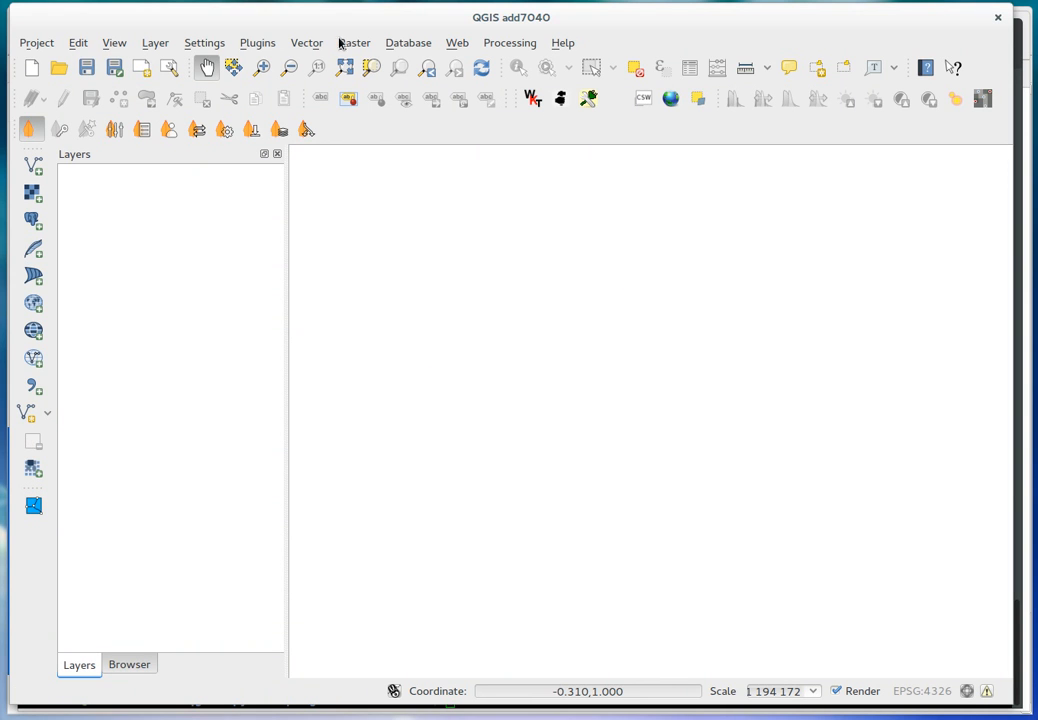
click(256, 42)
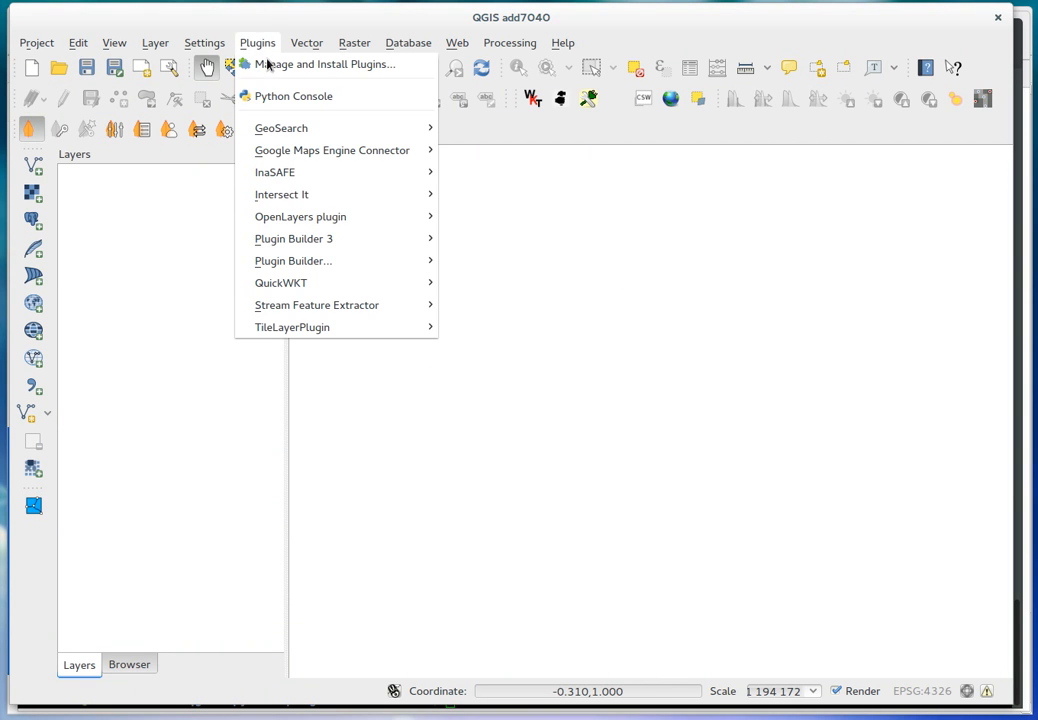
click(324, 64)
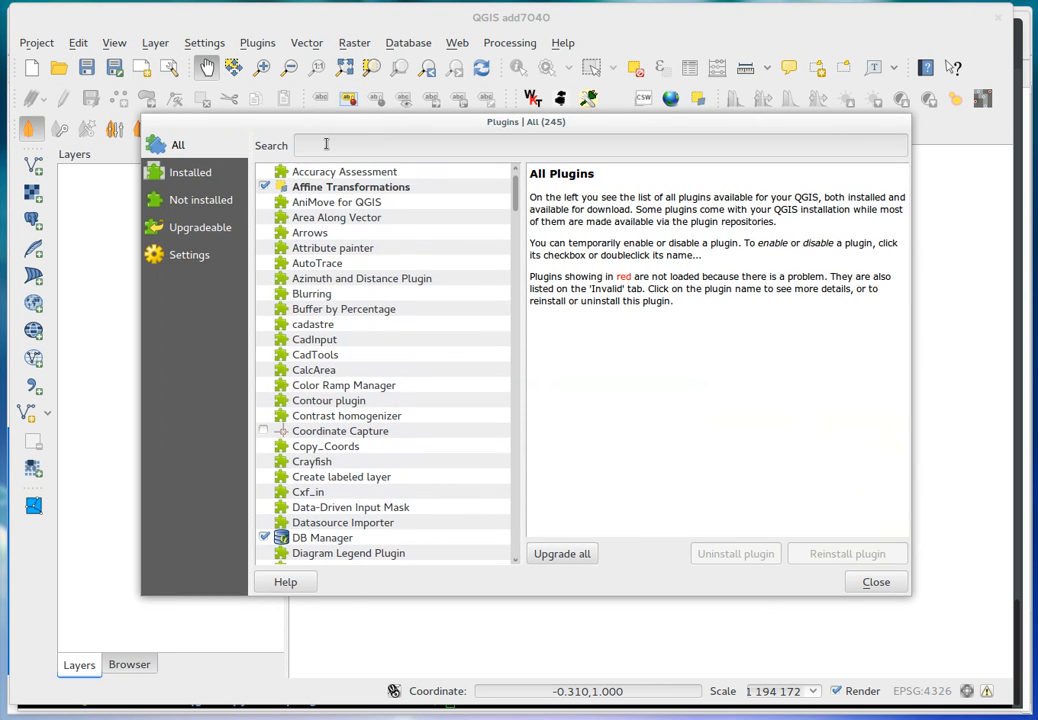
text(Photo)
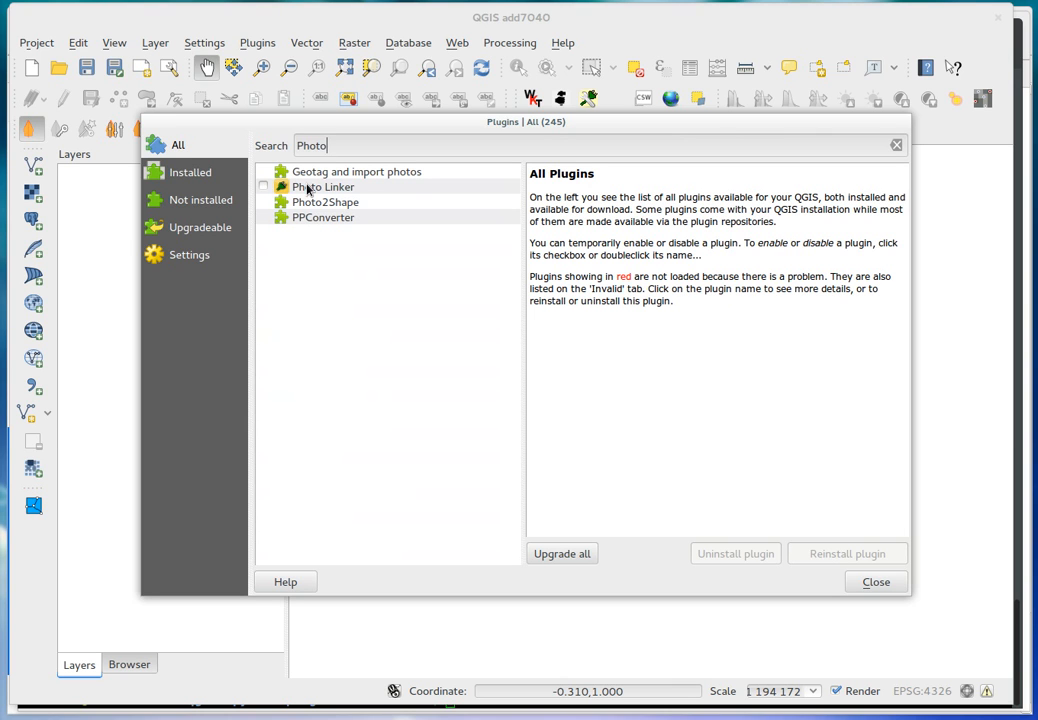
click(264, 188)
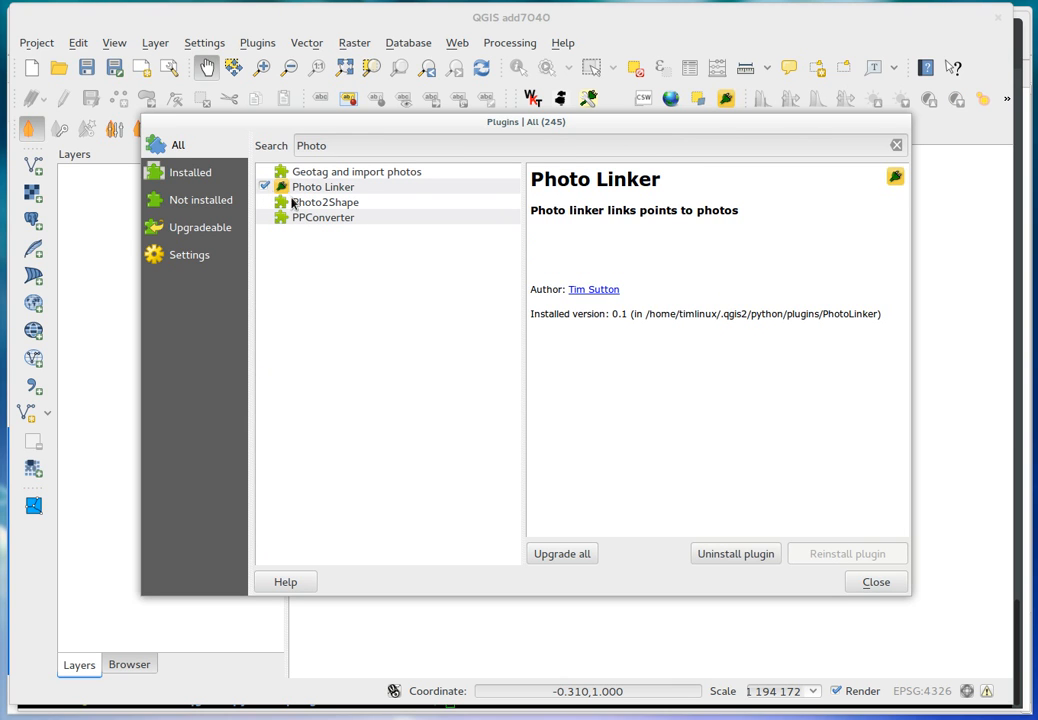
click(874, 580)
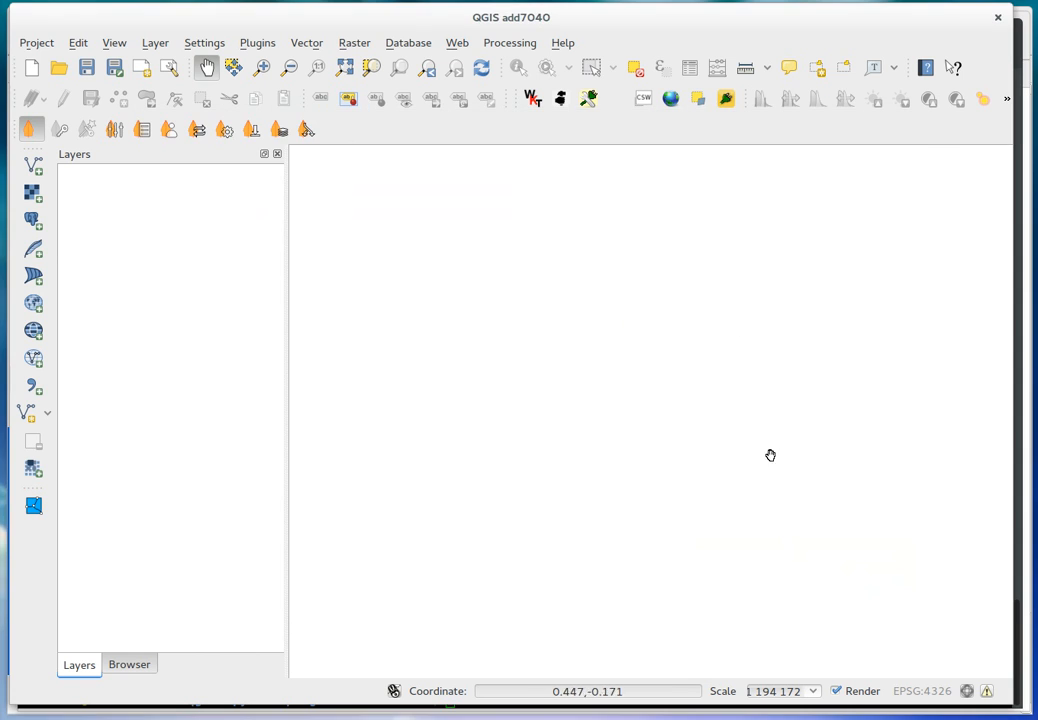
Step: Launch Photo Linker from its toolbar icon, showing its empty dialog
click(726, 98)
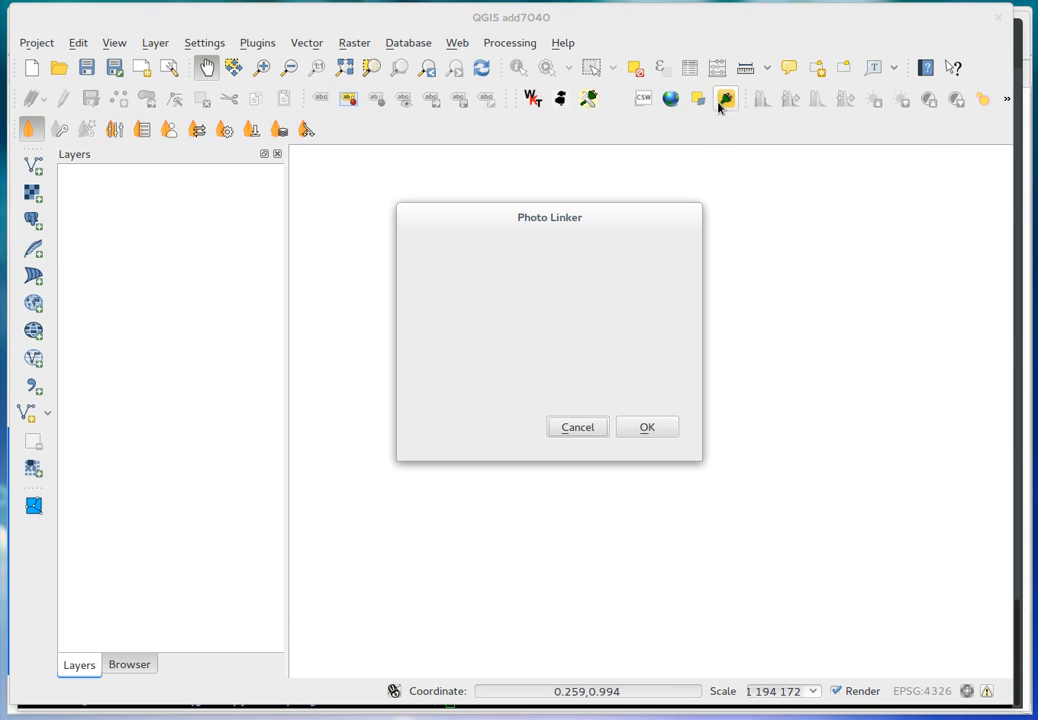
mouse_move(540, 236)
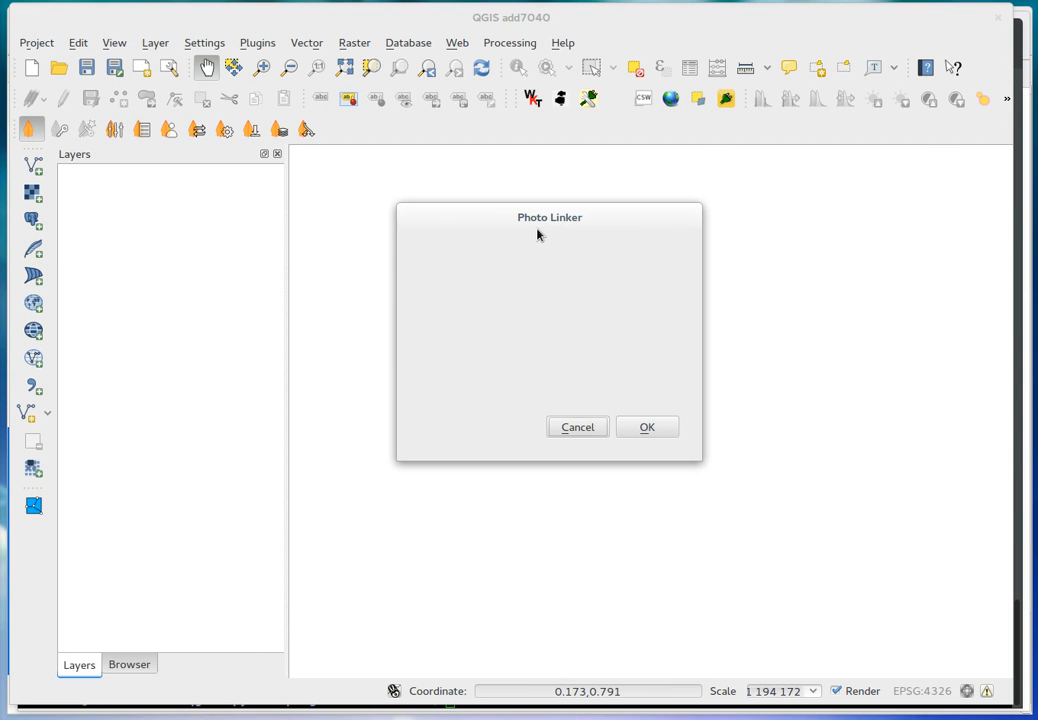
mouse_move(538, 224)
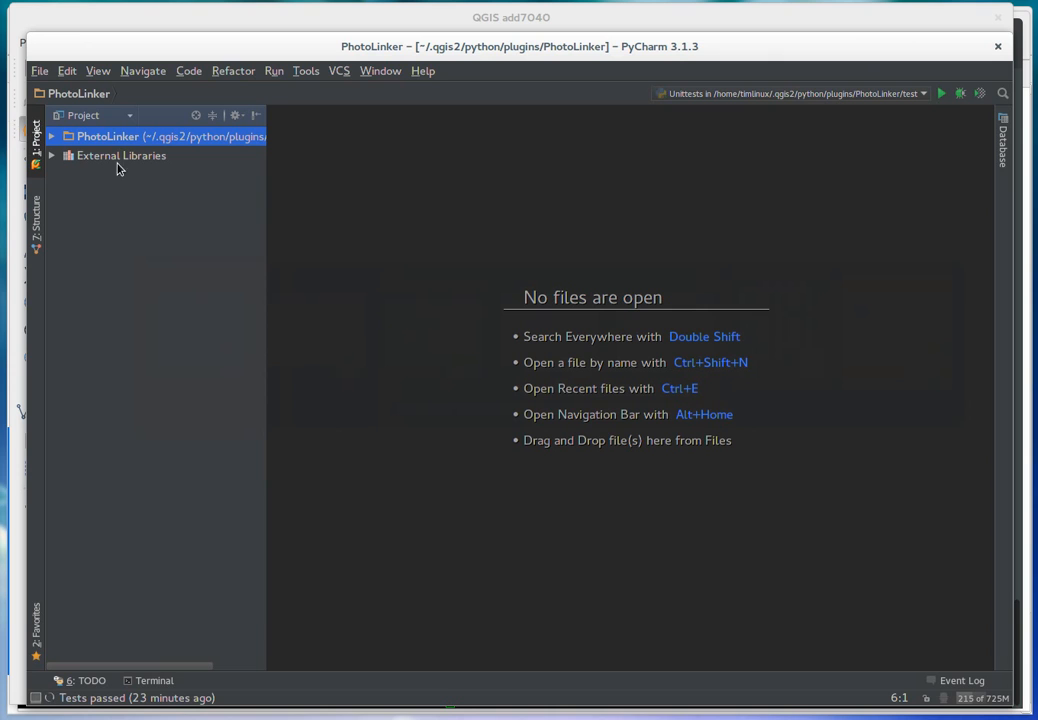
Step: Expand the PhotoLinker project tree and bring up the test folder's actions
click(52, 136)
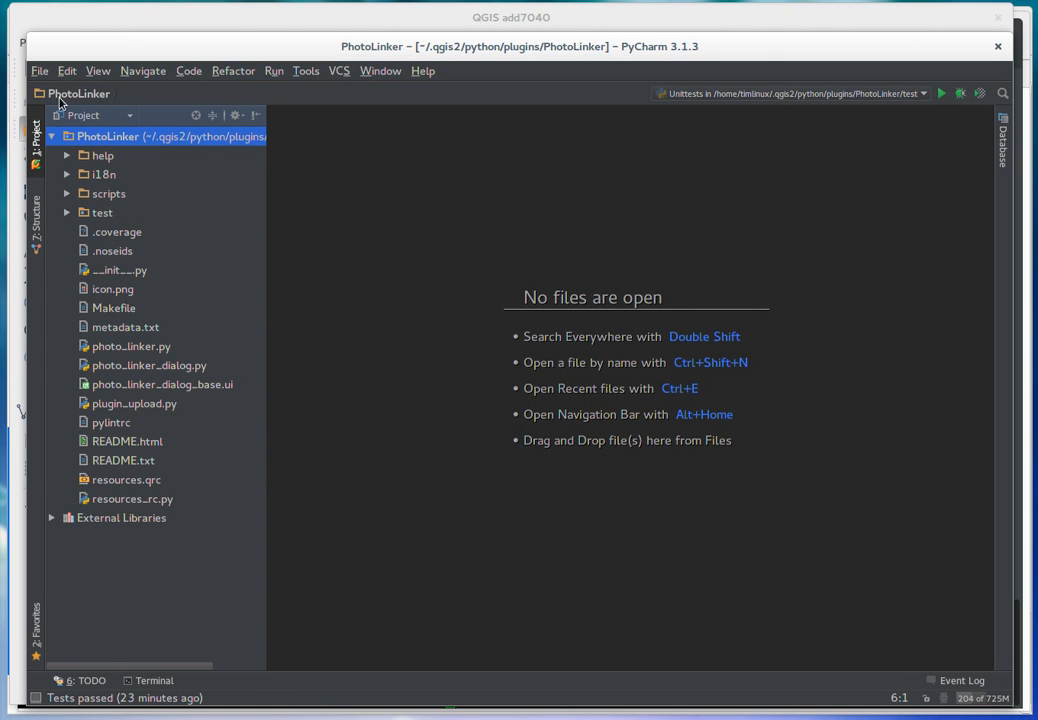
click(108, 136)
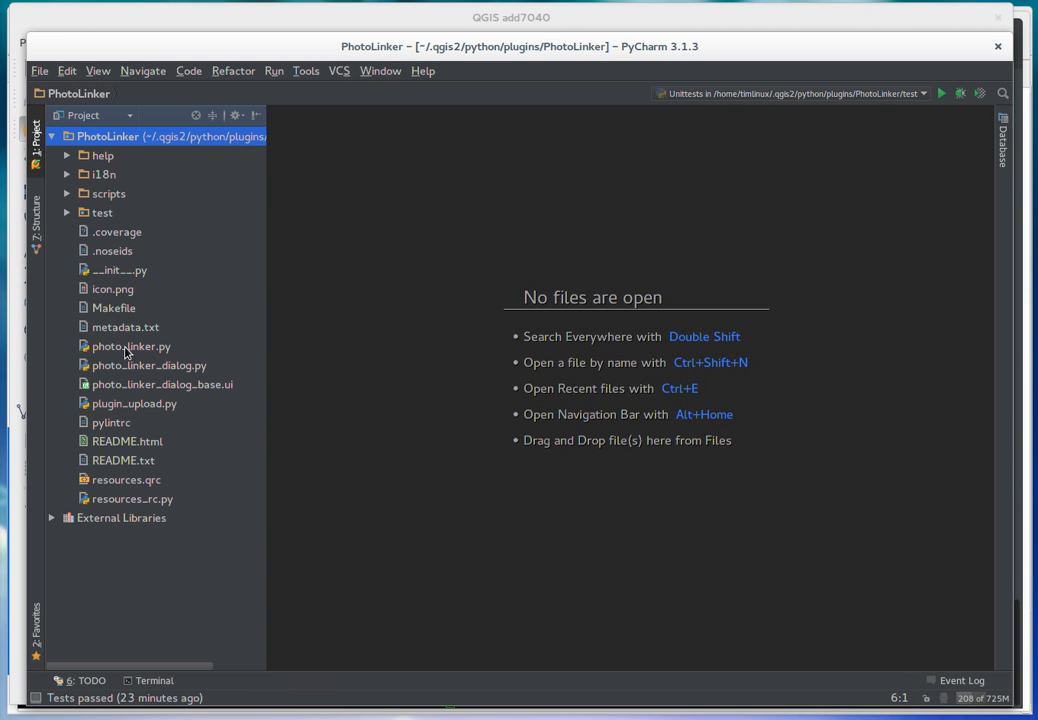
mouse_move(124, 352)
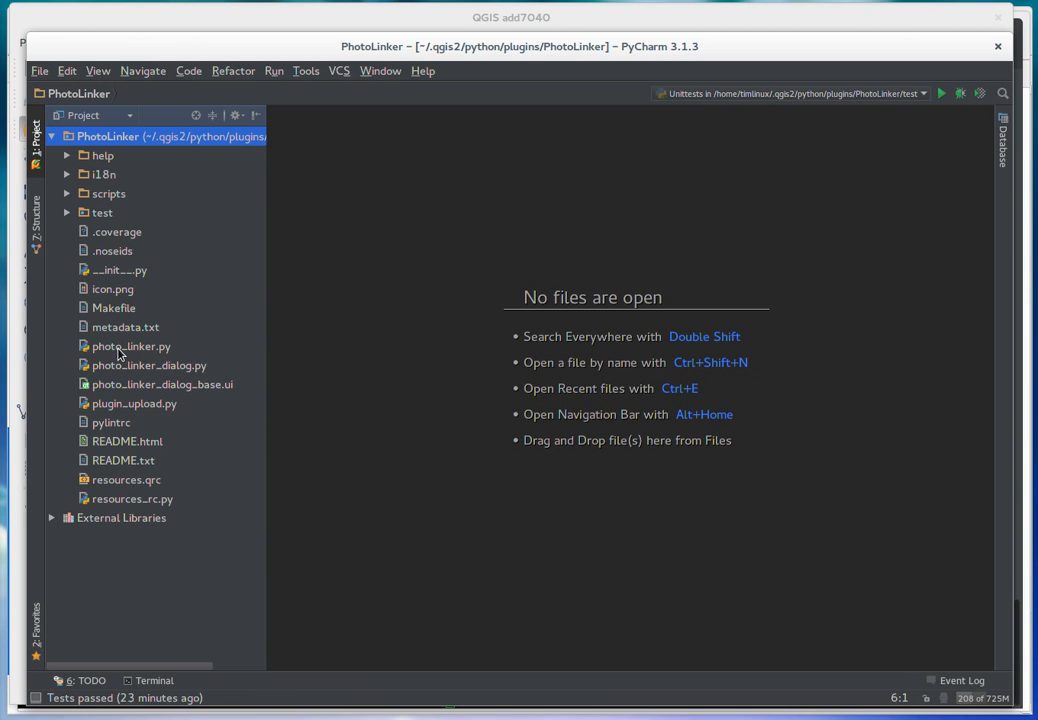
mouse_move(136, 390)
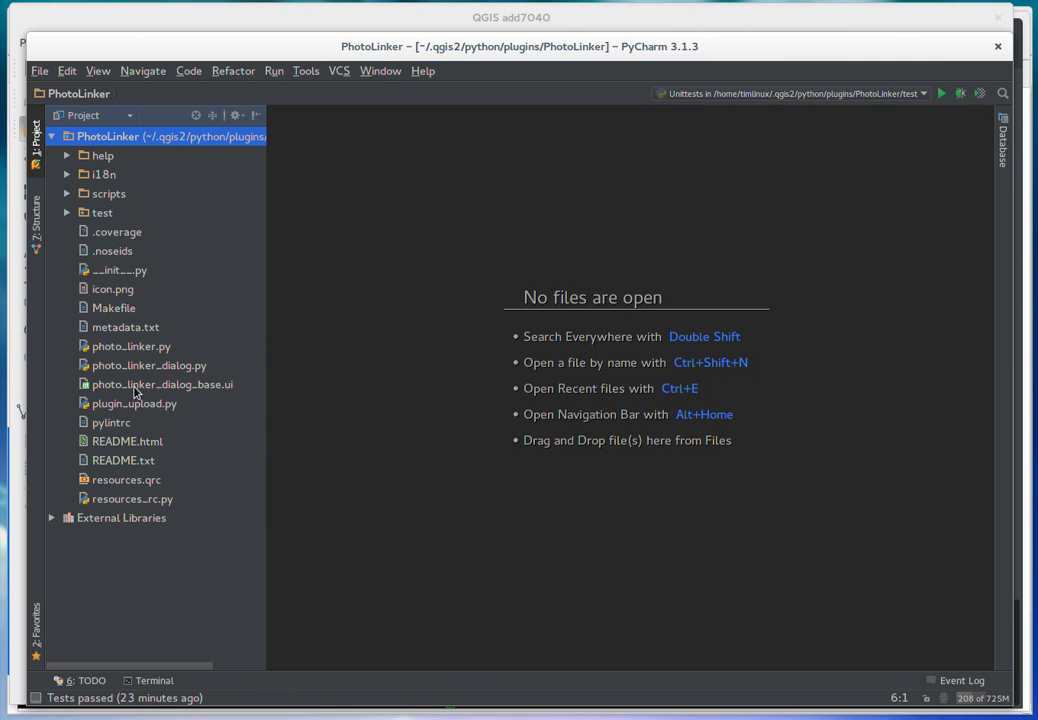
mouse_move(136, 328)
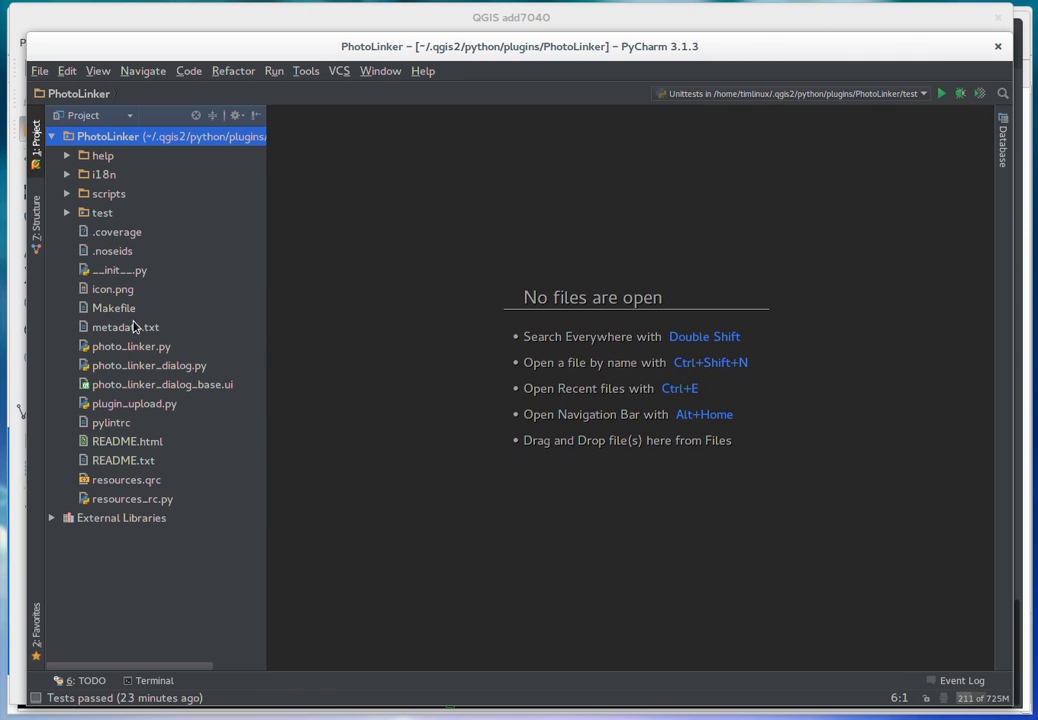
mouse_move(156, 388)
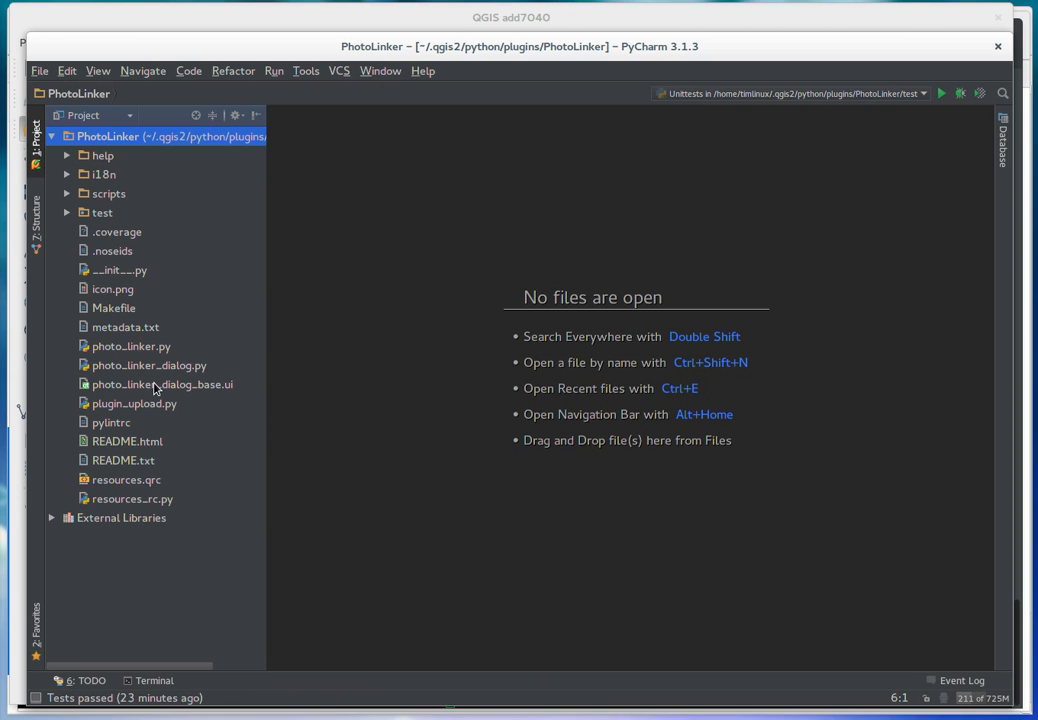
mouse_move(232, 392)
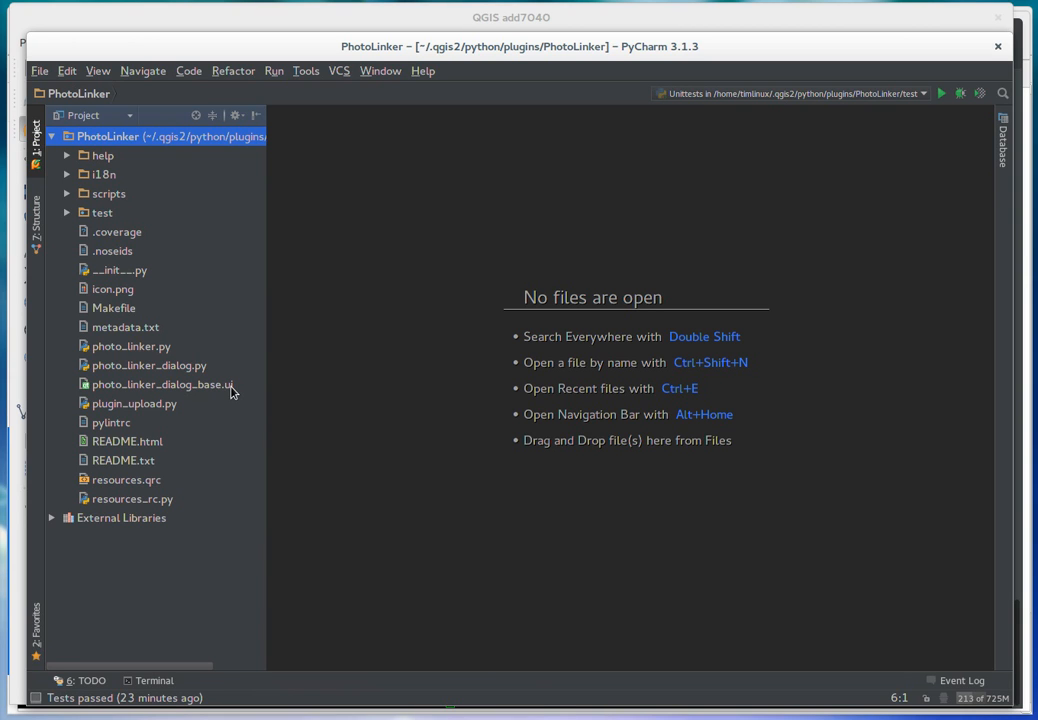
mouse_move(200, 404)
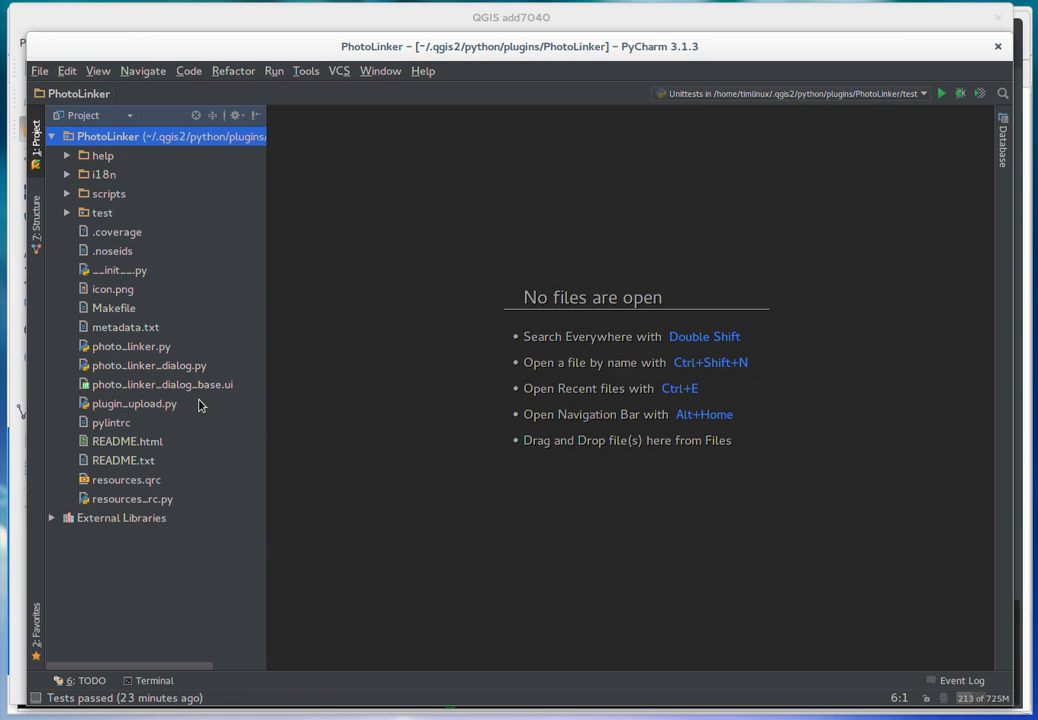
mouse_move(216, 390)
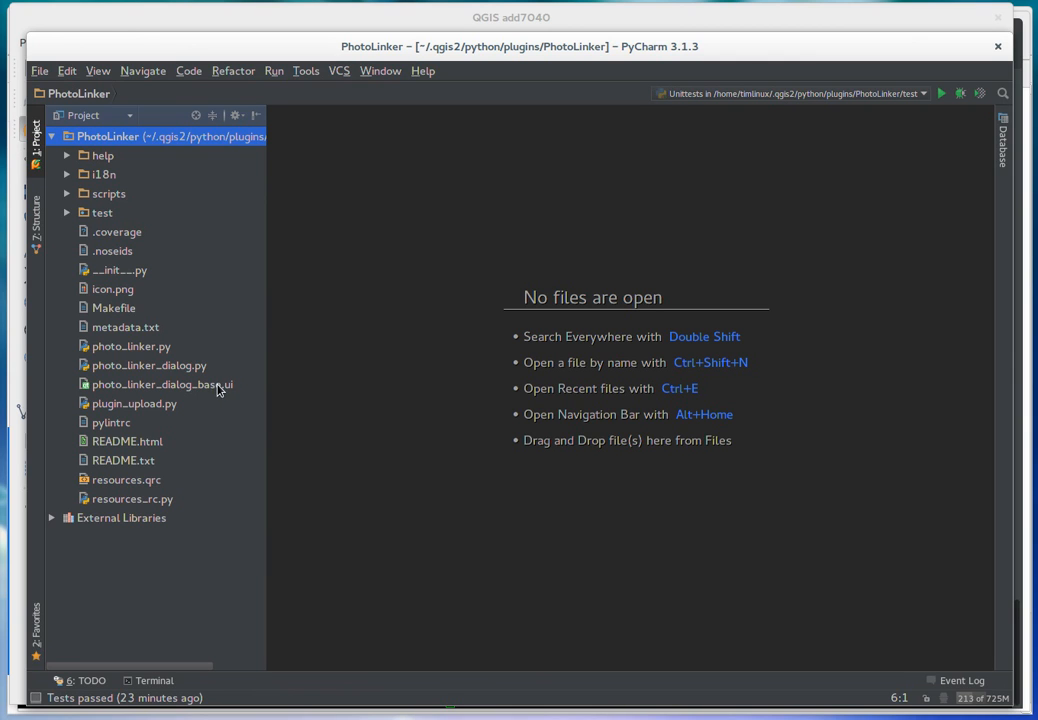
mouse_move(108, 210)
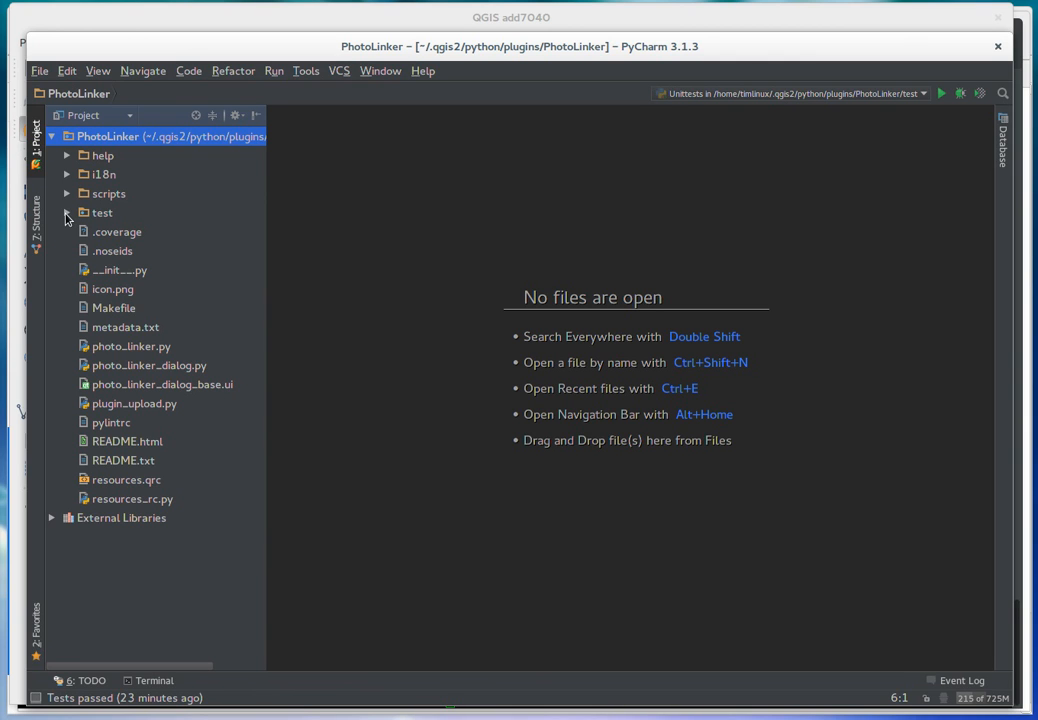
right_click(100, 212)
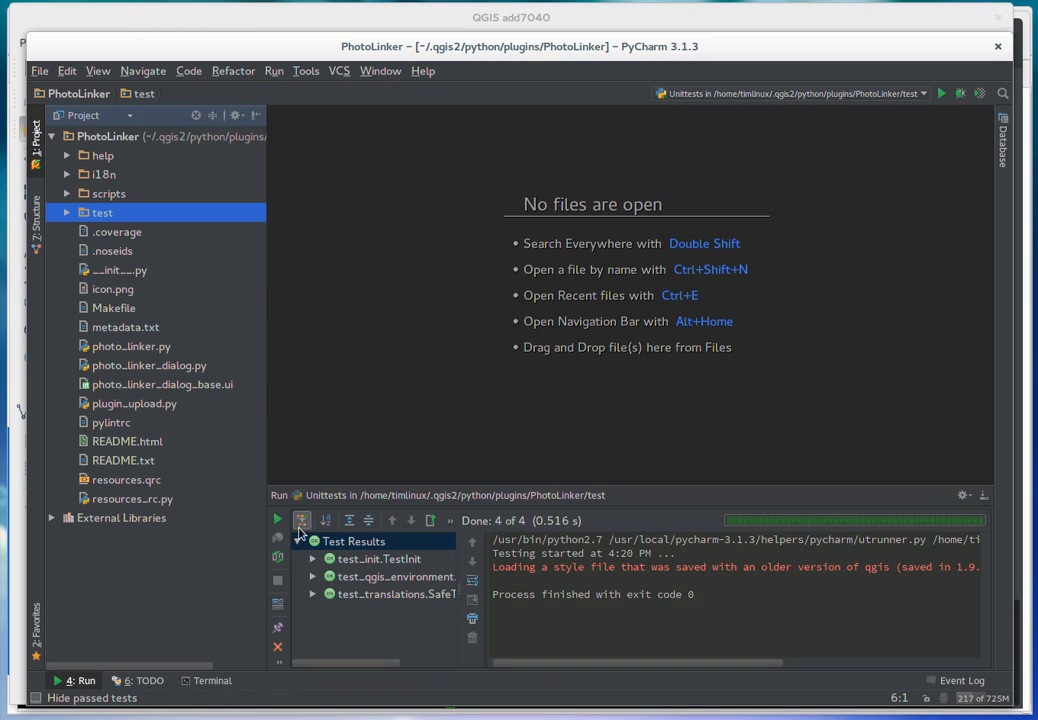
Step: Expand the passing test results and show test_projection's source in test_qgis_environment.py
click(300, 520)
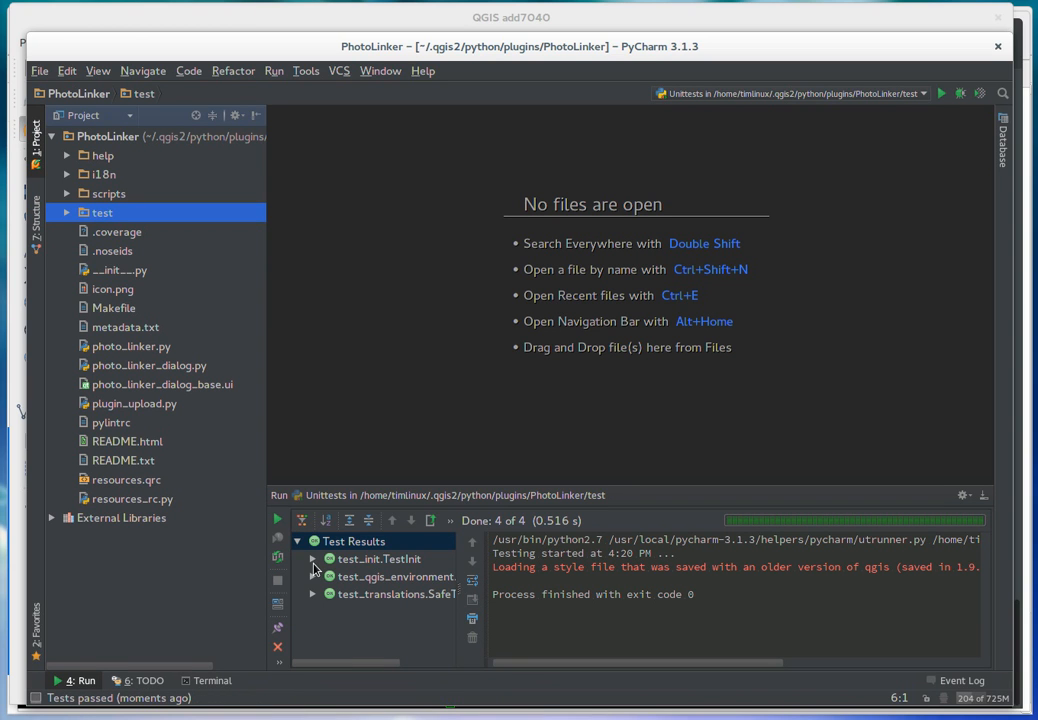
click(312, 558)
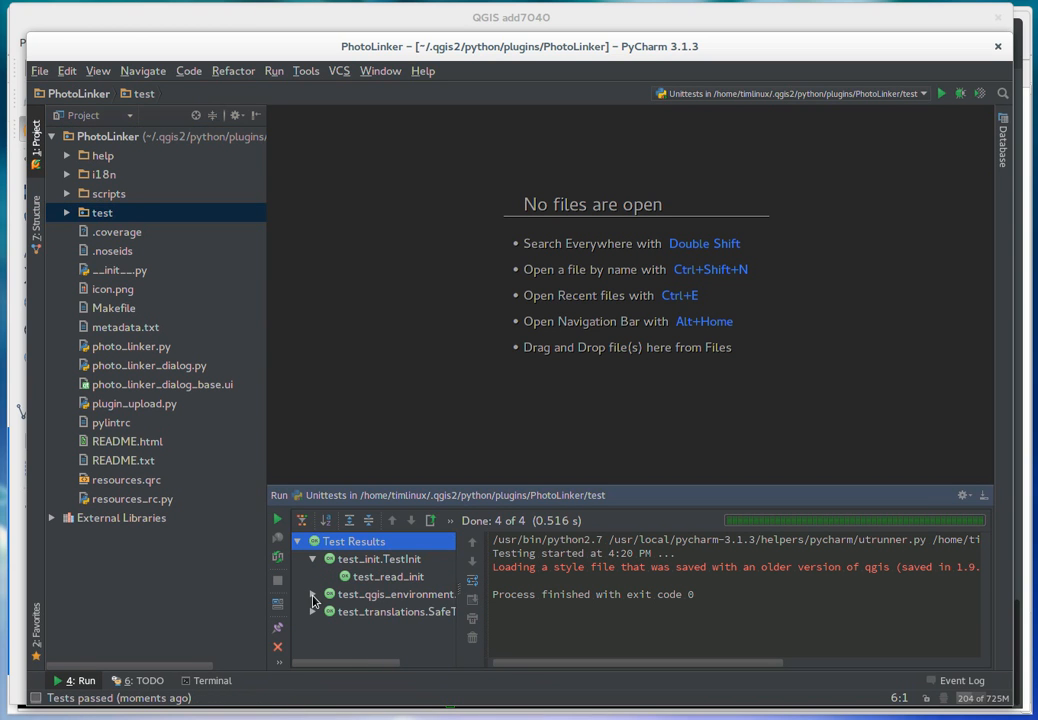
click(312, 594)
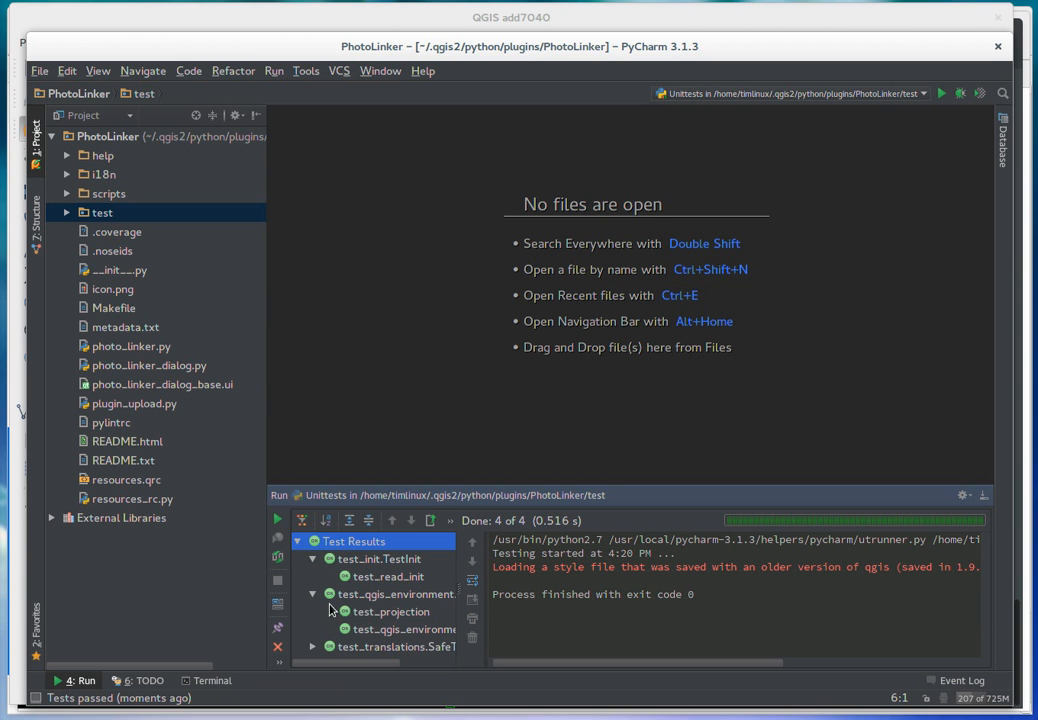
double_click(392, 612)
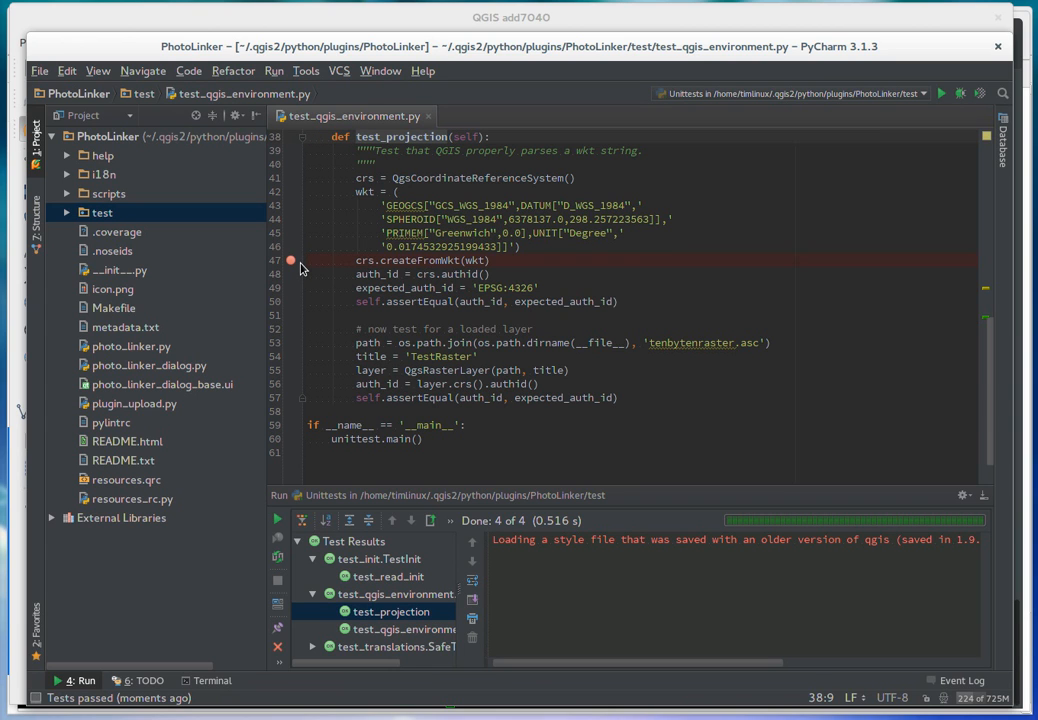
mouse_move(364, 568)
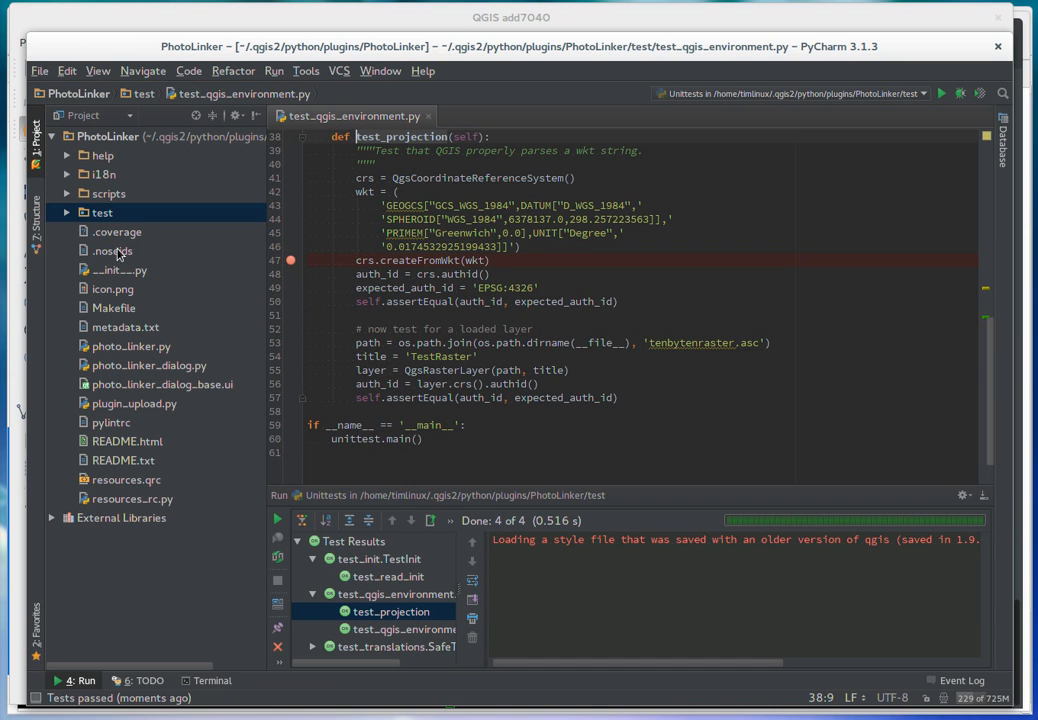
Step: Debug the unit tests, stepping in test_projection so auth_id shows 'EPSG:4326'
right_click(100, 212)
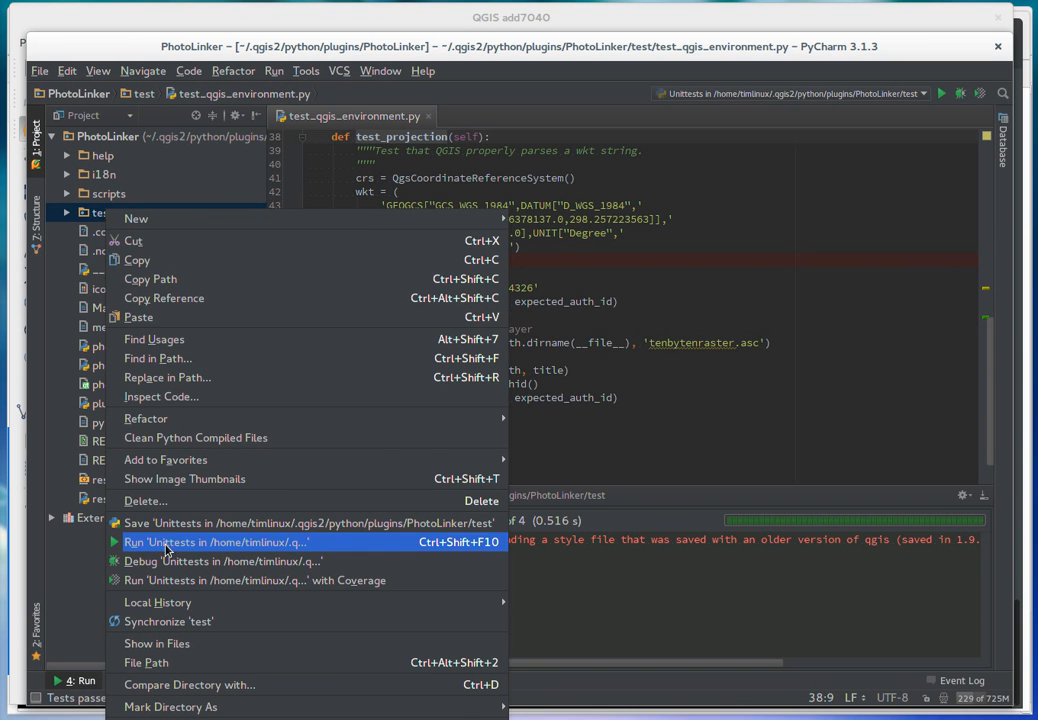
click(220, 560)
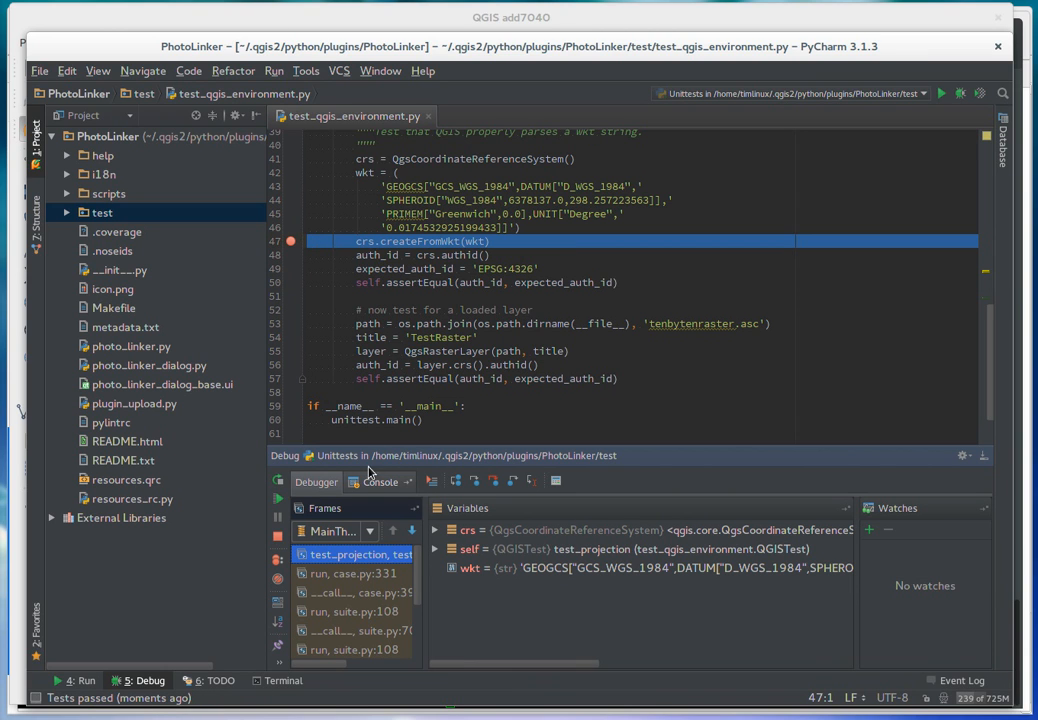
click(456, 480)
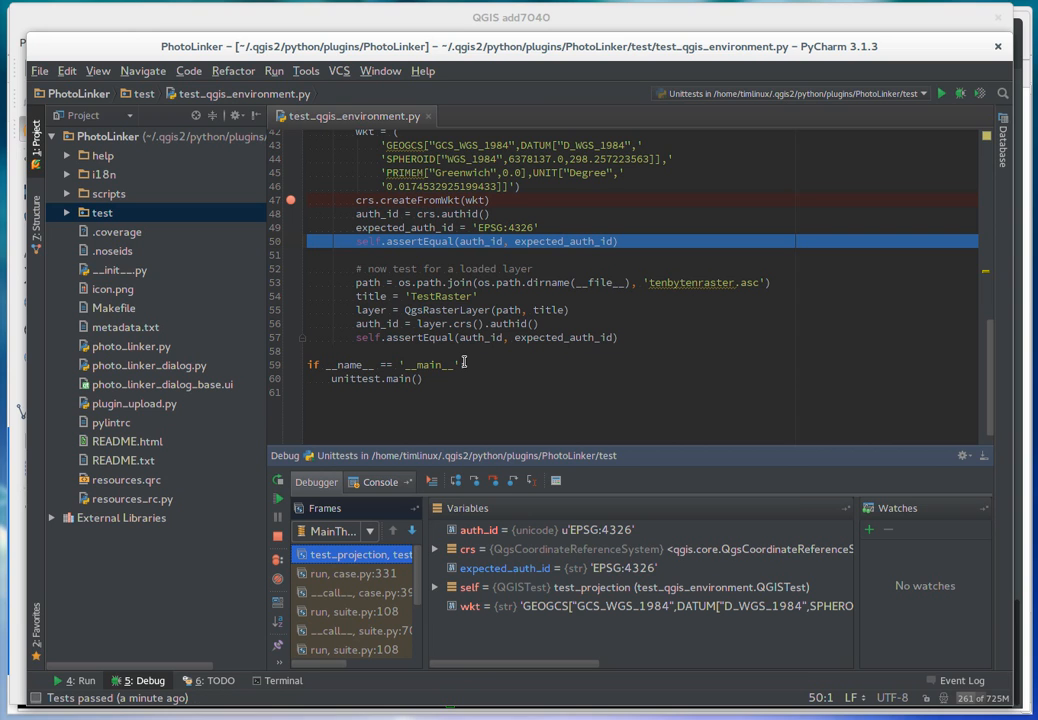
mouse_move(388, 356)
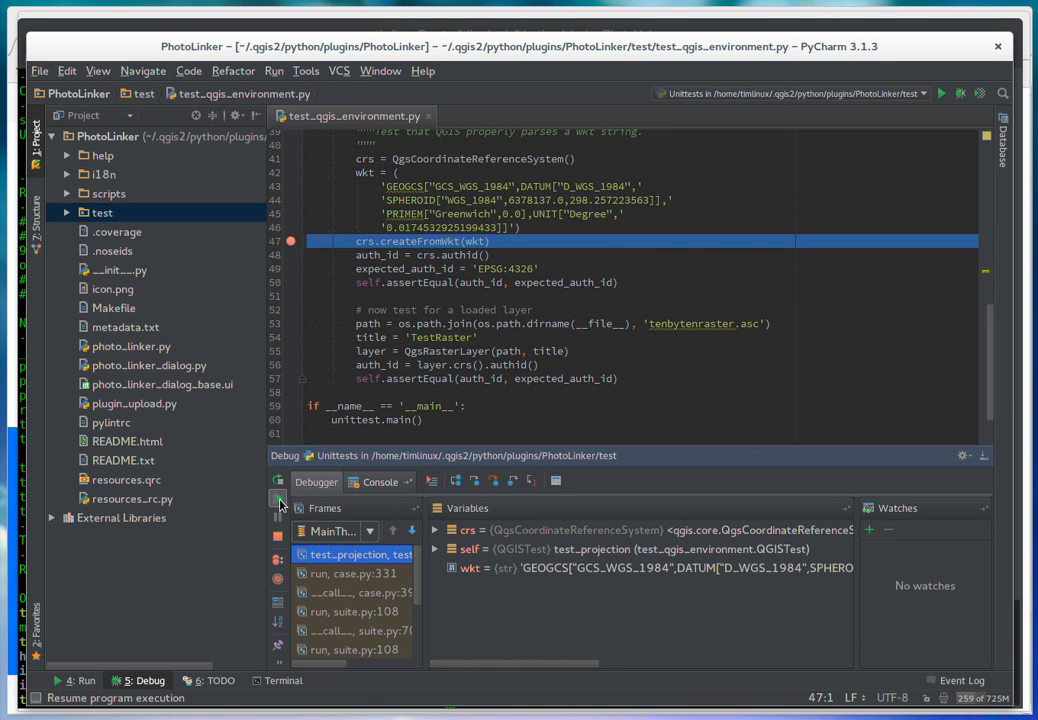
Step: Resume execution so all four tests pass and the process exits with code 0
click(378, 482)
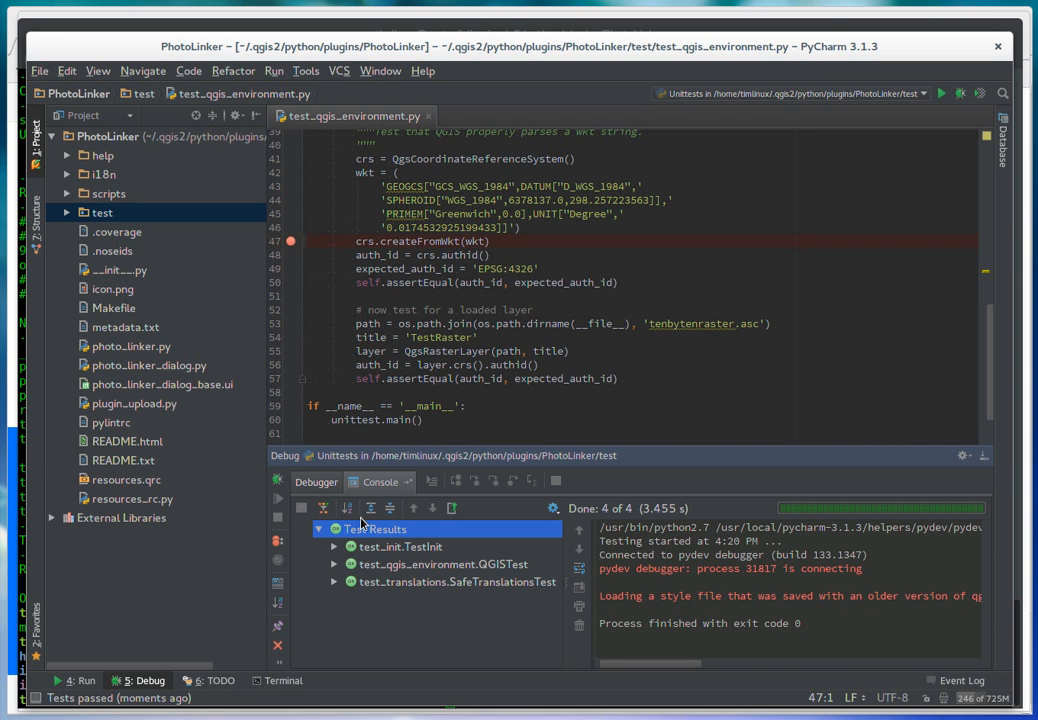
mouse_move(410, 486)
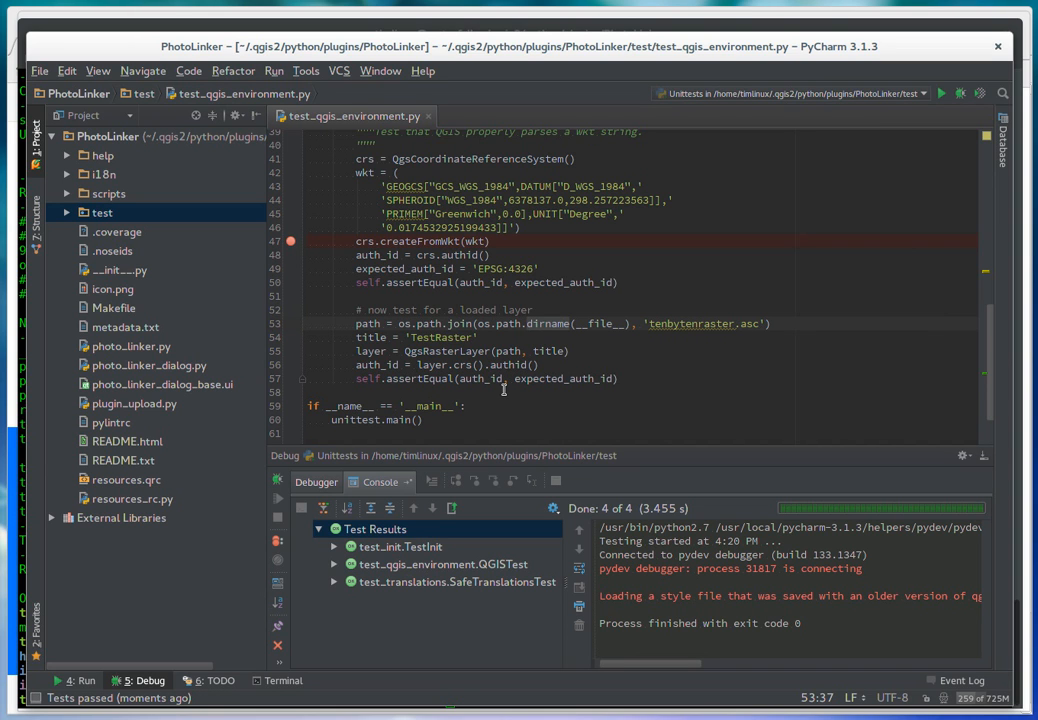
mouse_move(192, 396)
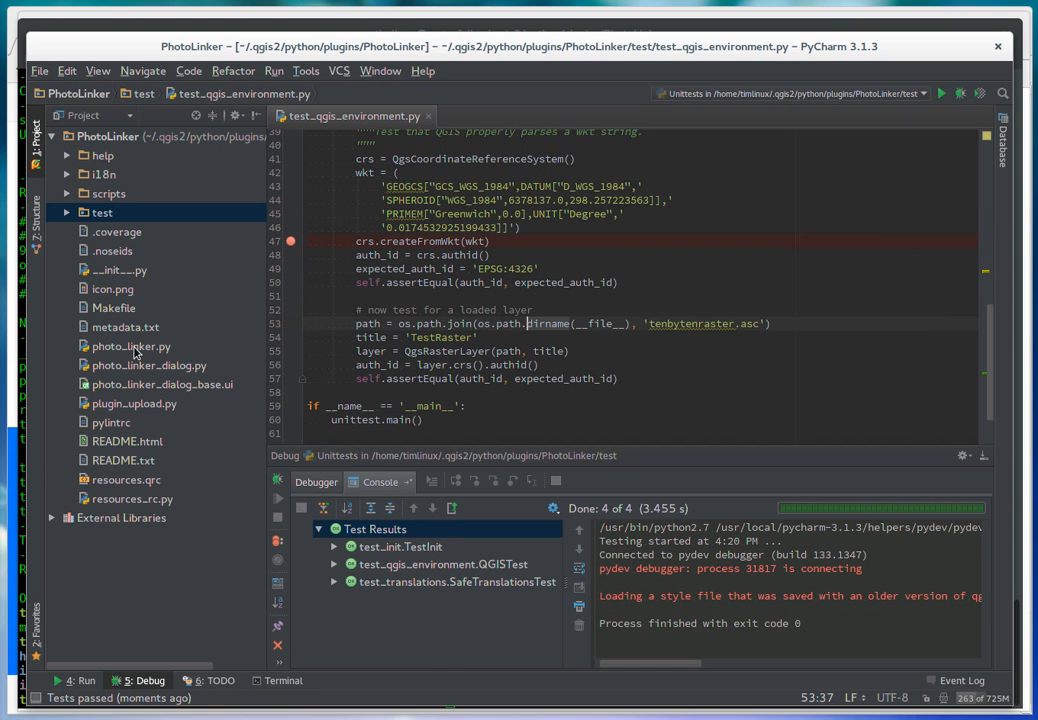
Step: Show photo_linker.py in the editor and scroll through the PhotoLinker class toward run()
double_click(132, 346)
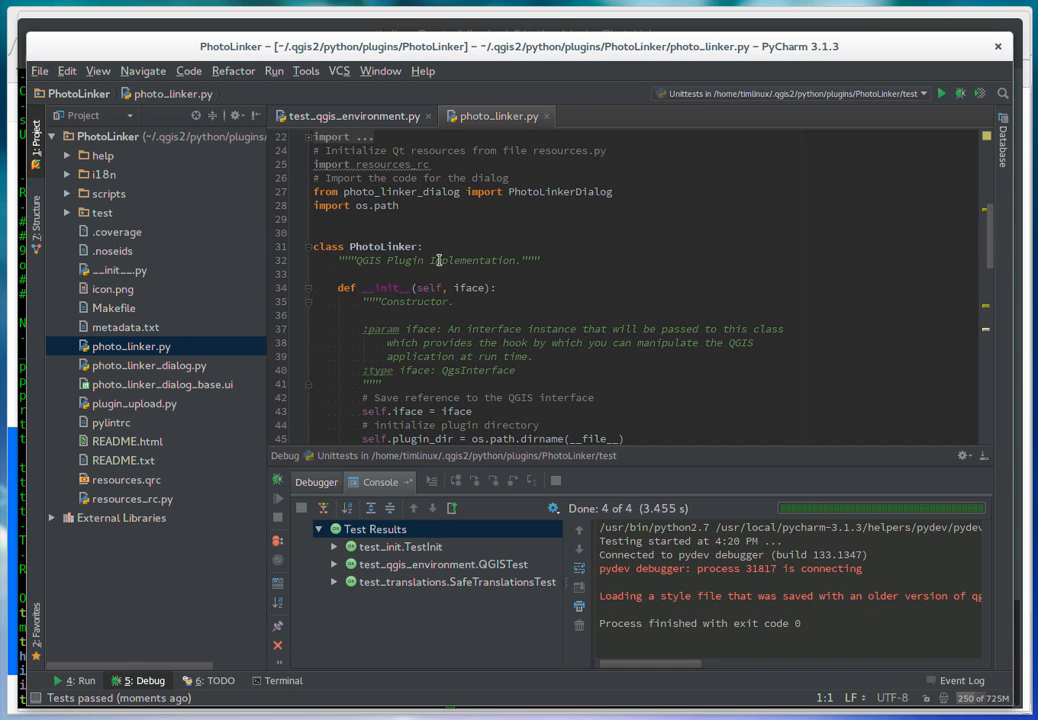
mouse_move(376, 292)
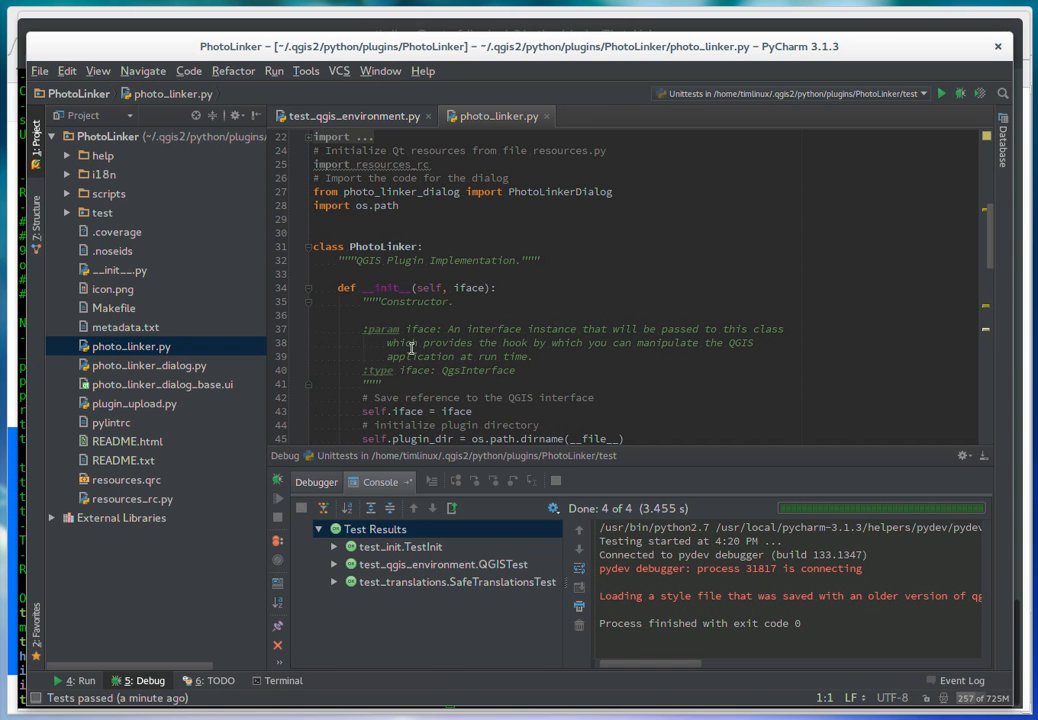
scroll(down, 3)
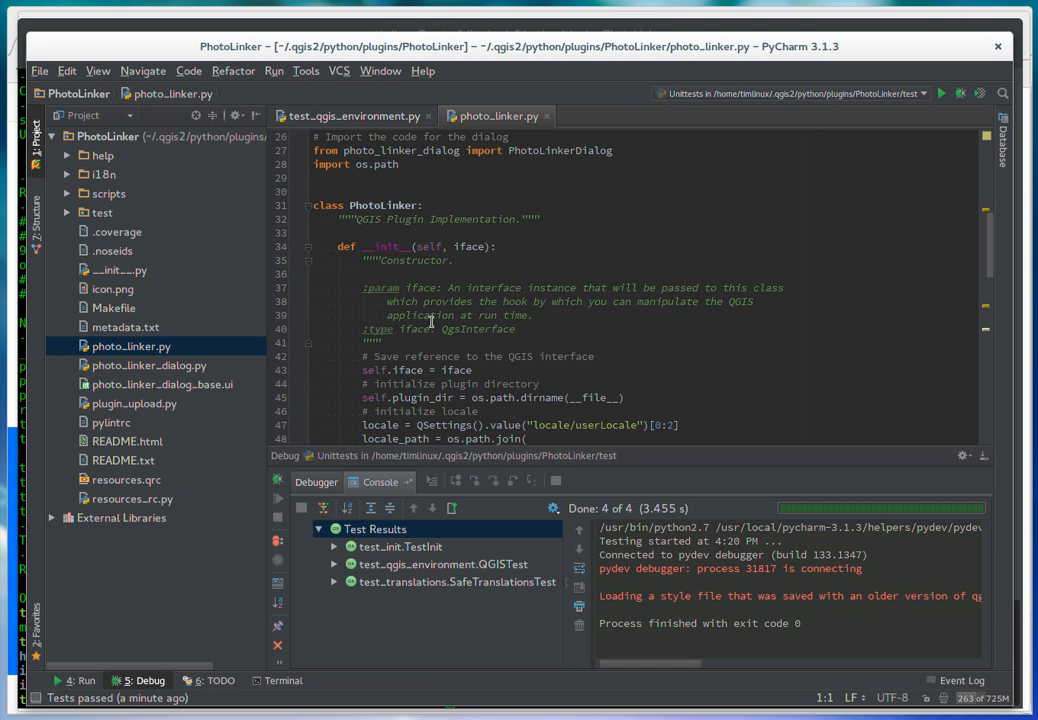
scroll(down, 3)
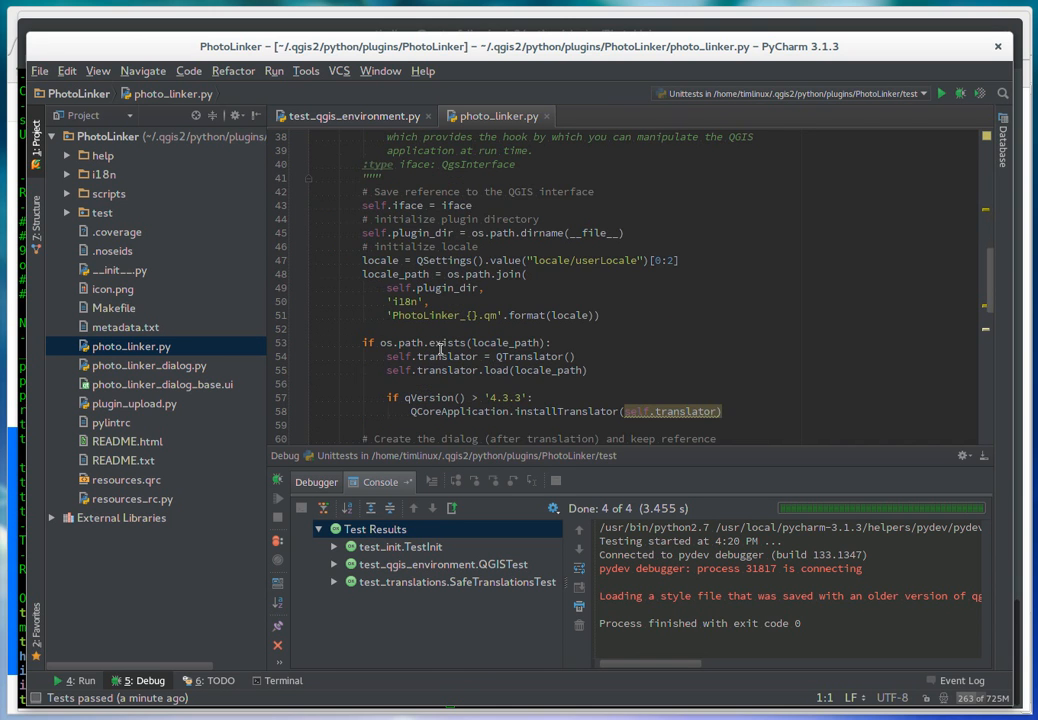
mouse_move(792, 296)
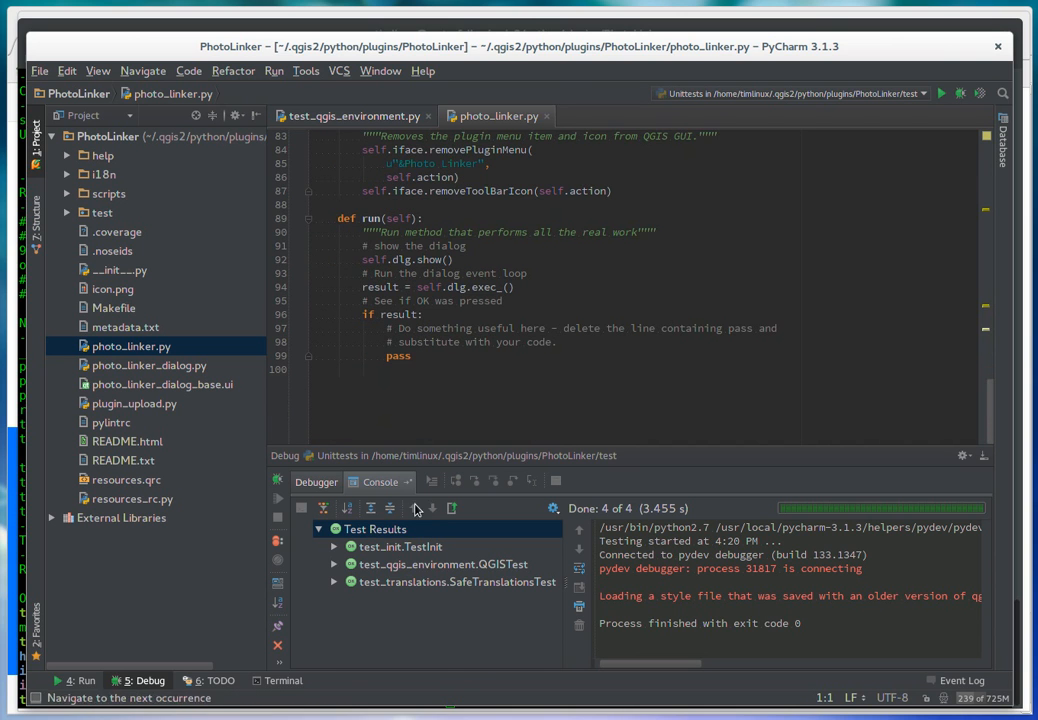
Step: Run make pep8 in the PhotoLinker folder, reporting one E501 line-too-long in photo_linker.py
click(284, 680)
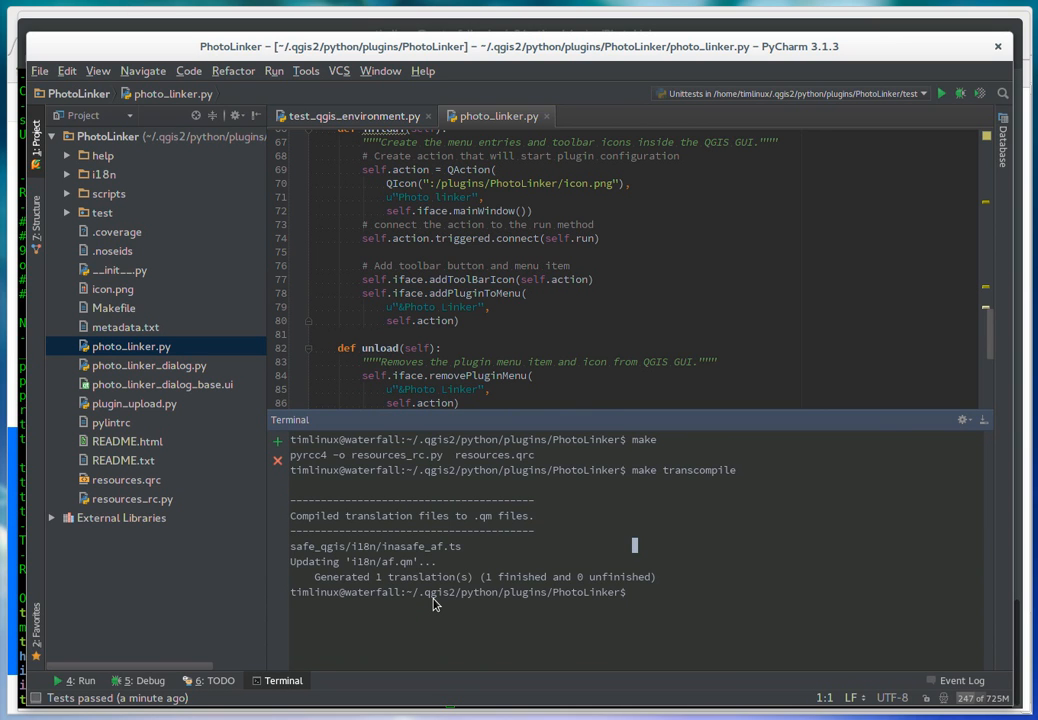
text(clear)
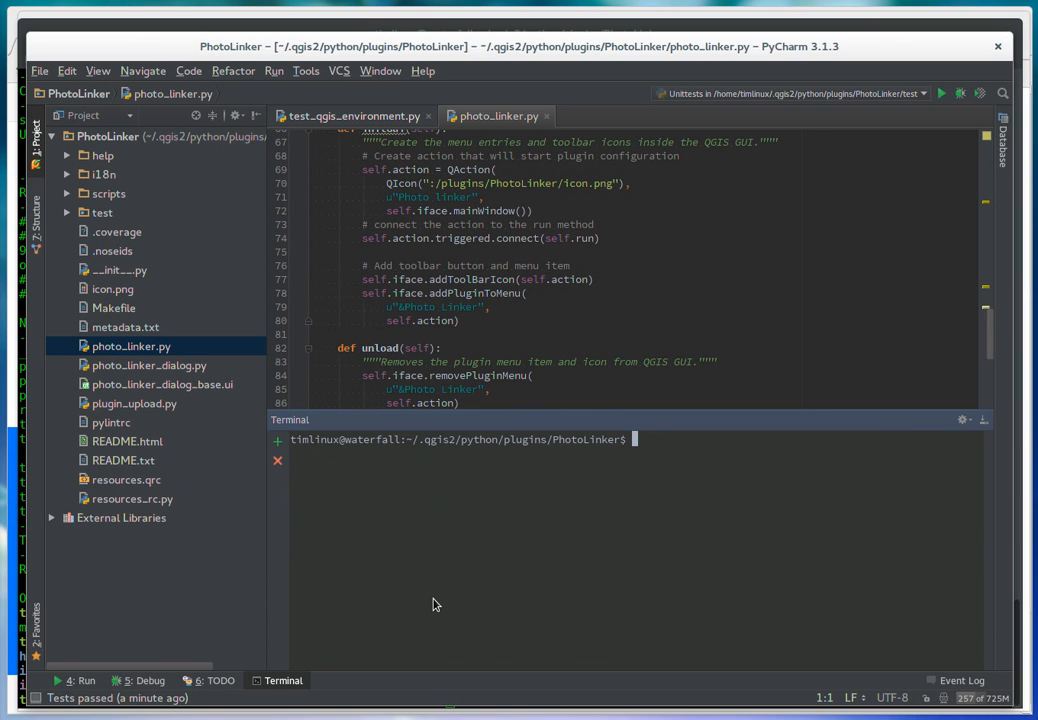
text(make pep8)
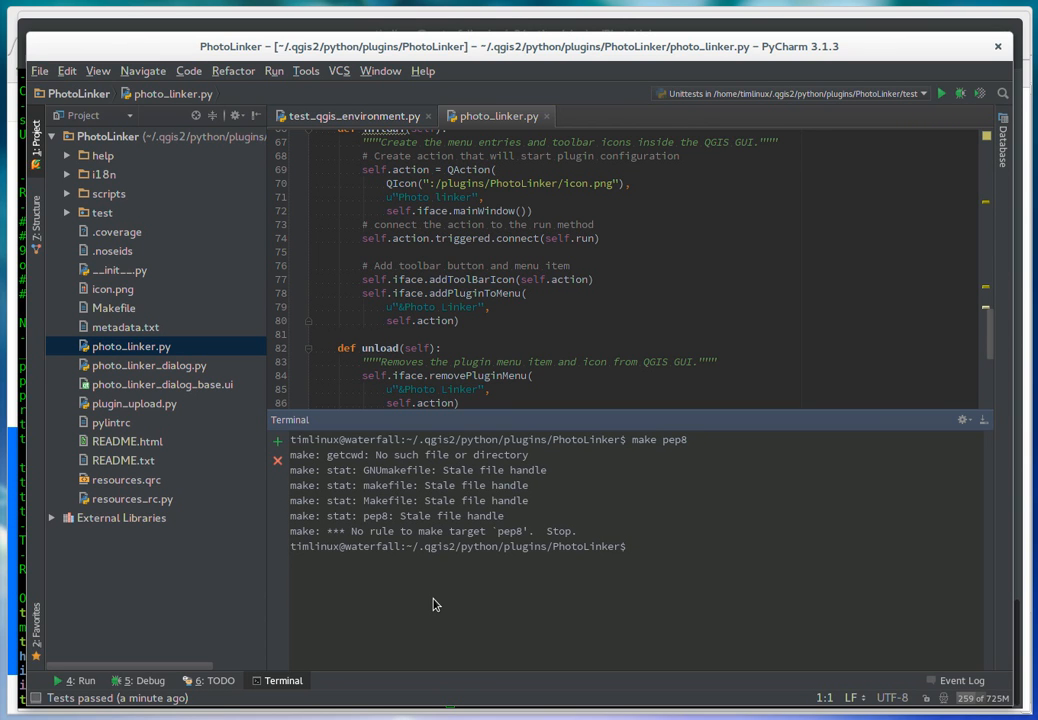
text(cd)
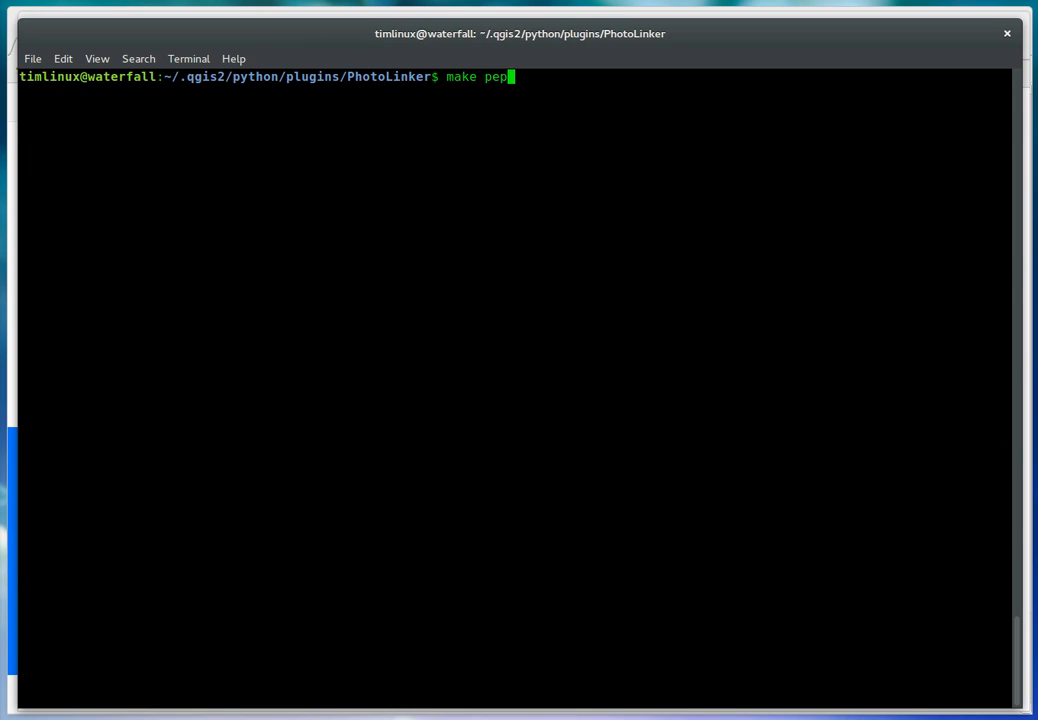
key(Return)
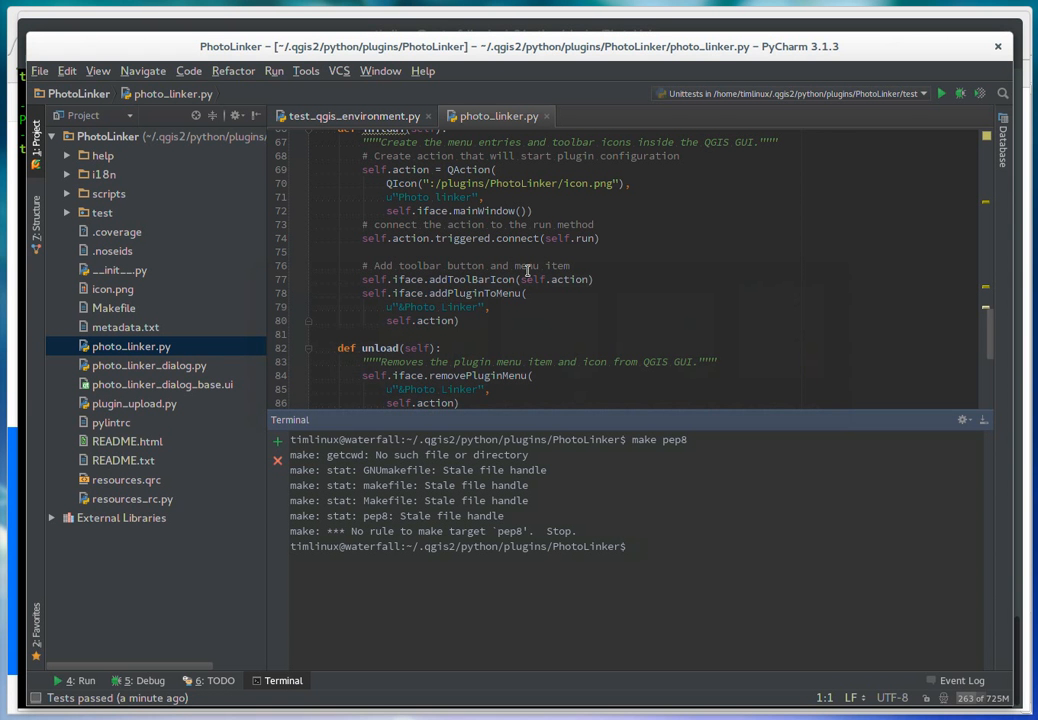
mouse_move(724, 172)
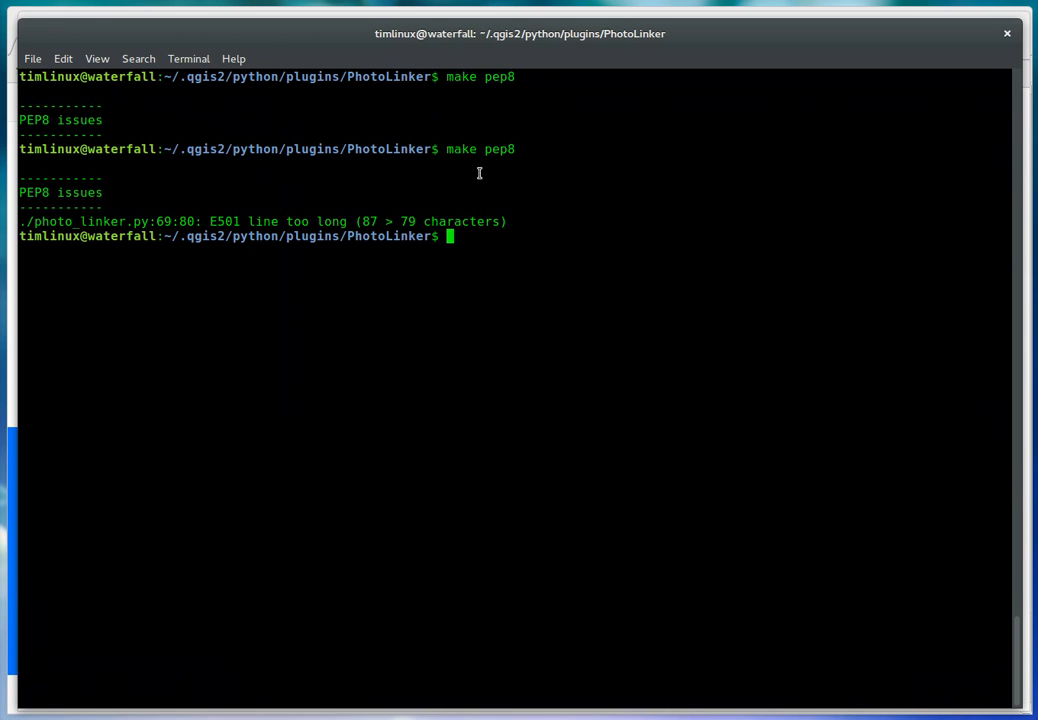
mouse_move(518, 184)
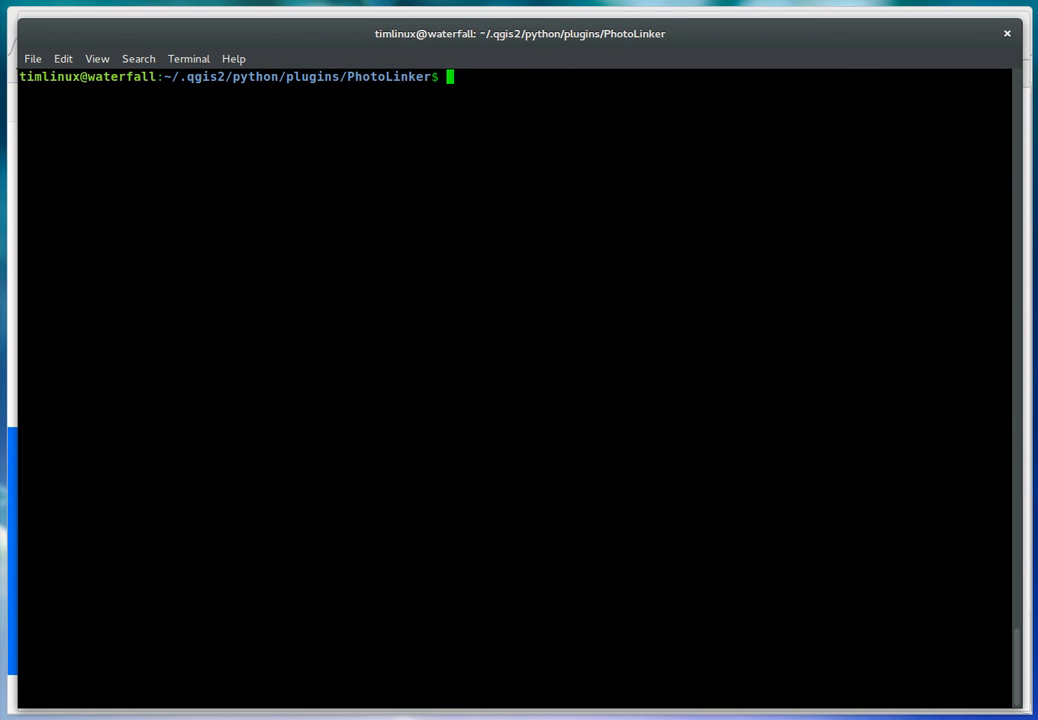
text(make py)
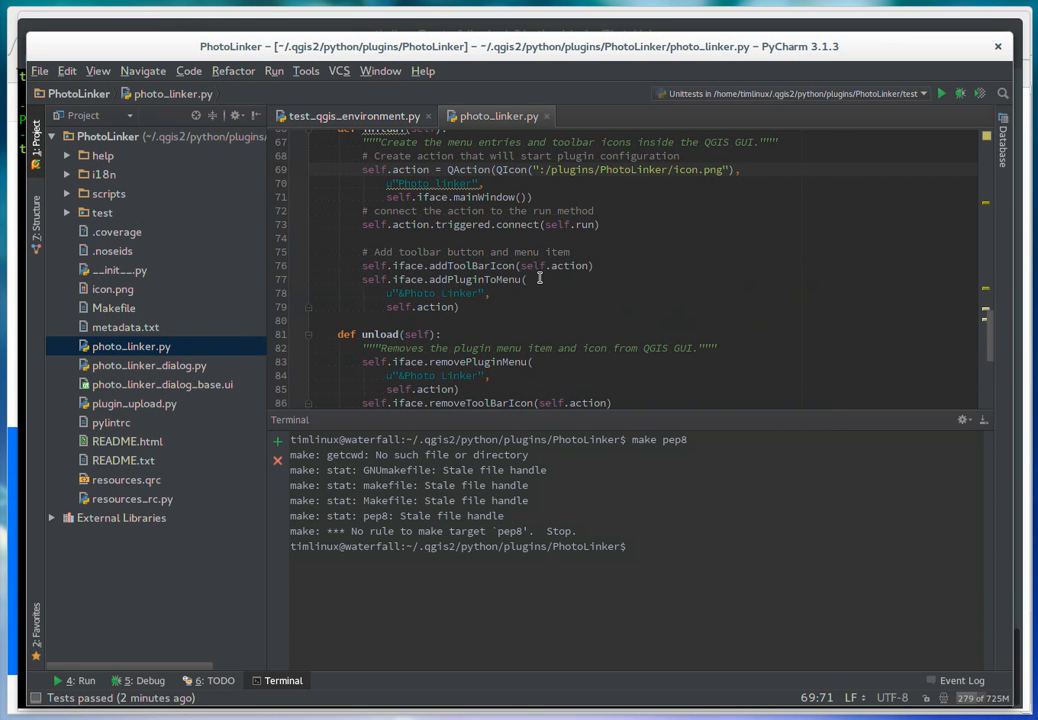
mouse_move(616, 418)
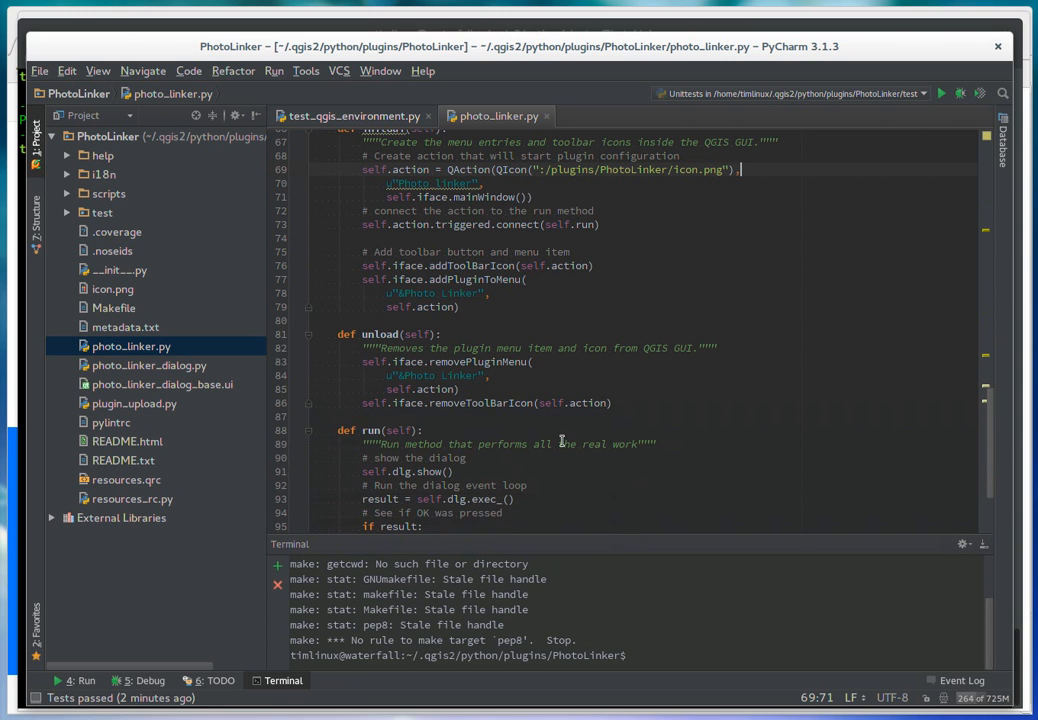
scroll(down, 3)
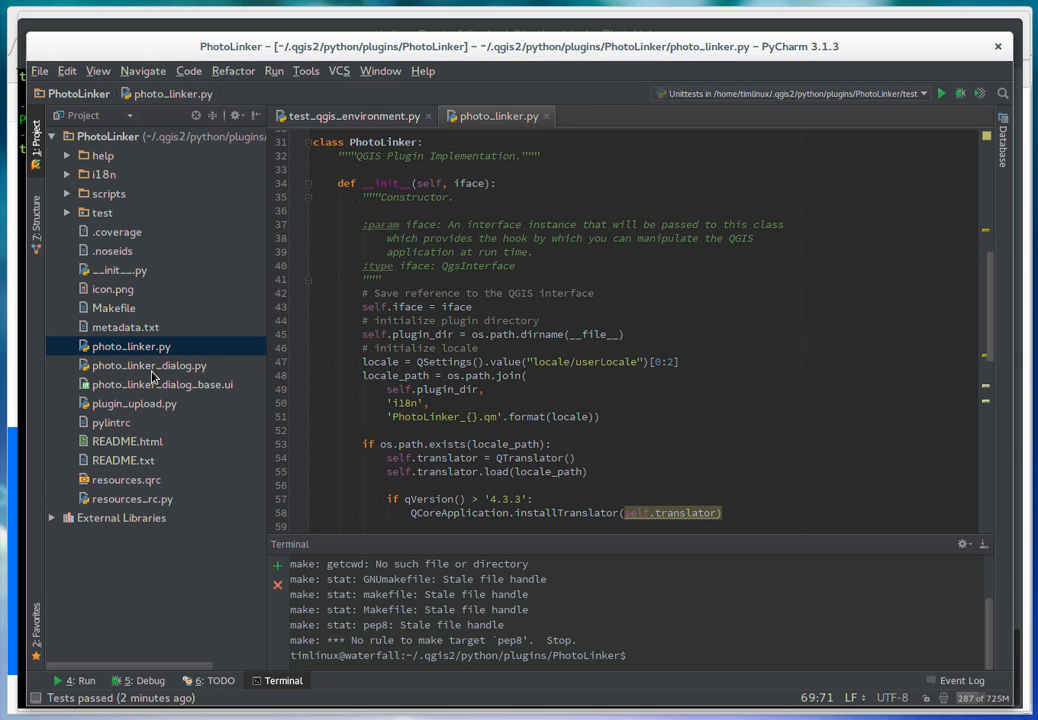
mouse_move(156, 370)
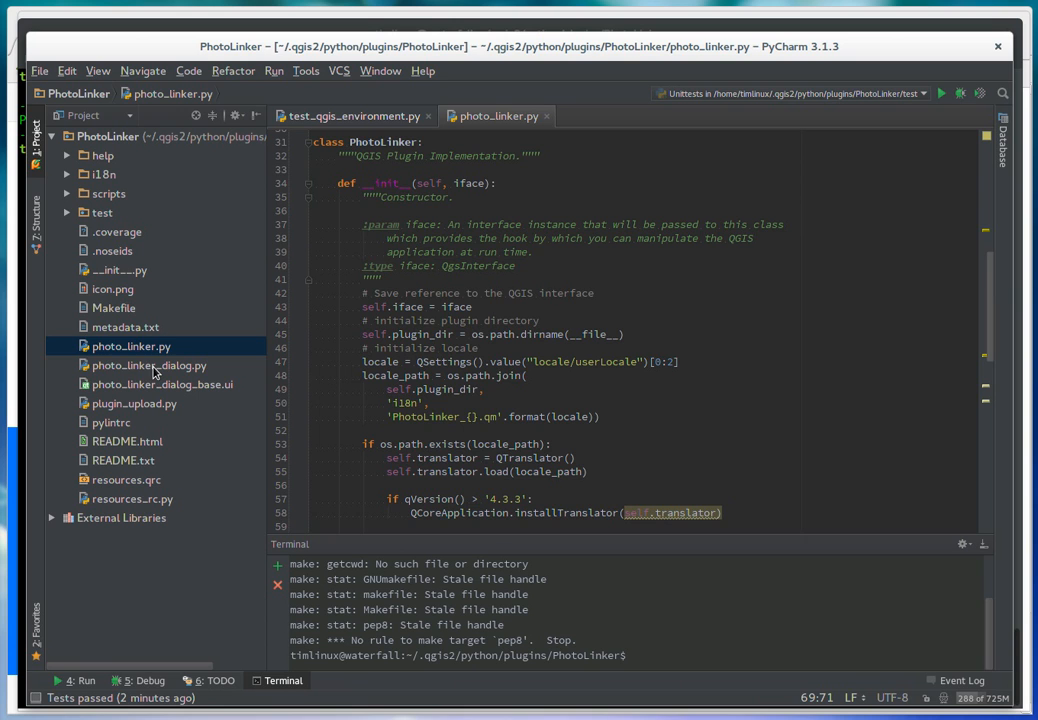
Step: Show photo_linker_dialog.py, then back in photo_linker.py highlight locale_path usages and scroll to run()
double_click(148, 364)
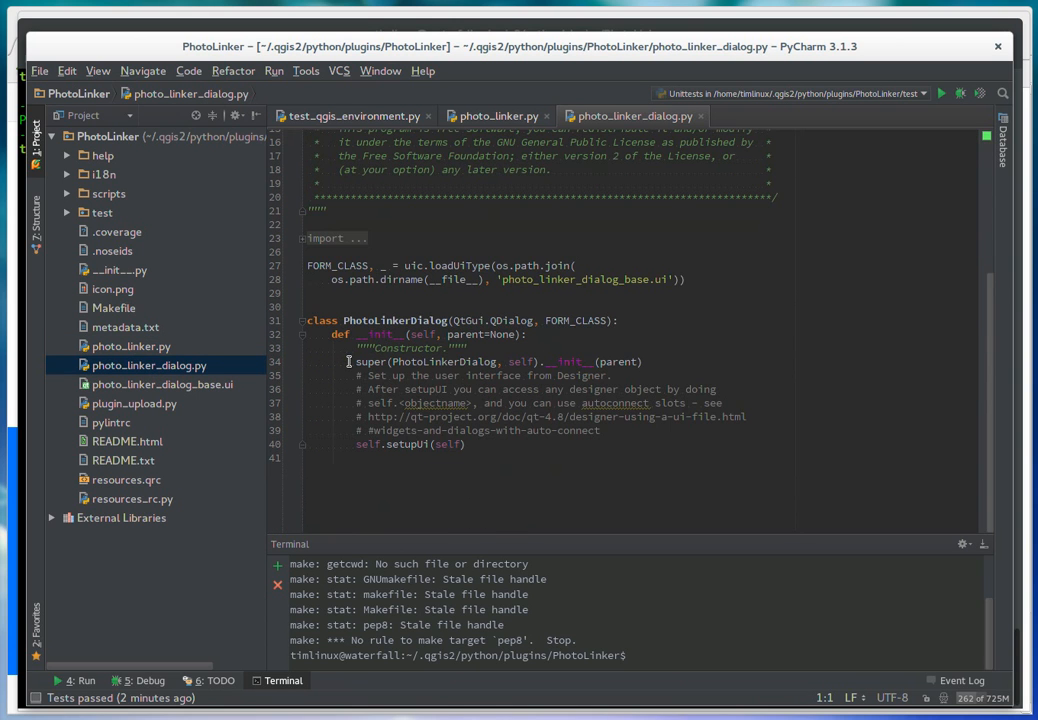
mouse_move(132, 412)
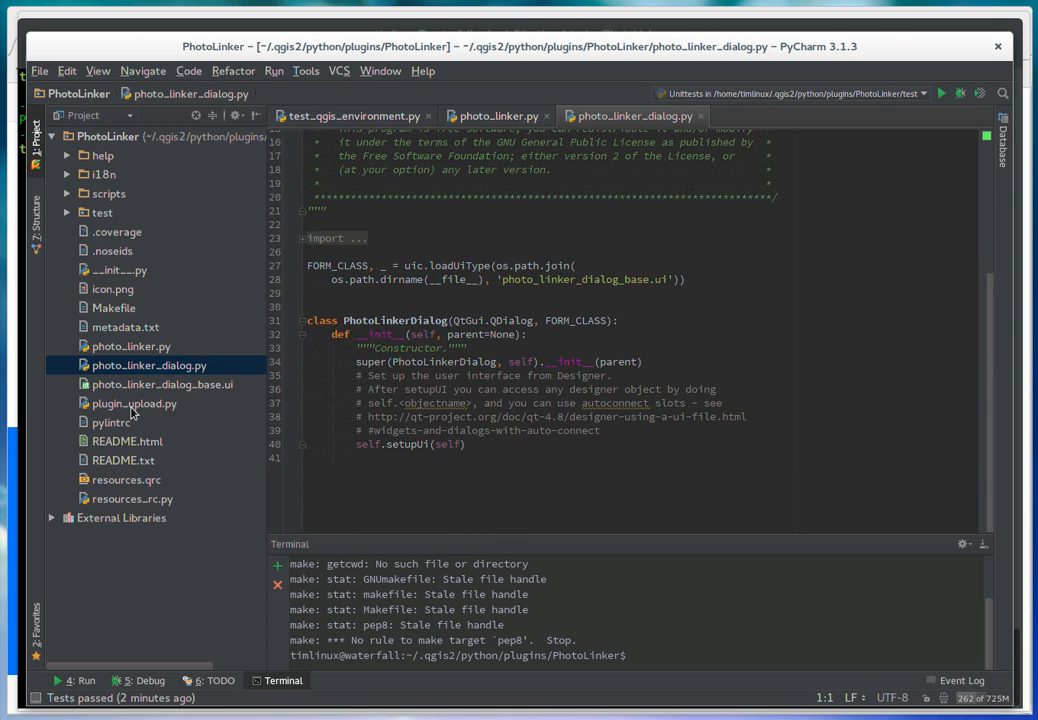
click(130, 346)
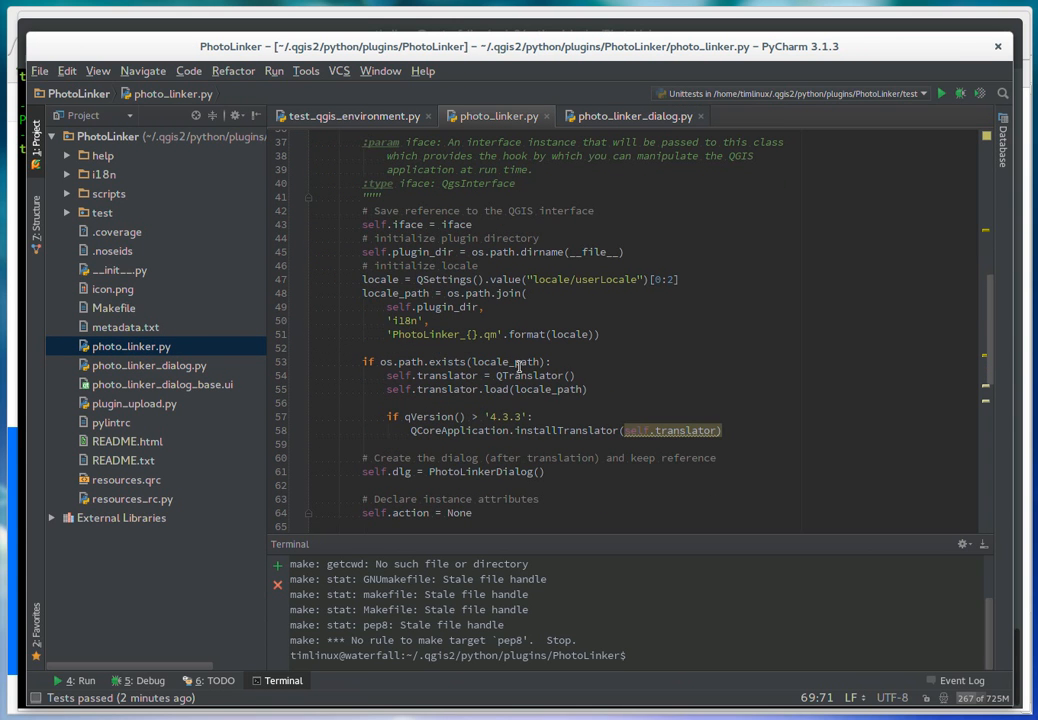
double_click(392, 292)
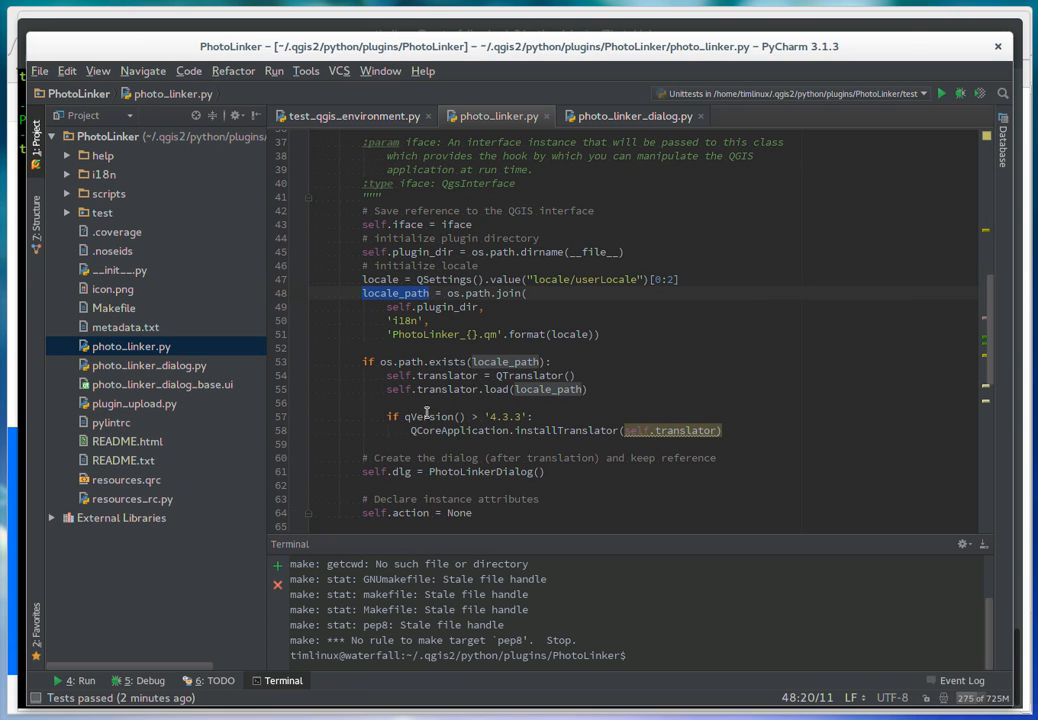
mouse_move(204, 404)
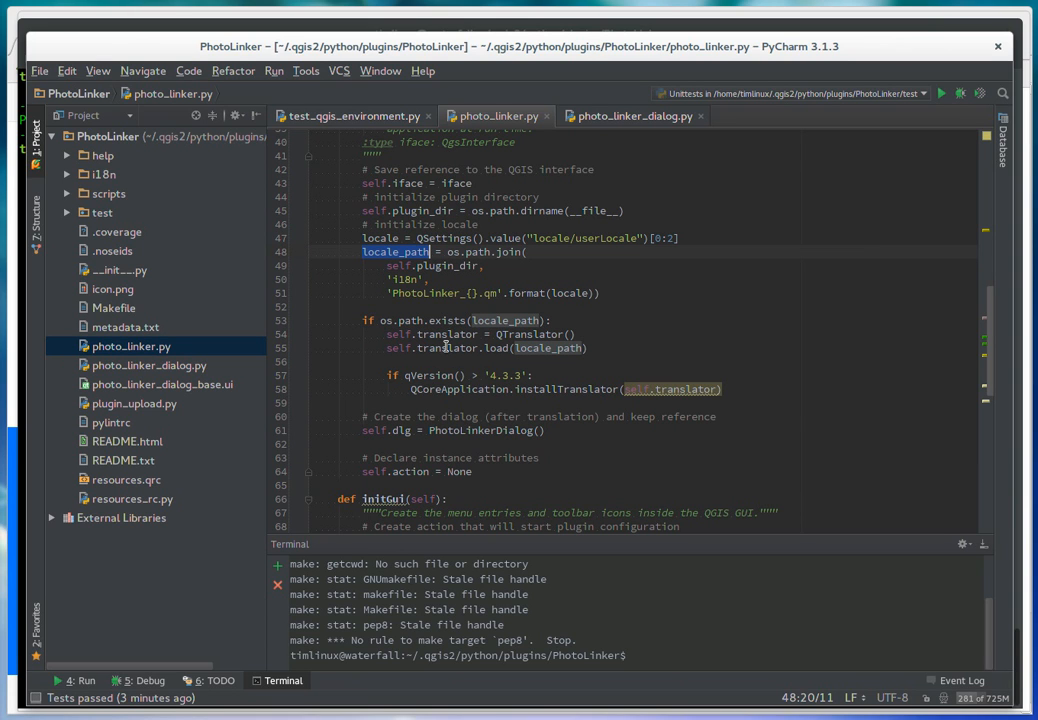
scroll(down, 3)
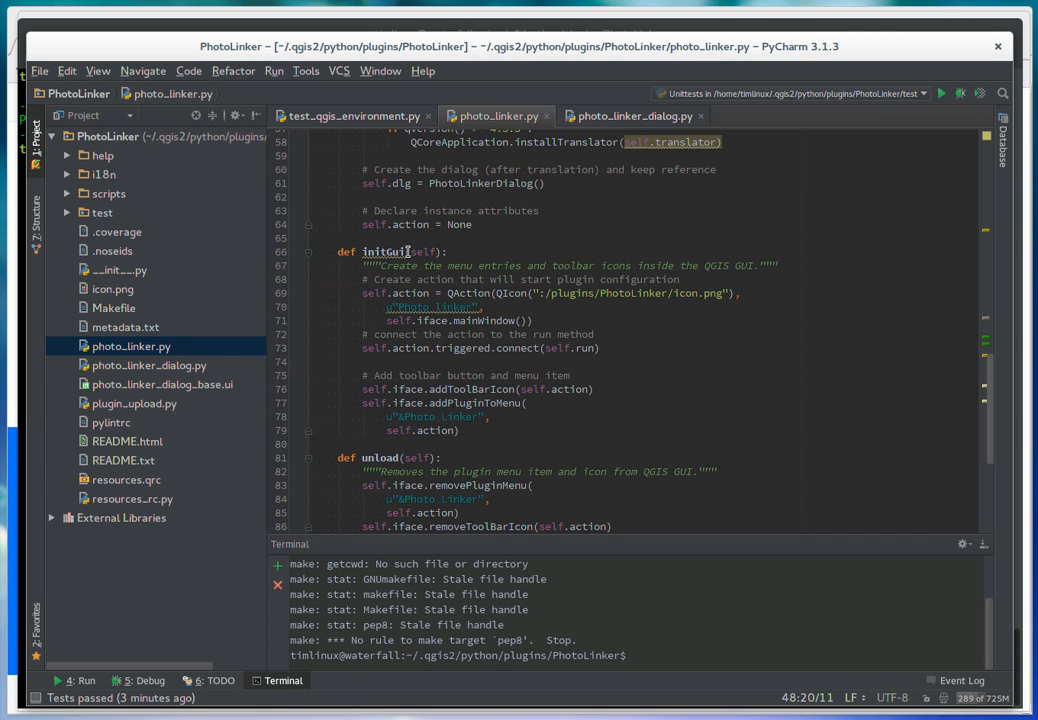
mouse_move(384, 252)
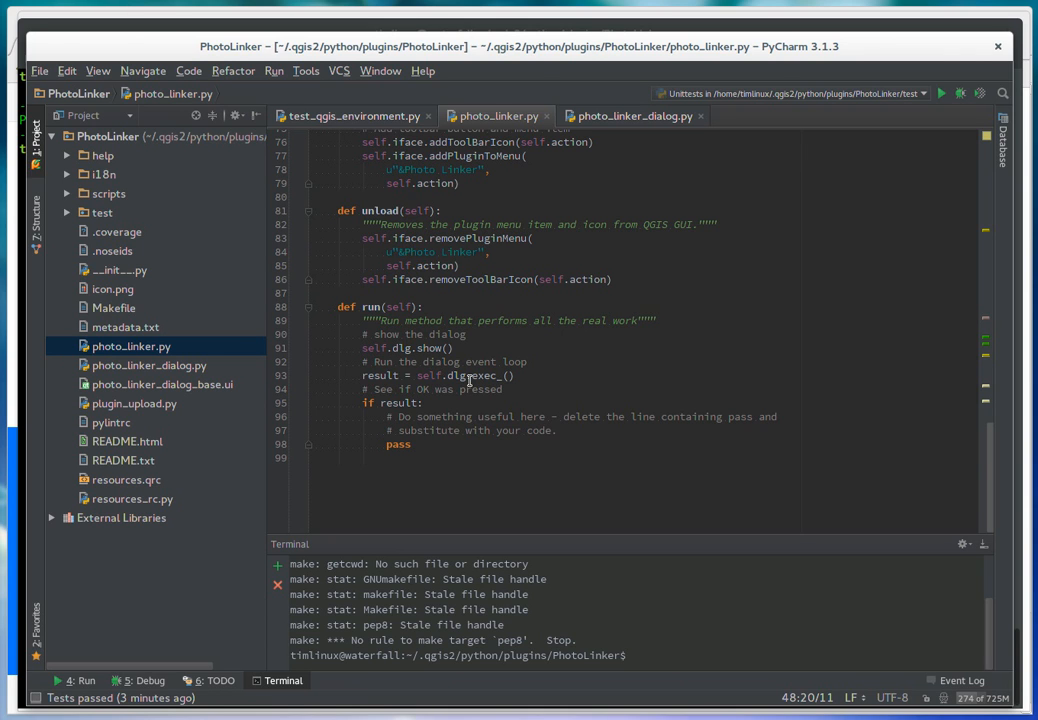
mouse_move(432, 388)
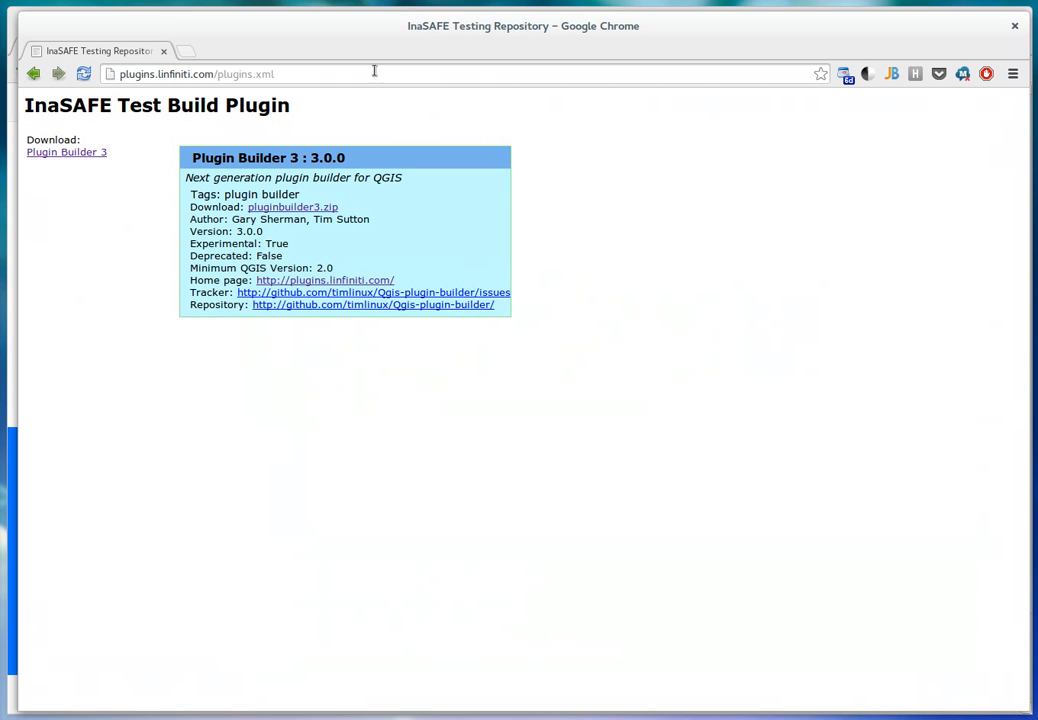
Step: Navigate to g-sherman/Qgis-Plugin-Builder on GitHub and view pull request #11, 'Overhaul of plugin builder'
click(200, 50)
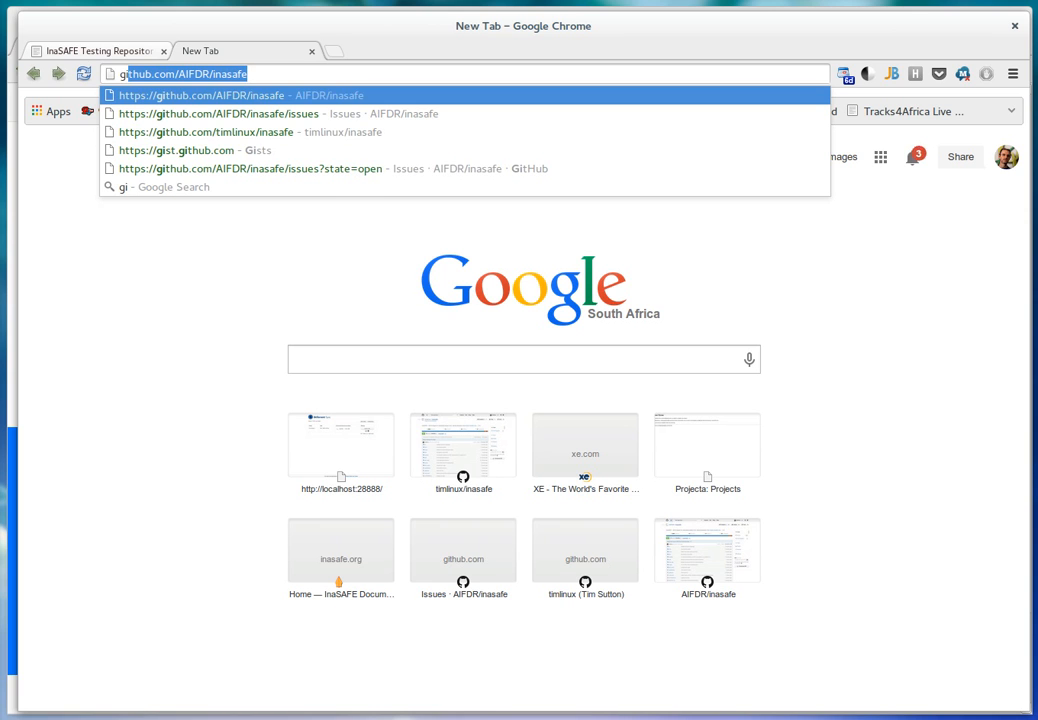
text(github.com/A)
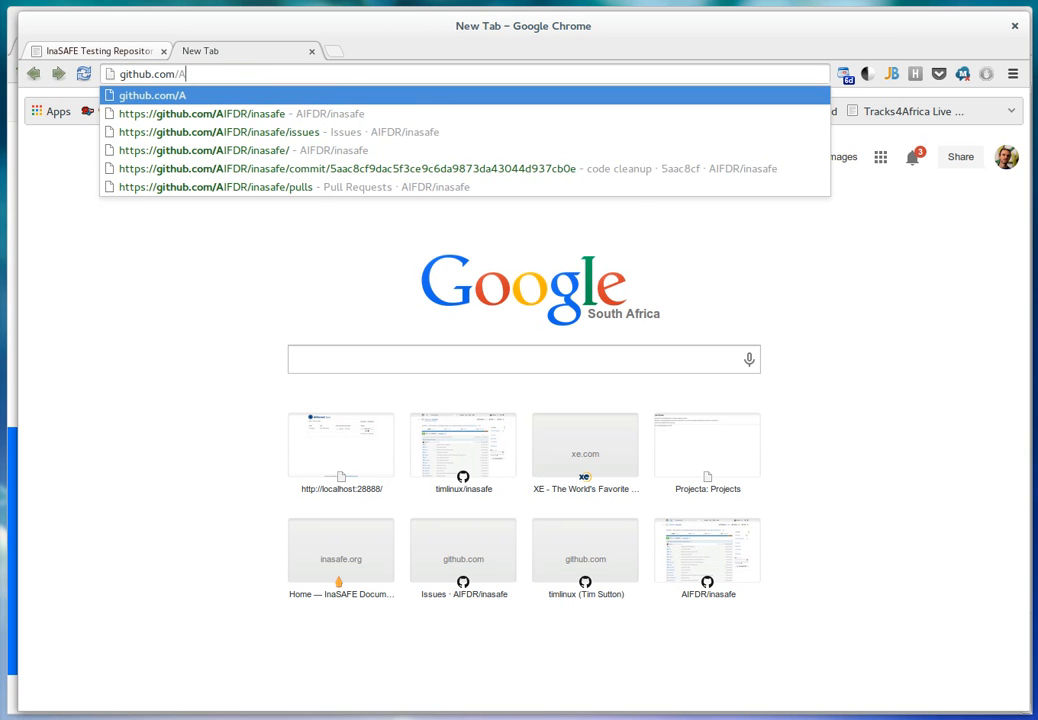
text(g-sherman/Qgis-Plugin-Builder)
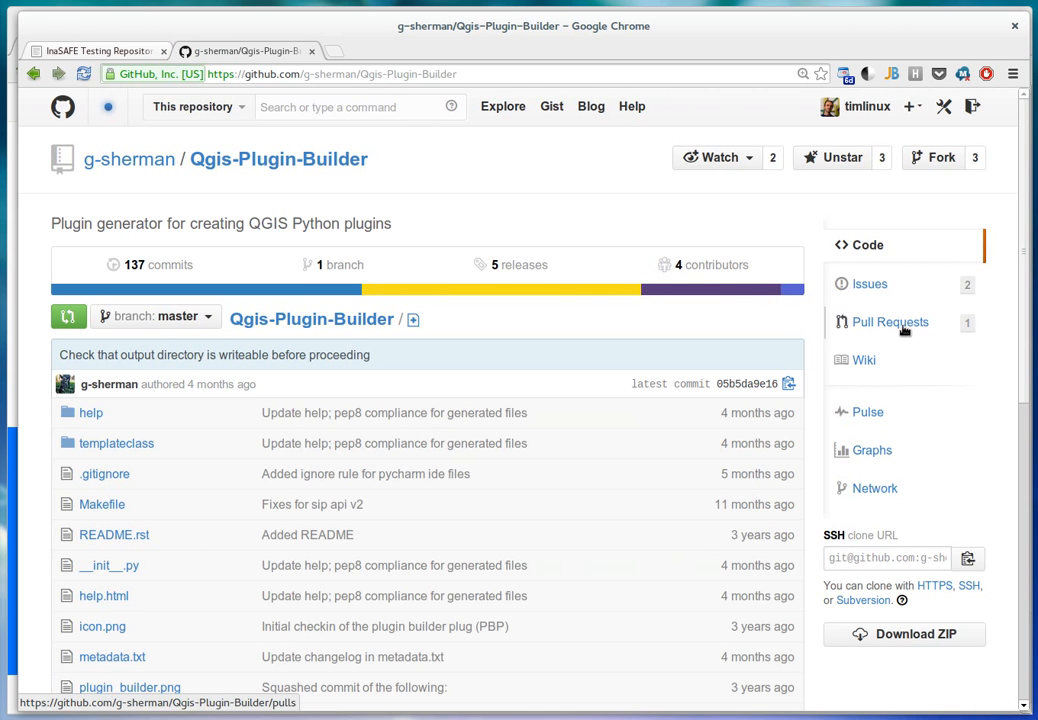
click(888, 322)
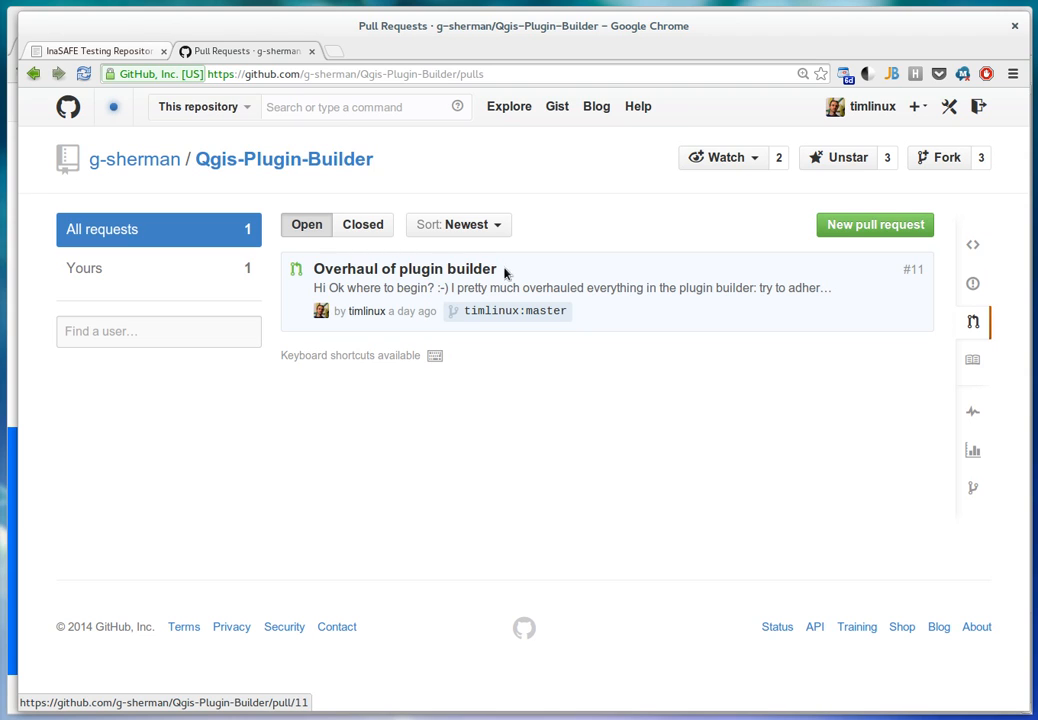
click(404, 268)
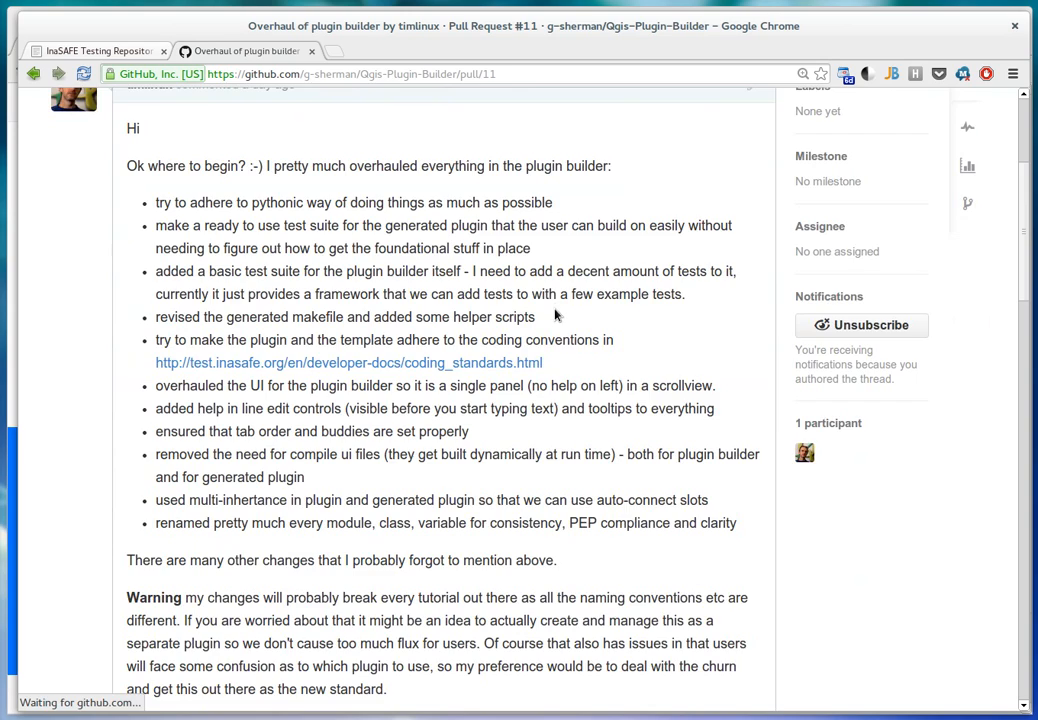